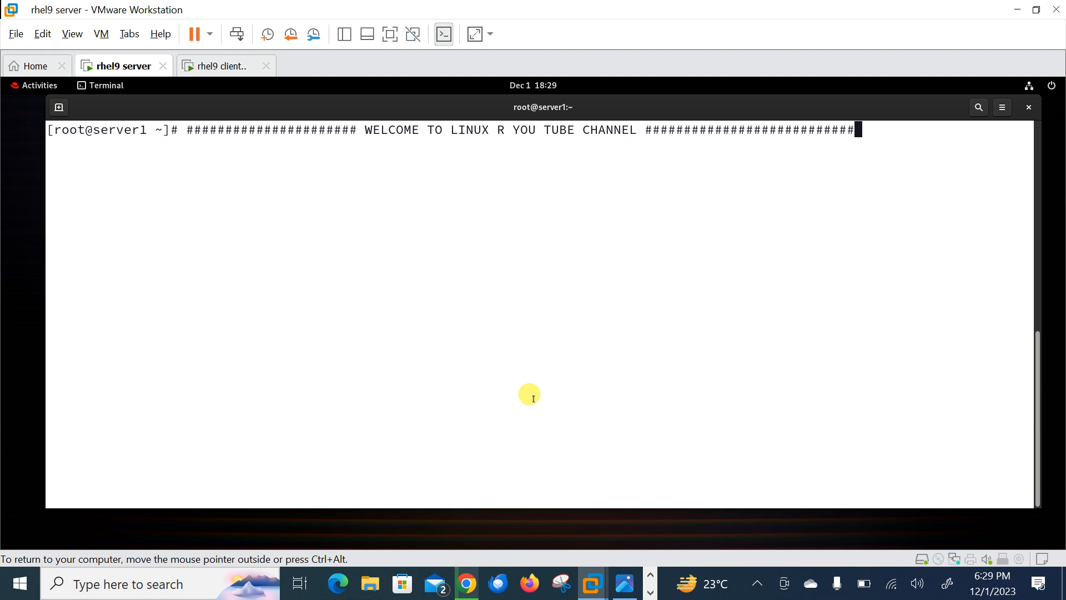
mouse_move(459, 383)
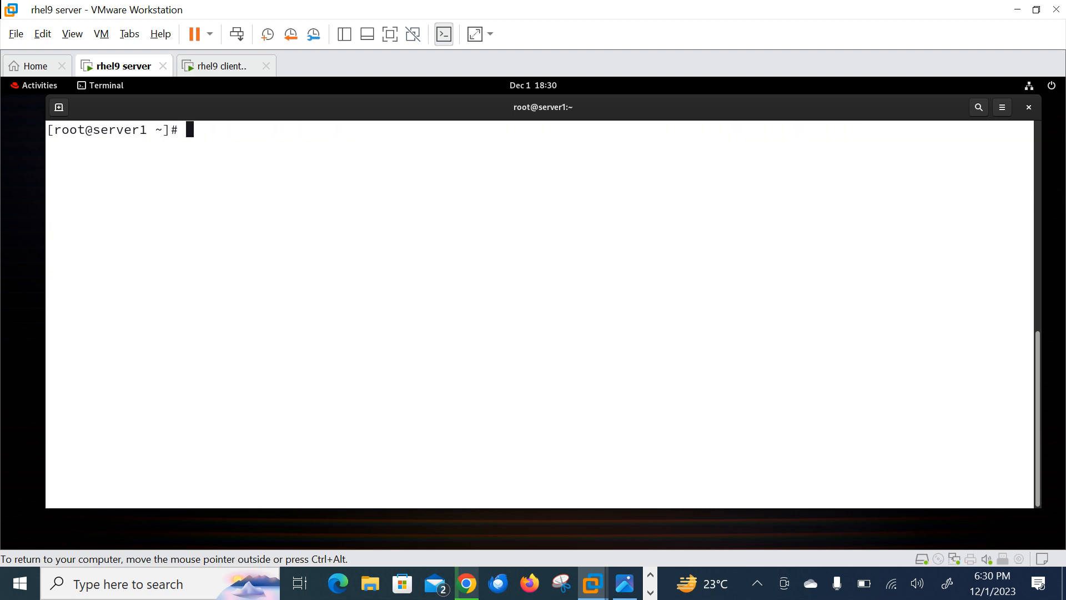
Show the RHEL 9.2 release and check that prometheus.service is active.
text(CAT /ETRE)
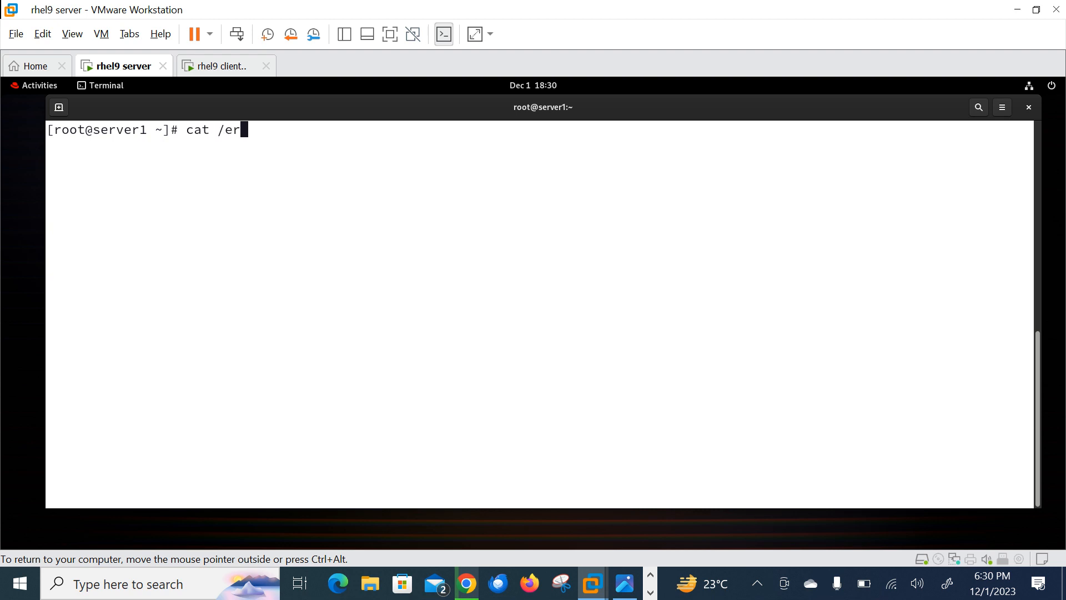
key(Return)
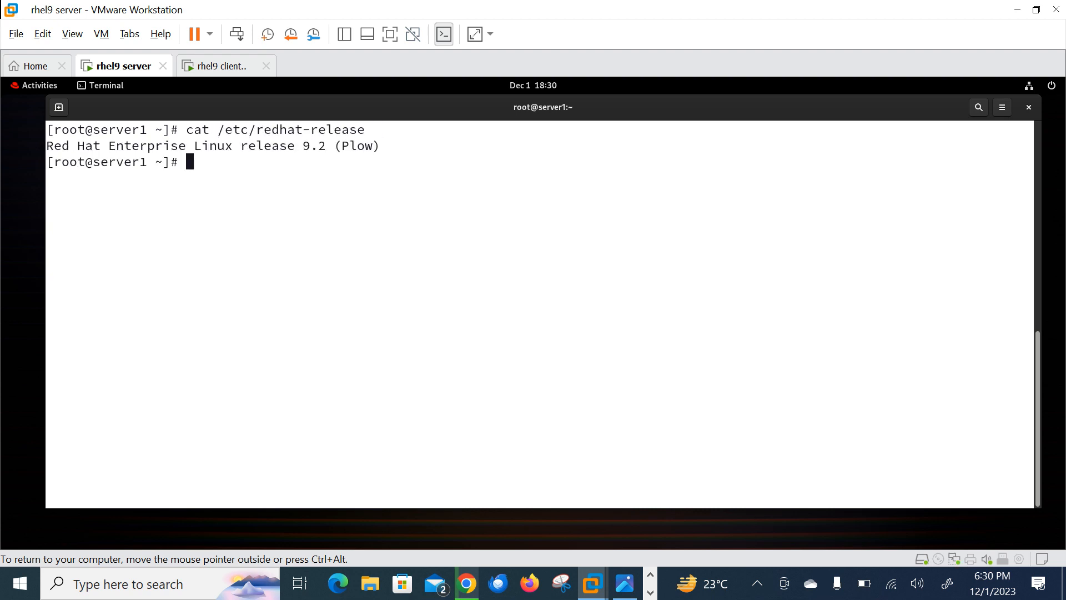
text(syst)
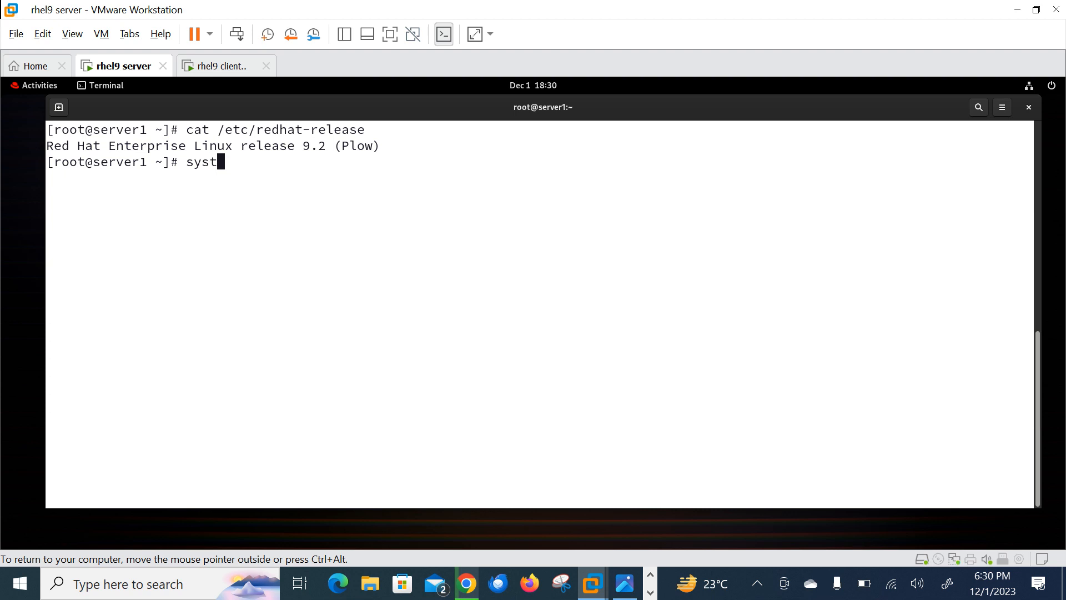
text(emctl stat)
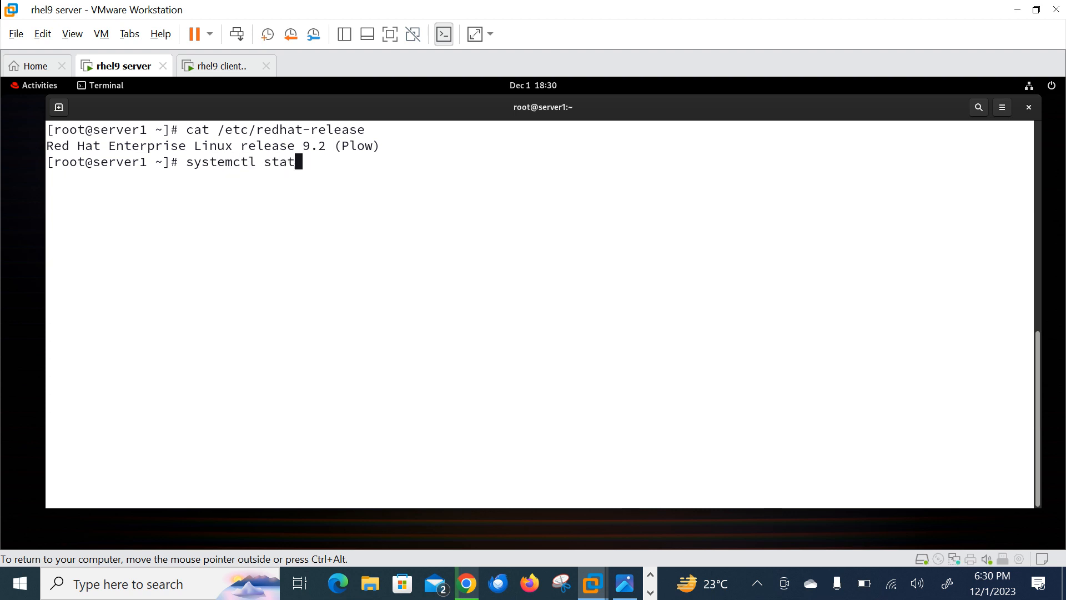
text(us pro)
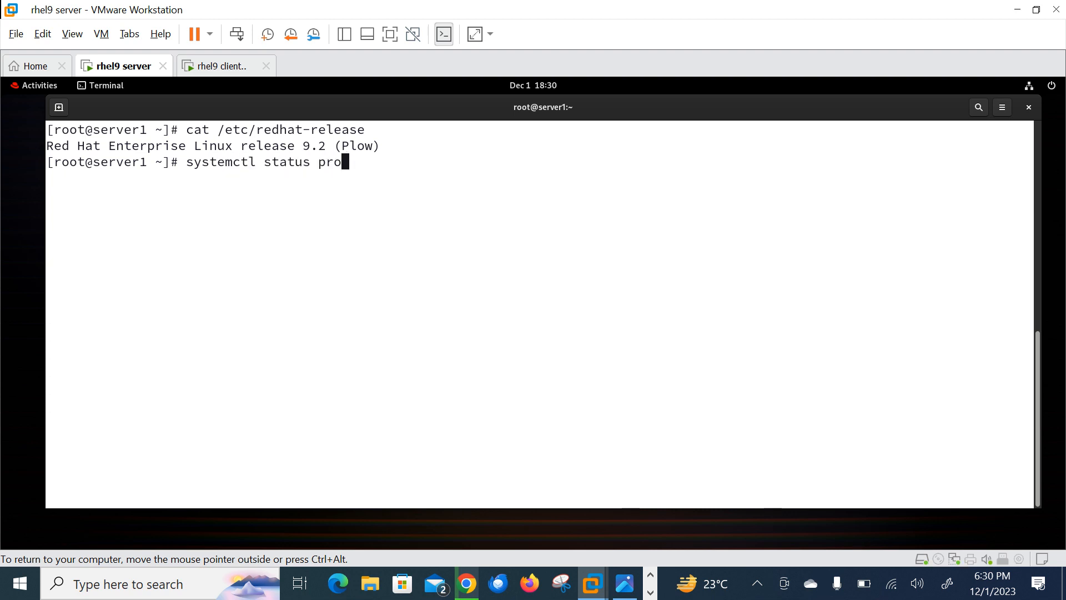
key(Return)
text(systemctl status pro)
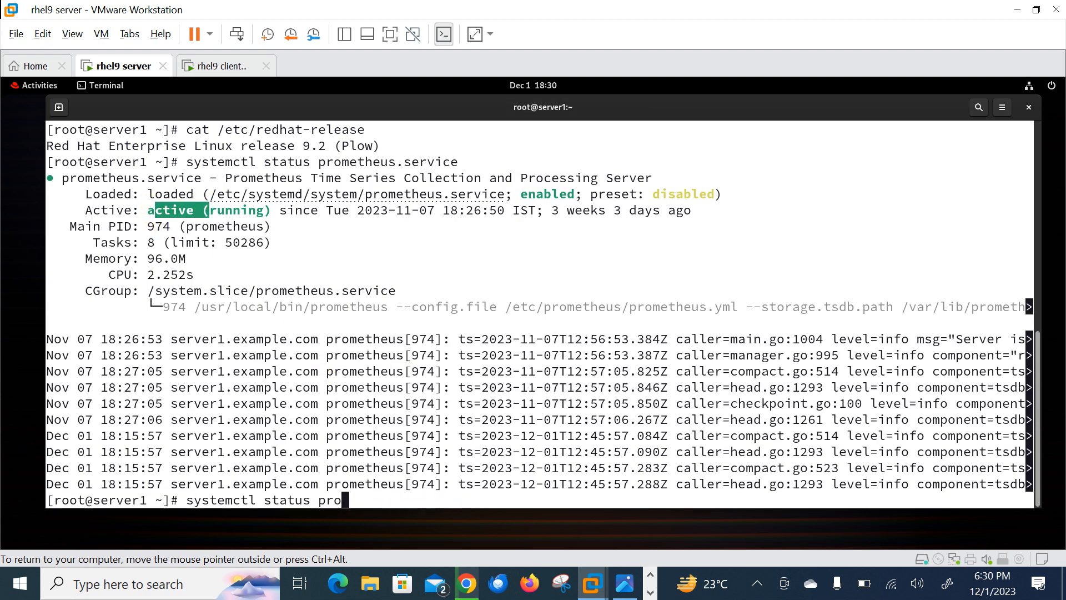
Confirm grafana-server.service is active (running) and exit the status view.
text(gr)
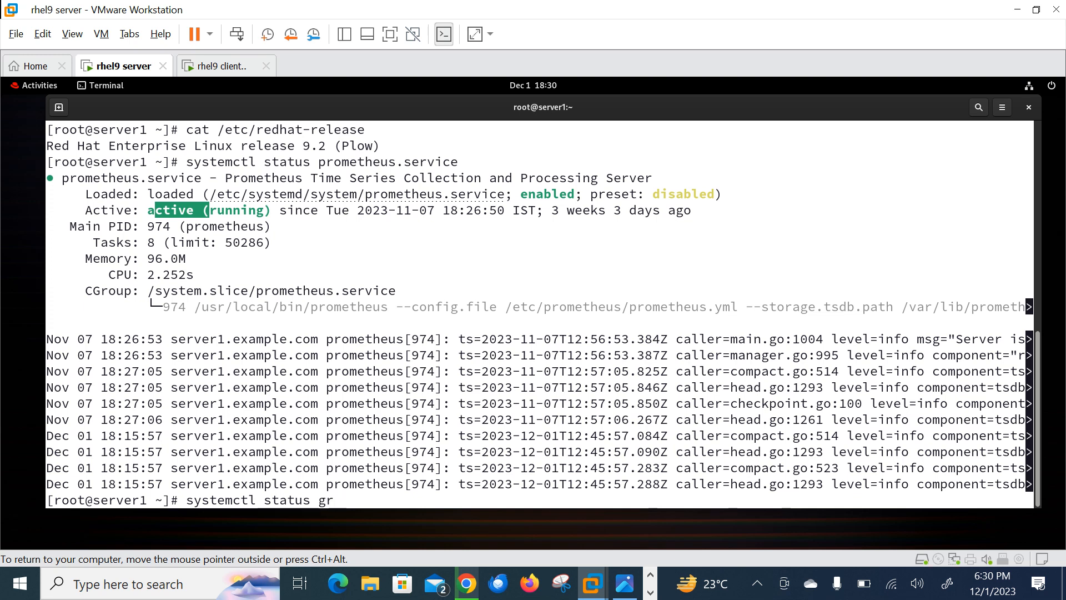
text(afana-server.service)
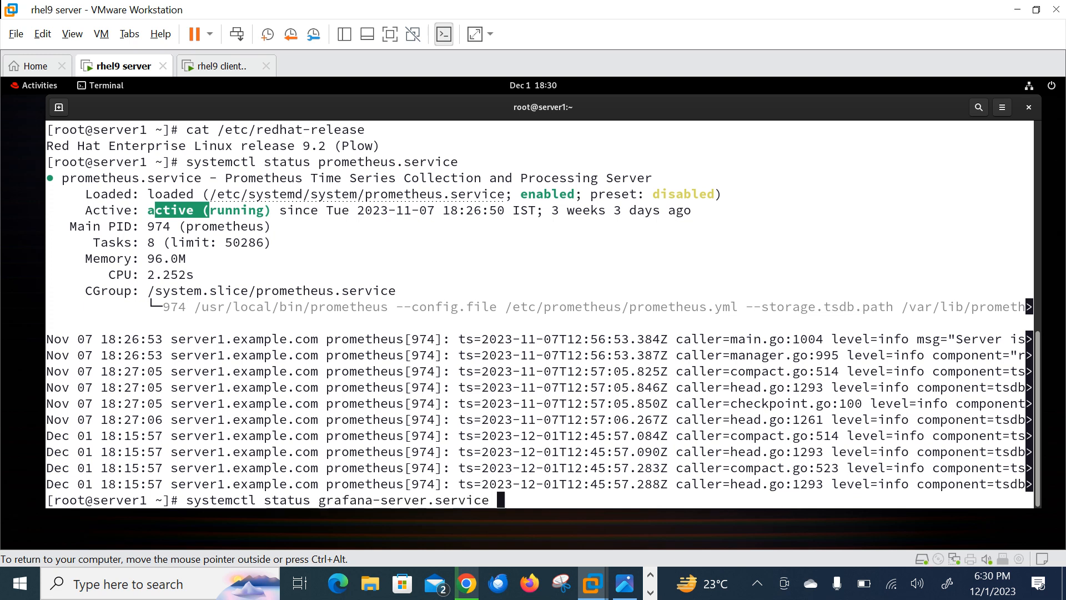
key(Return)
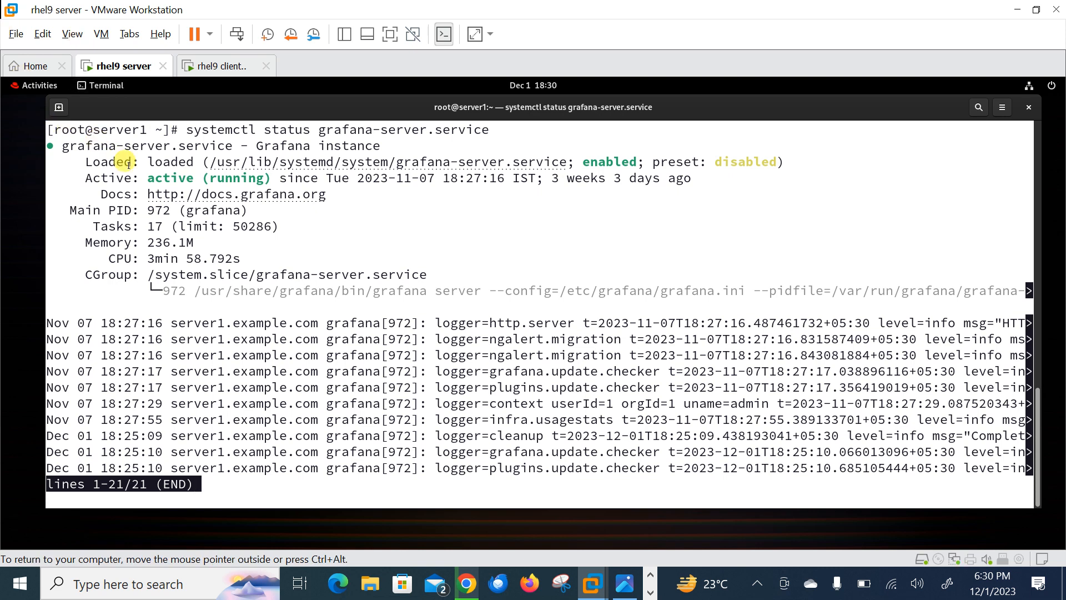
key(q)
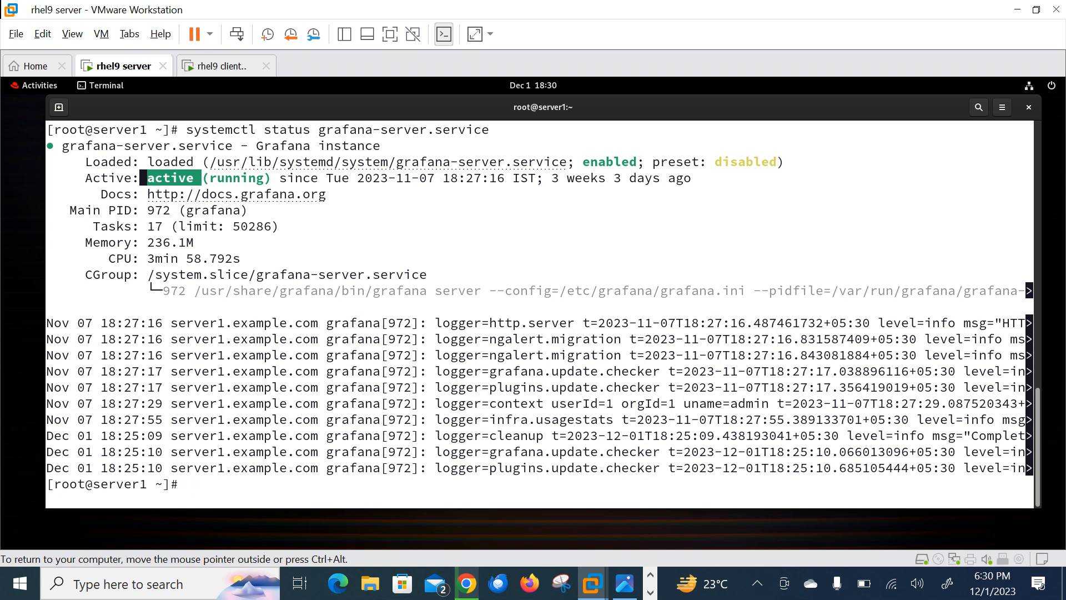
Run ifconfig and copy the ens160 address 192.168.40.128.
text(ifconfig)
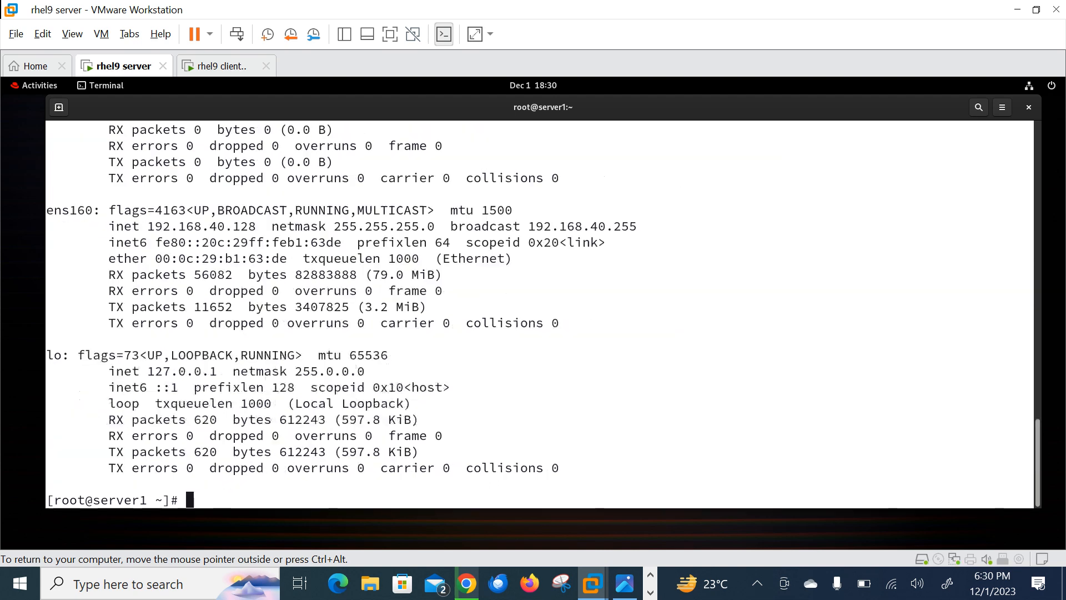
mouse_move(488, 448)
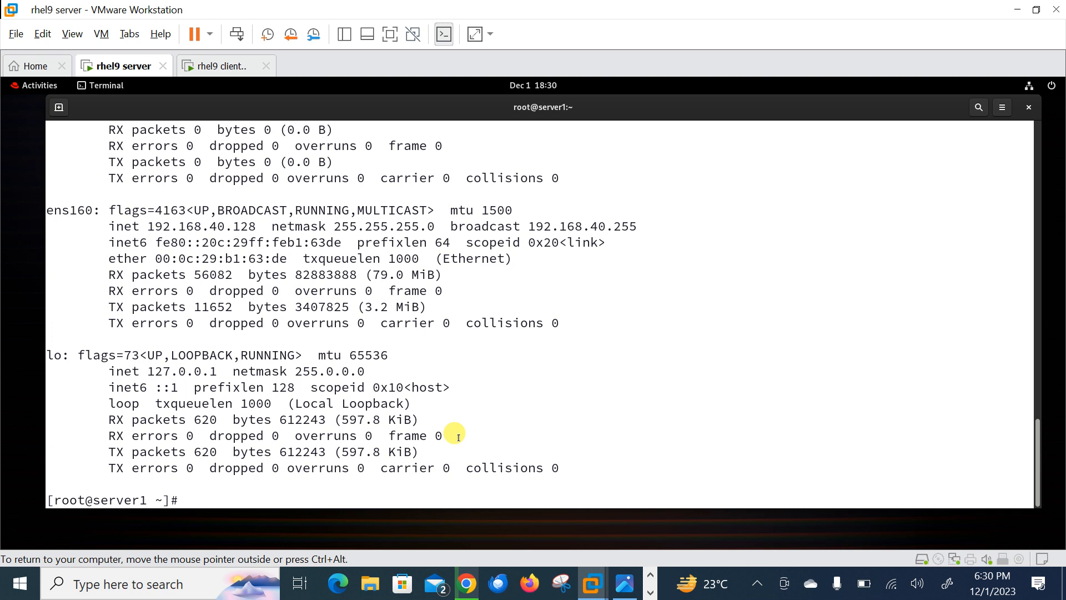
click(188, 499)
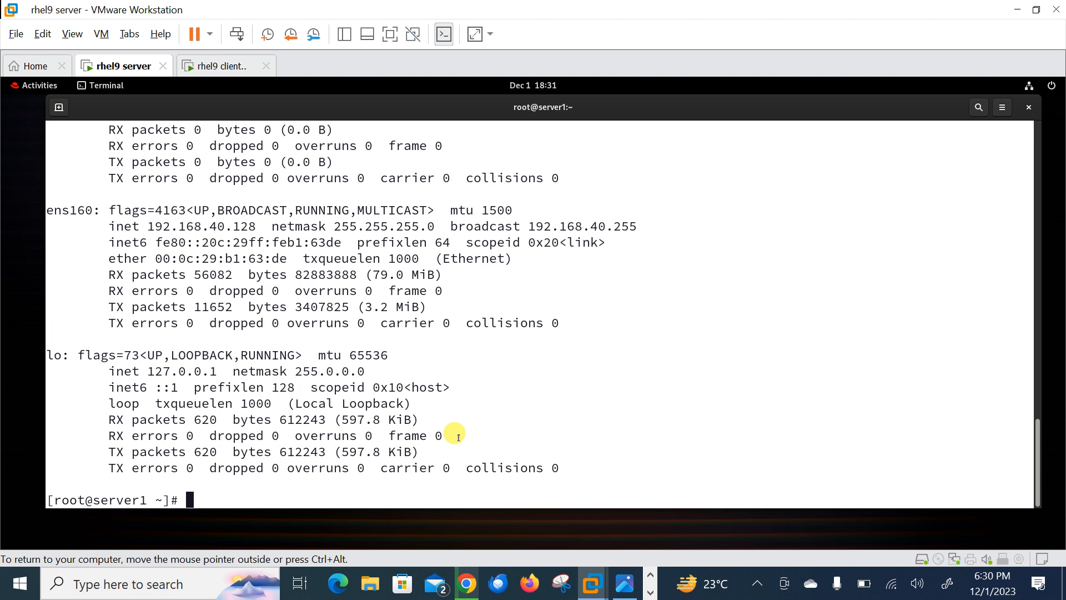
mouse_move(191, 226)
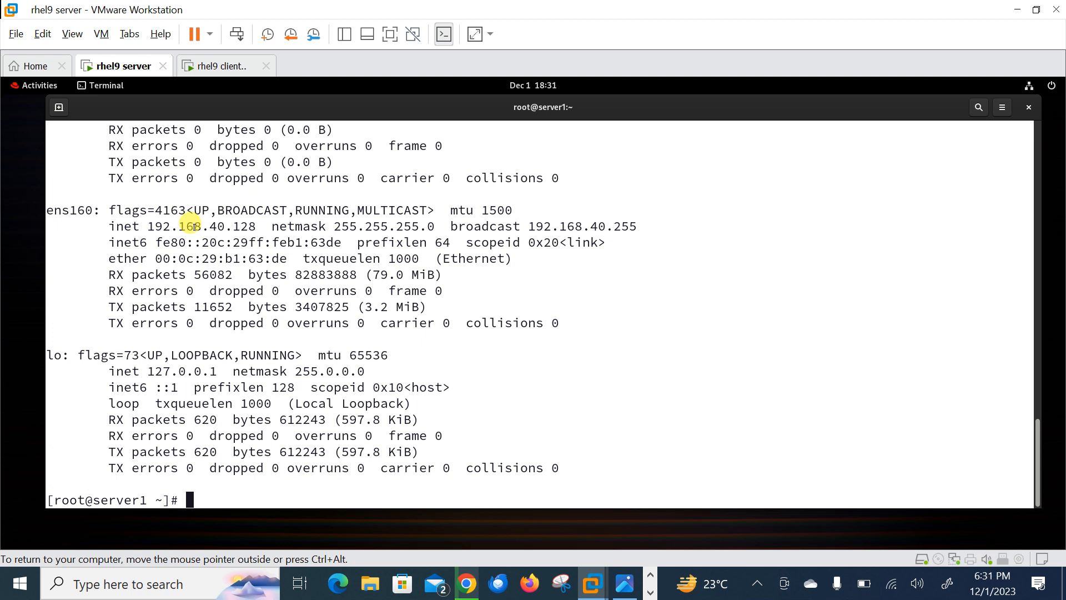
right_click(197, 226)
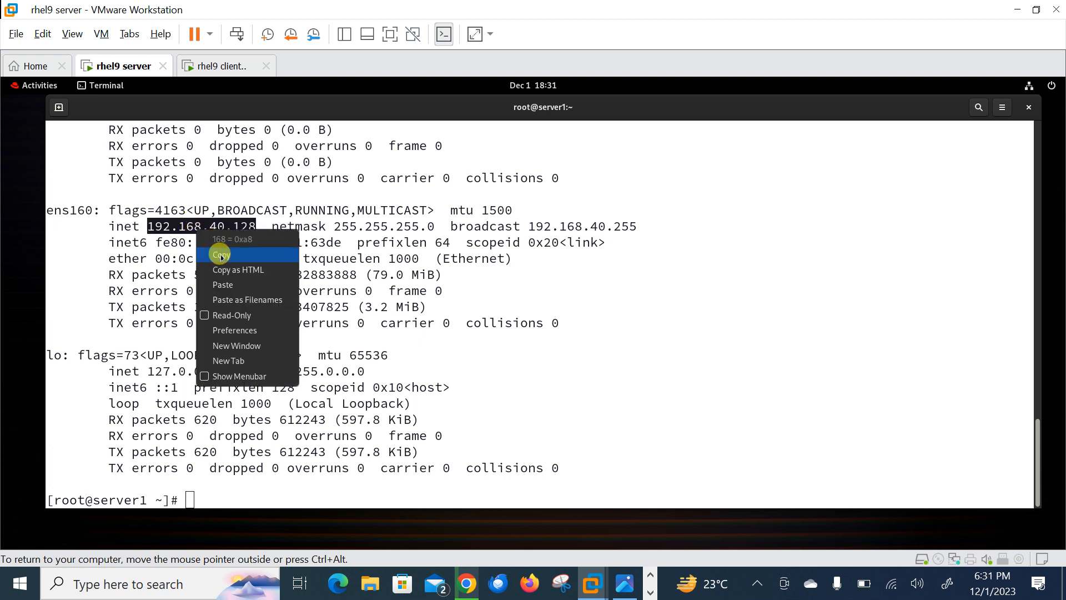
click(219, 254)
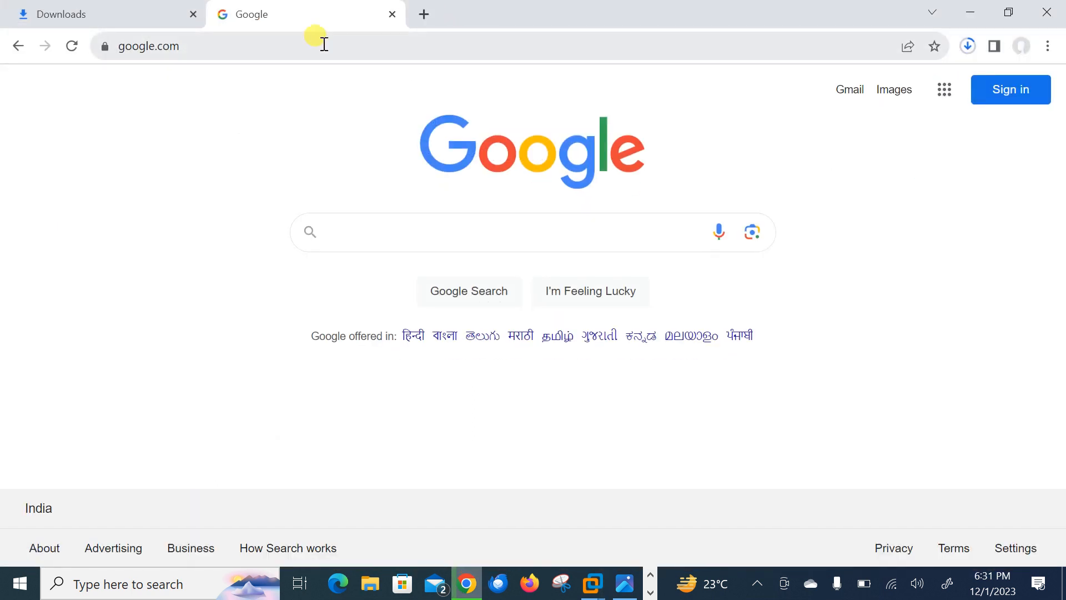
Log in to Grafana at 192.168.40.128:3000 as admin, fixing the password after one failure.
text(192.168.40.128)
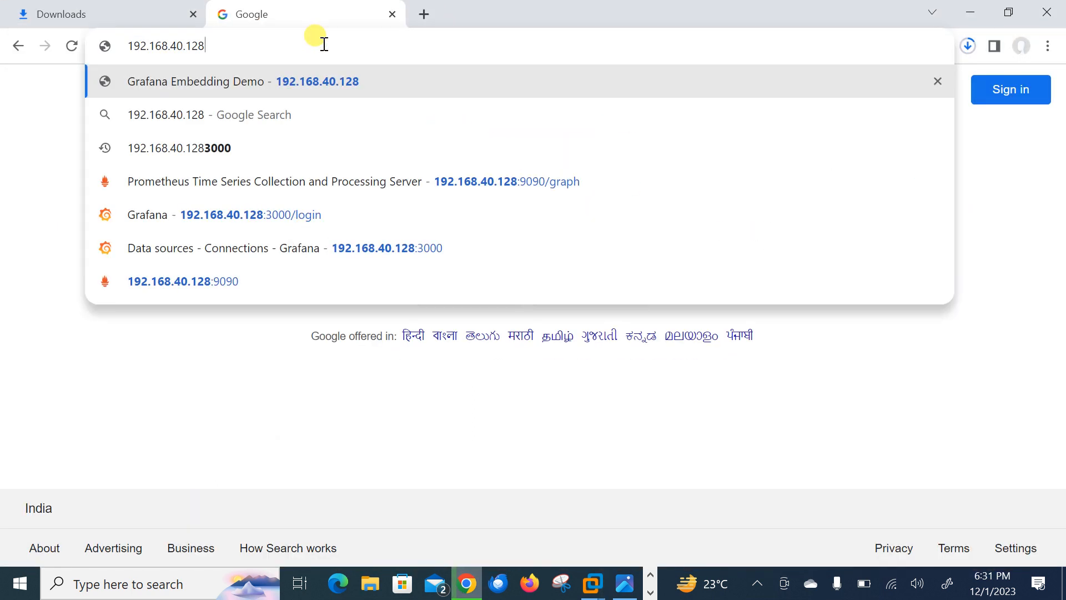
click(251, 214)
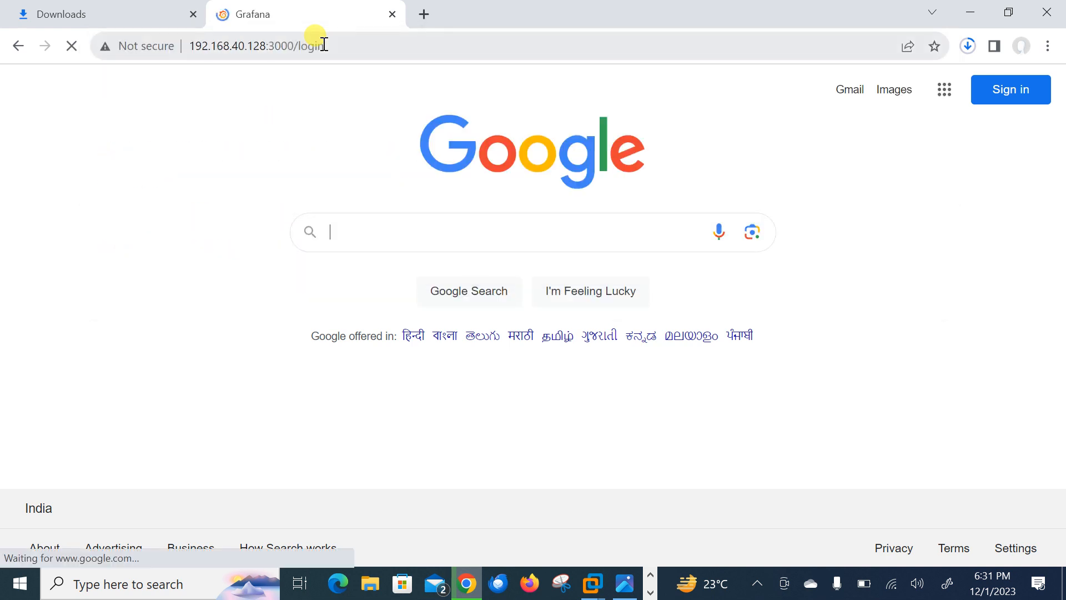
text(admin)
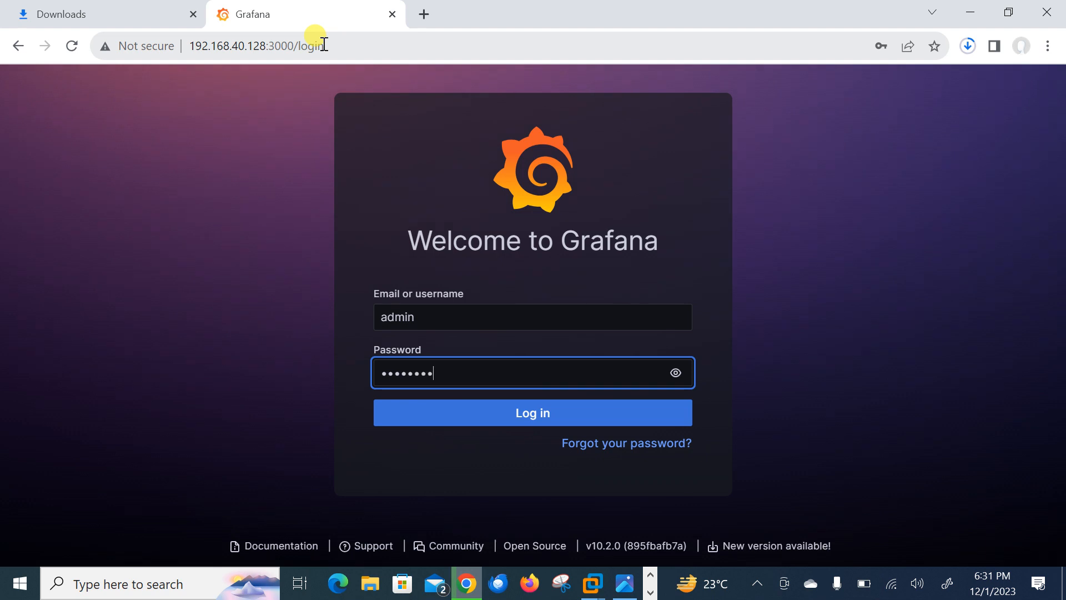
click(533, 412)
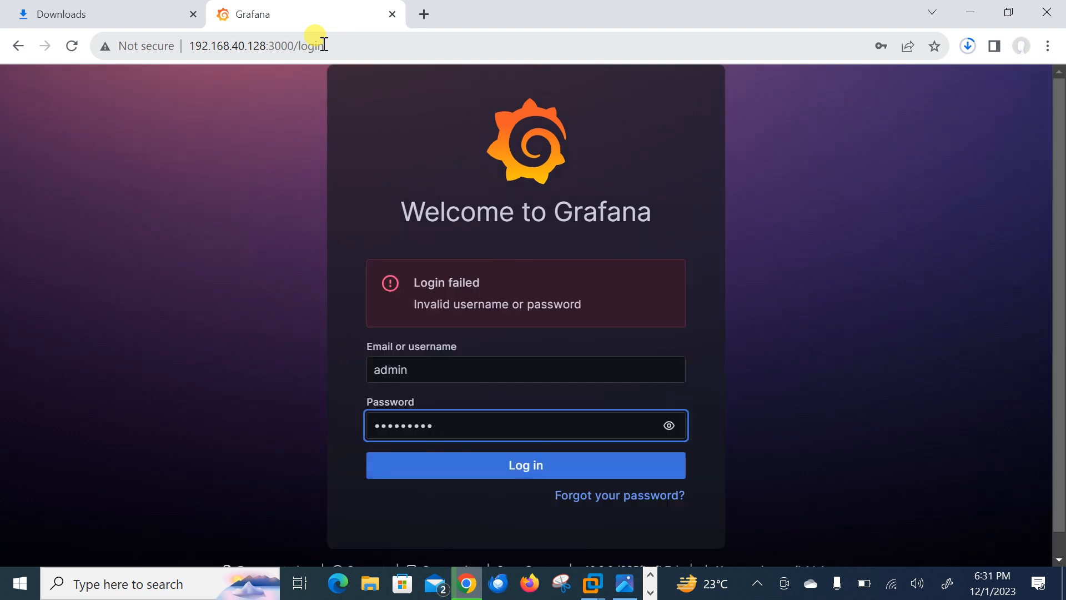
key(Backspace)
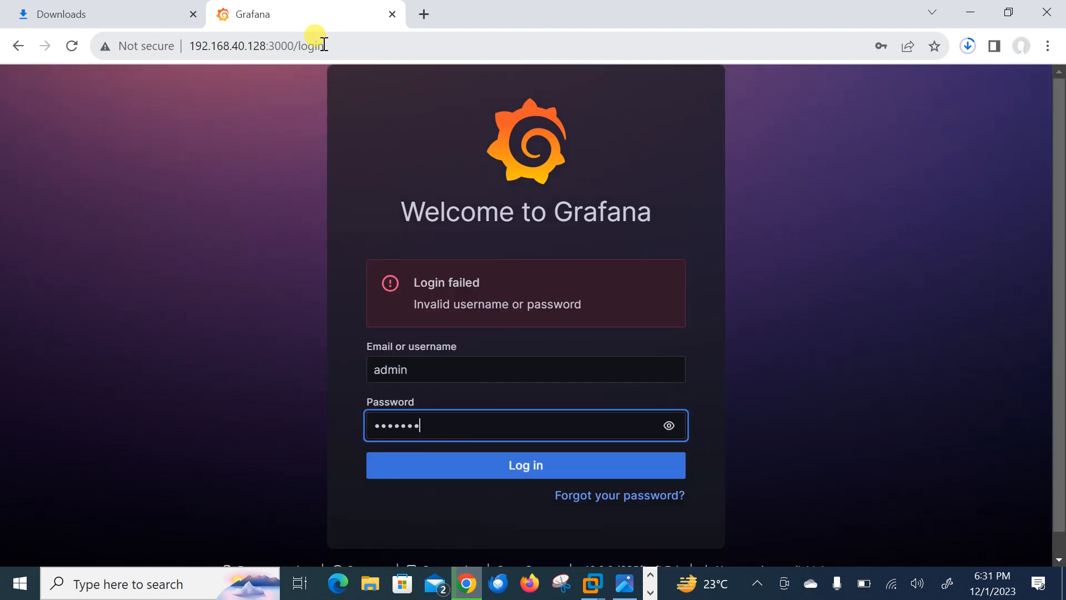
click(525, 466)
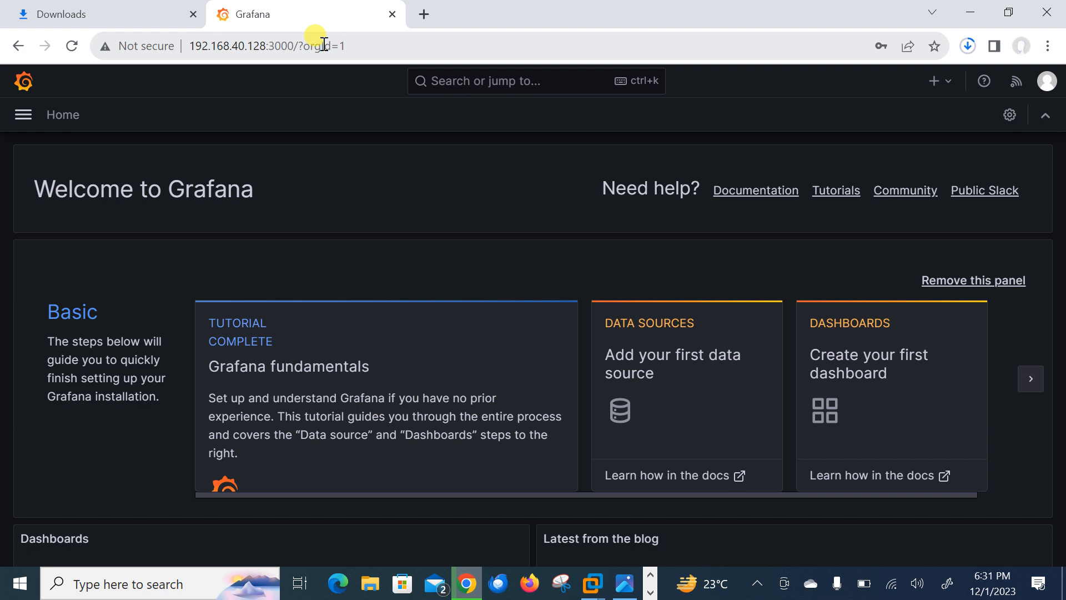
mouse_move(653, 360)
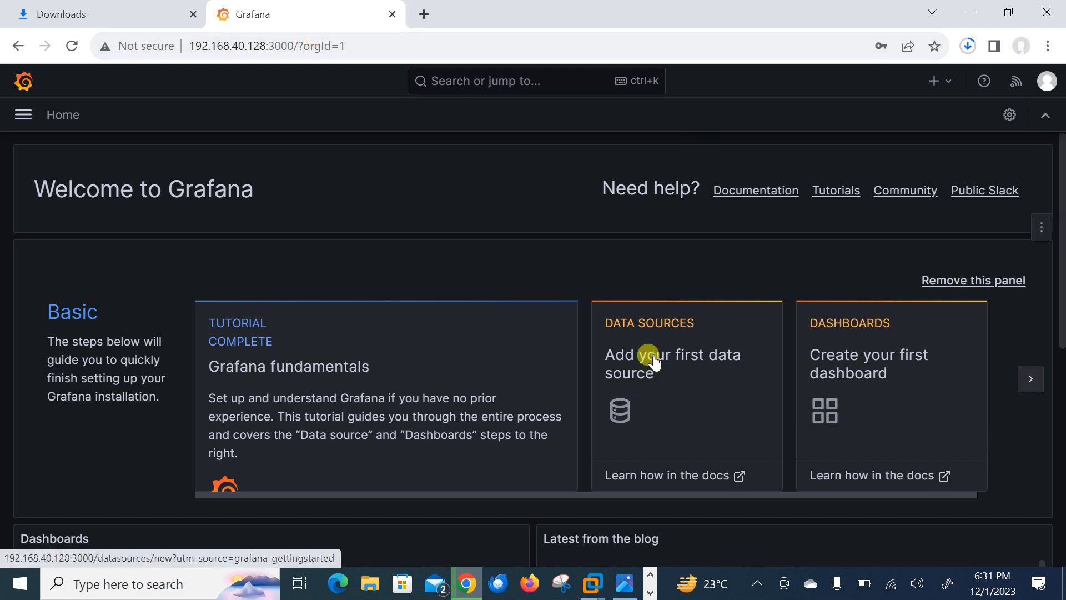
click(672, 363)
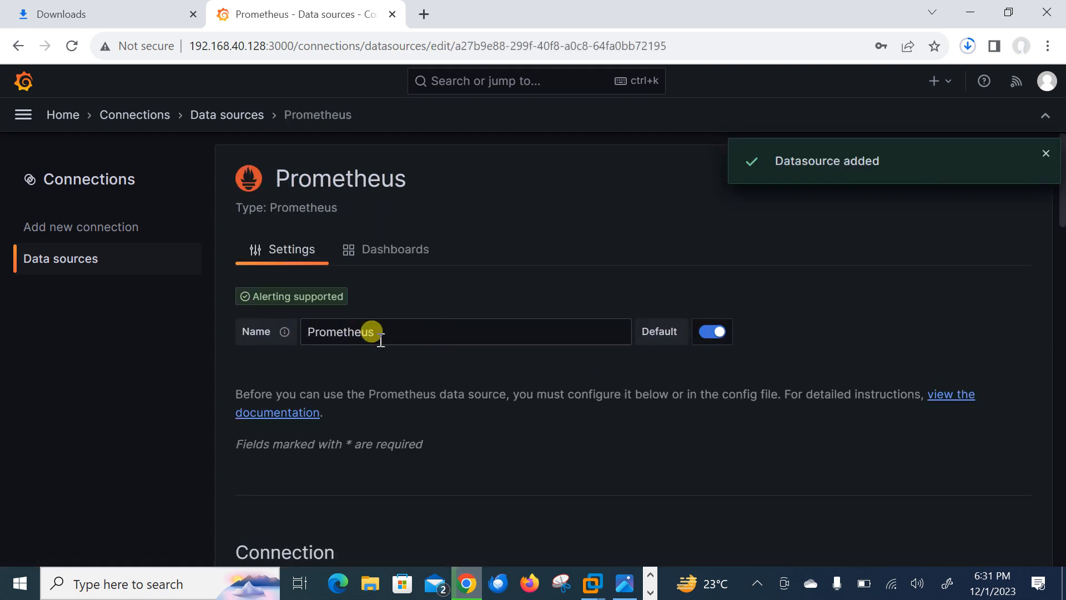
click(1045, 153)
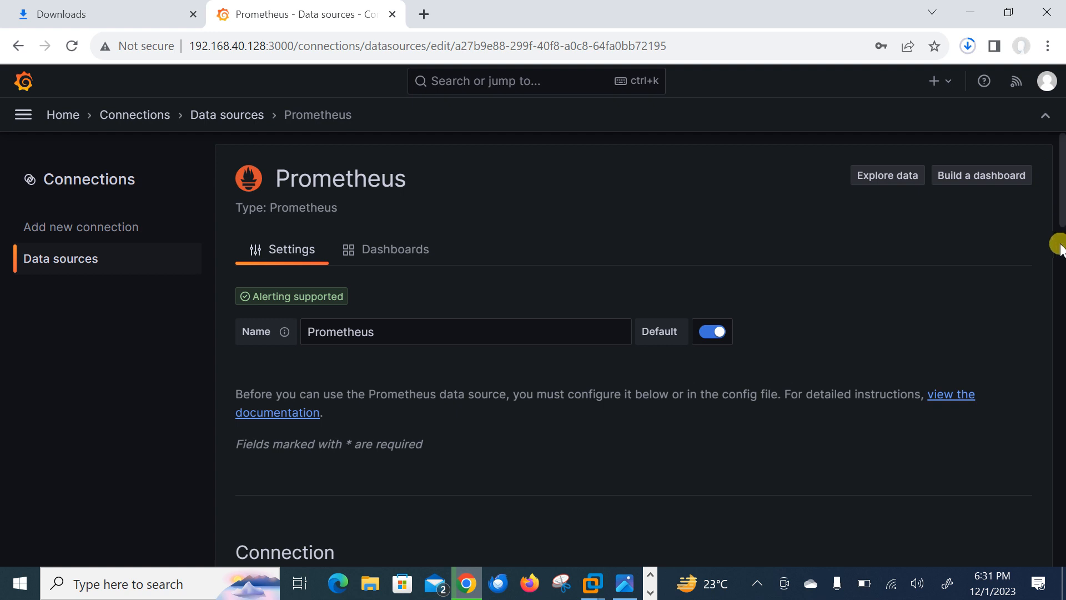
mouse_move(1060, 218)
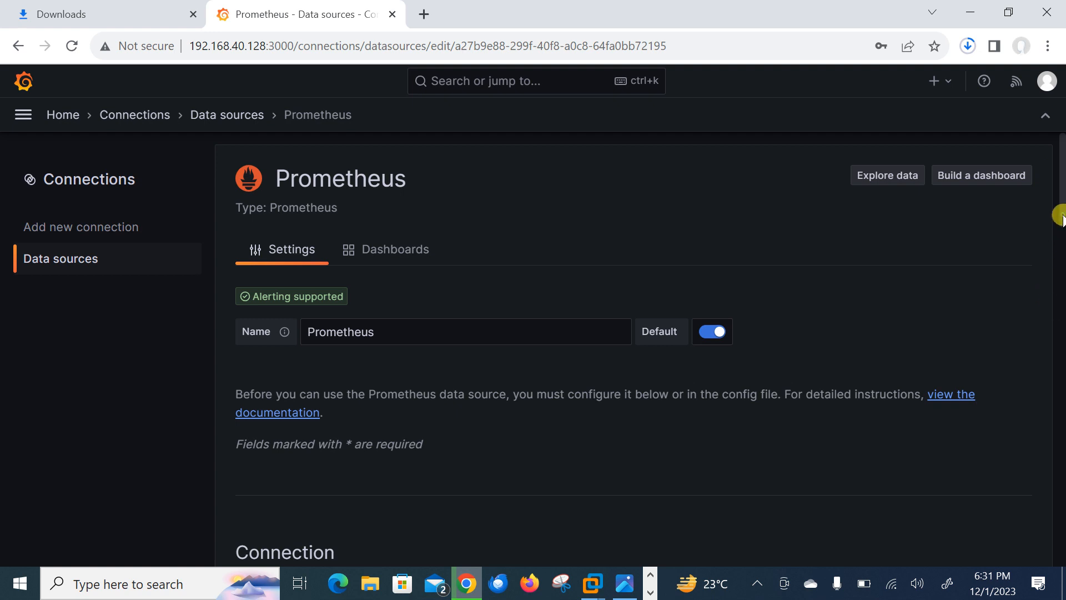
scroll(down, 3)
text(http://localhost:9090)
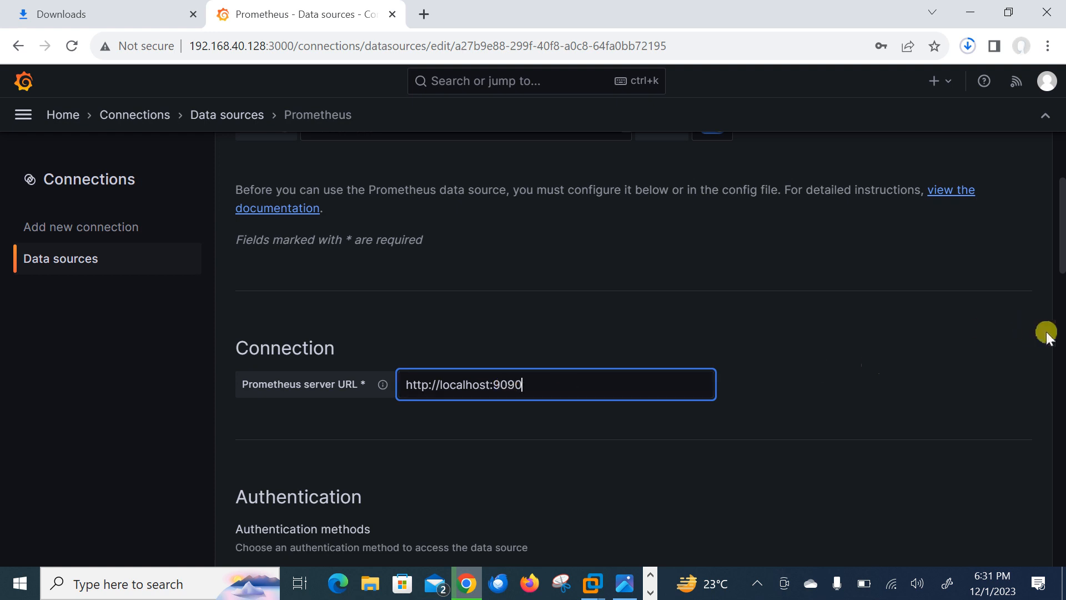
scroll(down, 3)
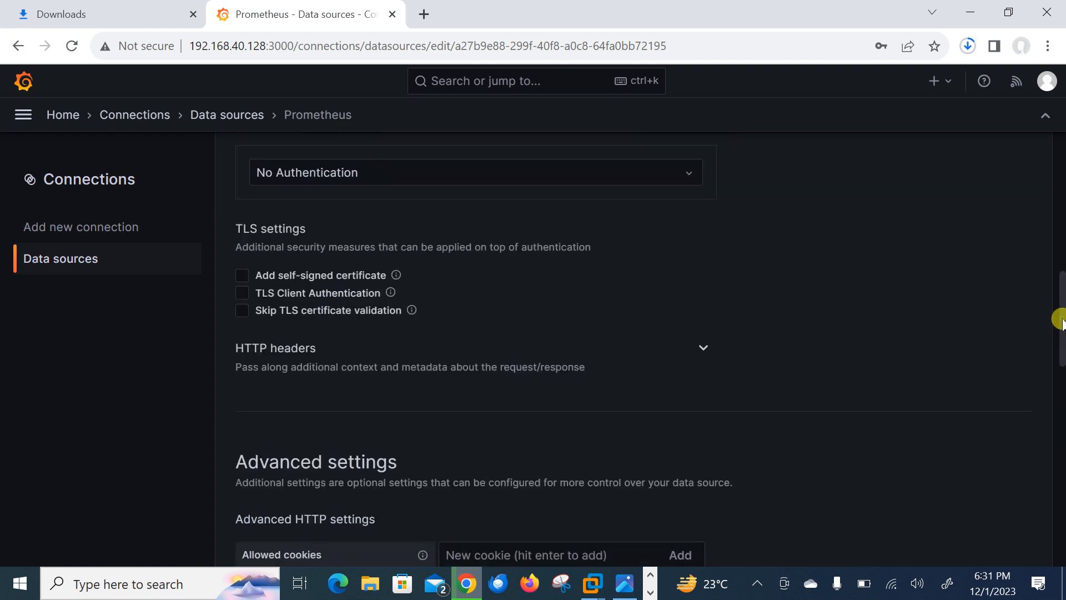
scroll(down, 3)
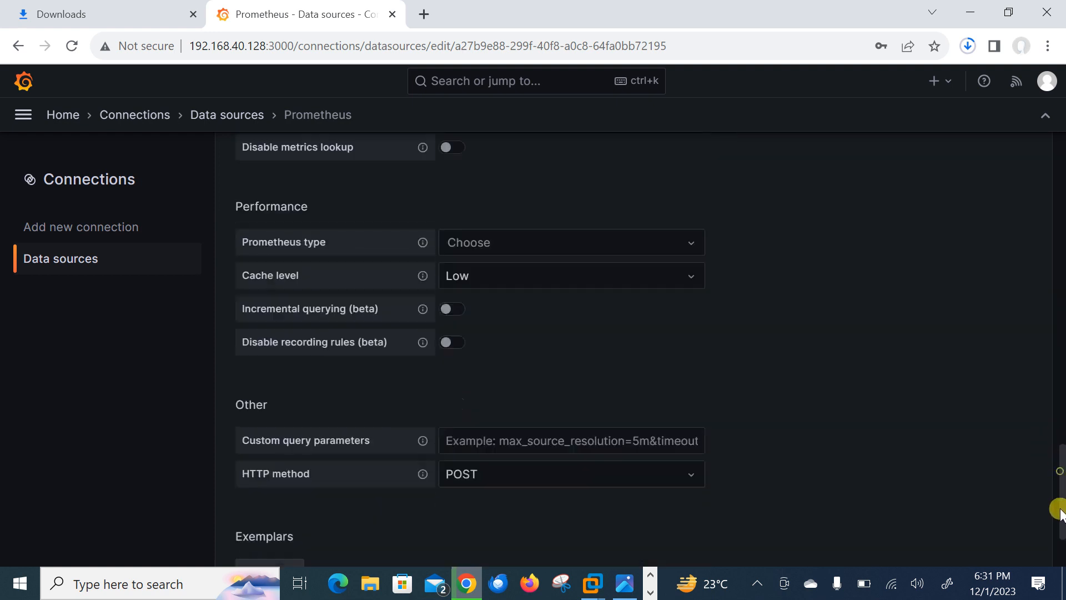
scroll(down, 3)
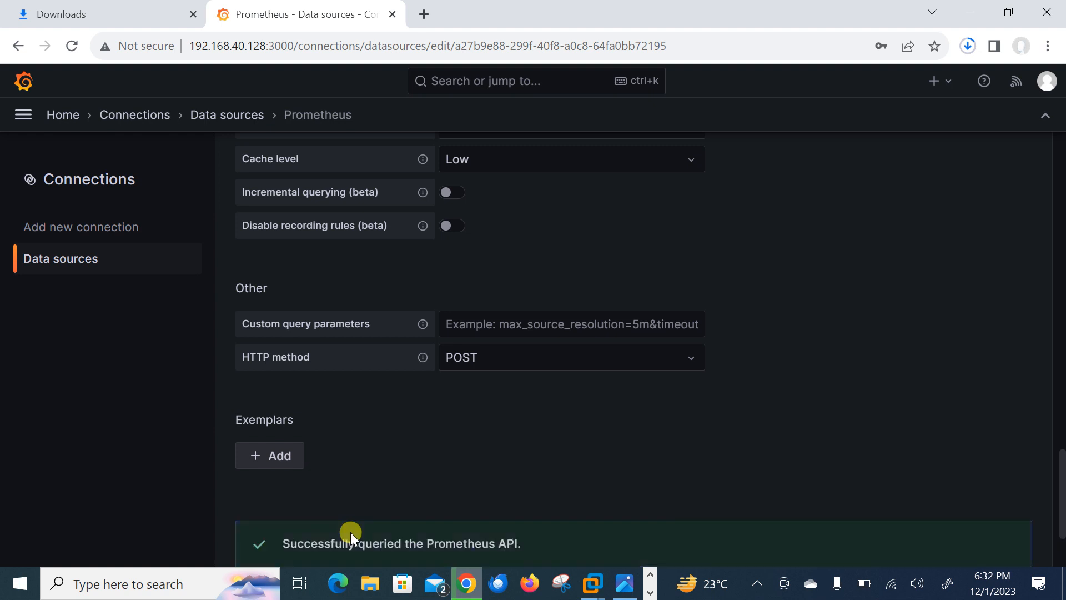
mouse_move(777, 532)
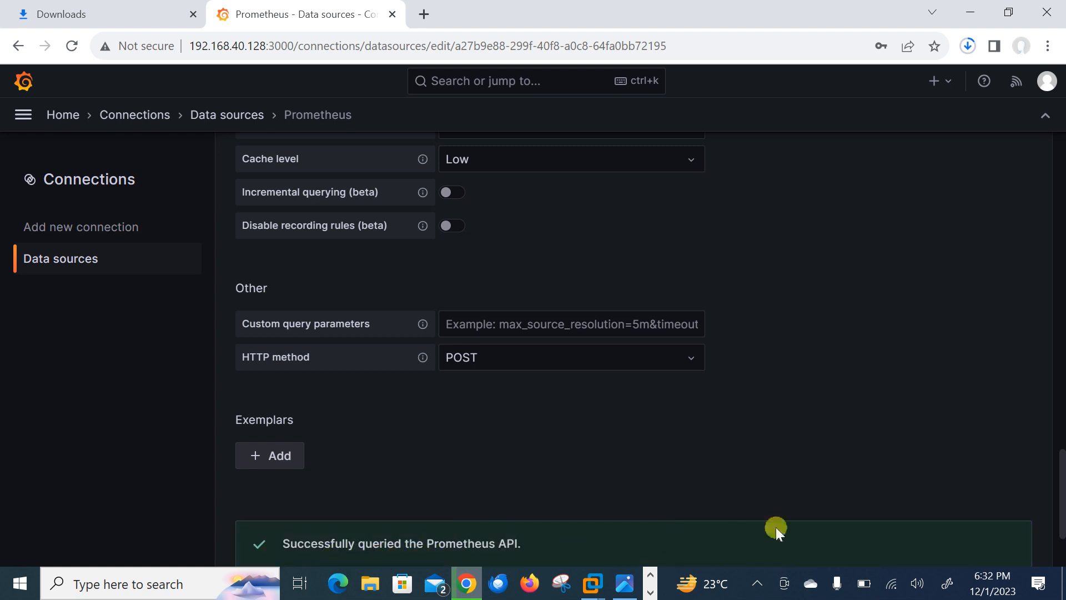
Confirm the successful data source test and return to the Data sources list.
scroll(down, 3)
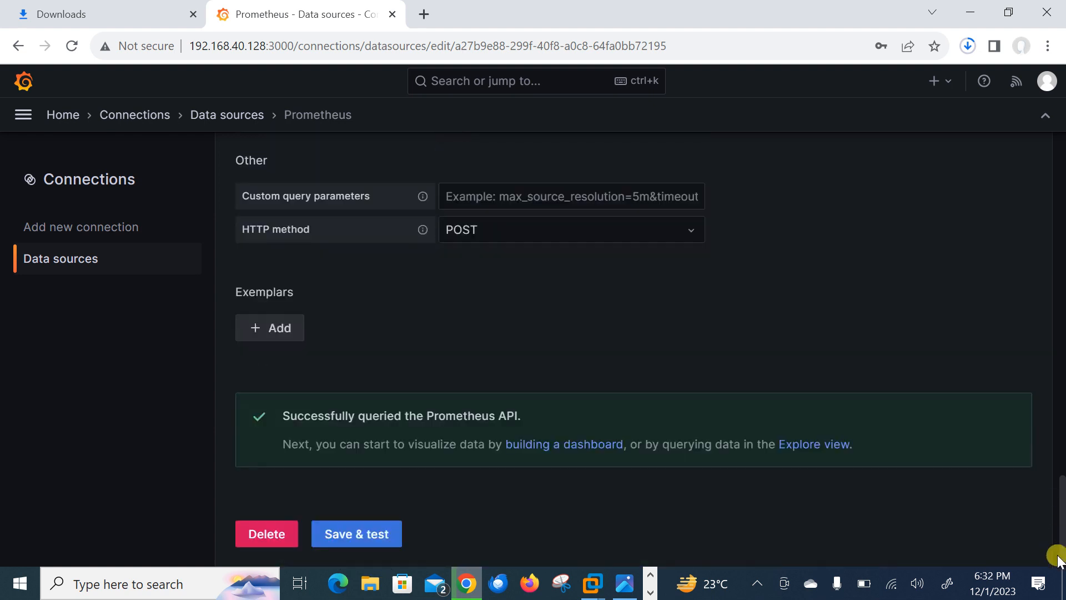
scroll(up, 3)
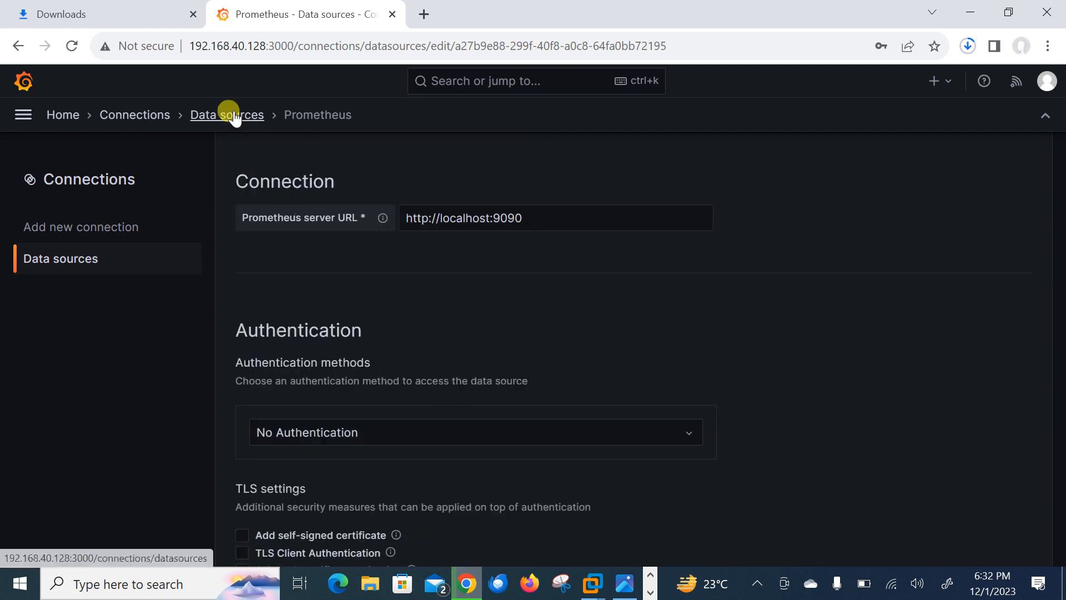
click(227, 114)
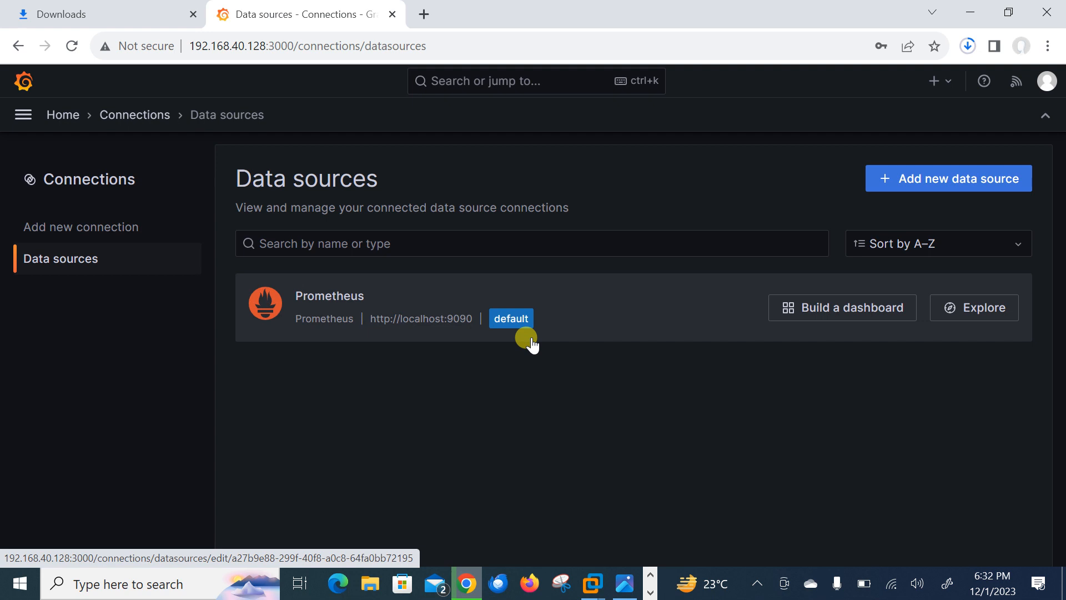
click(591, 584)
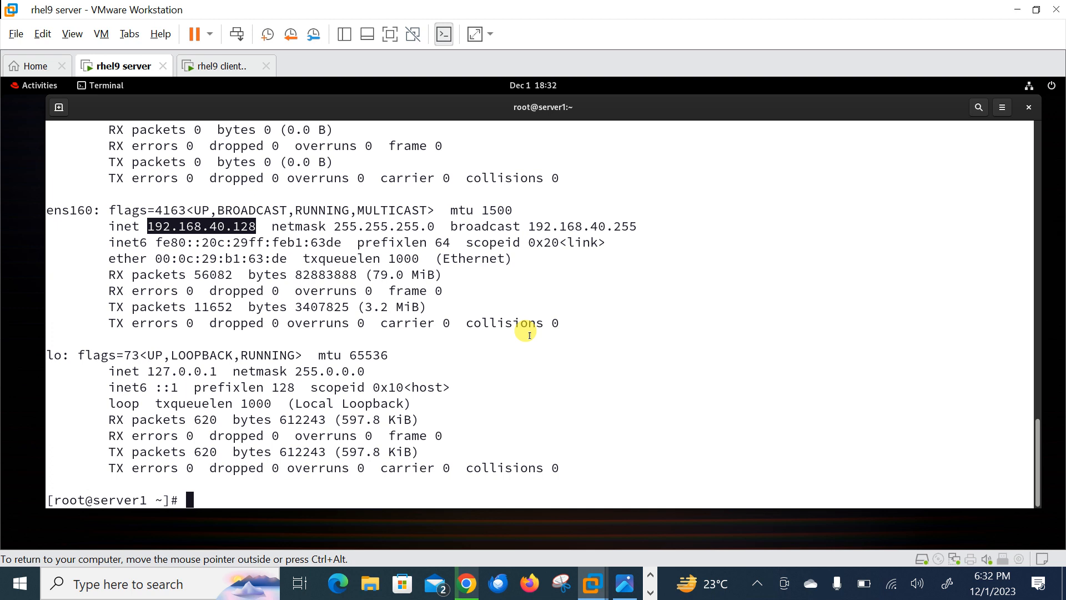
mouse_move(359, 64)
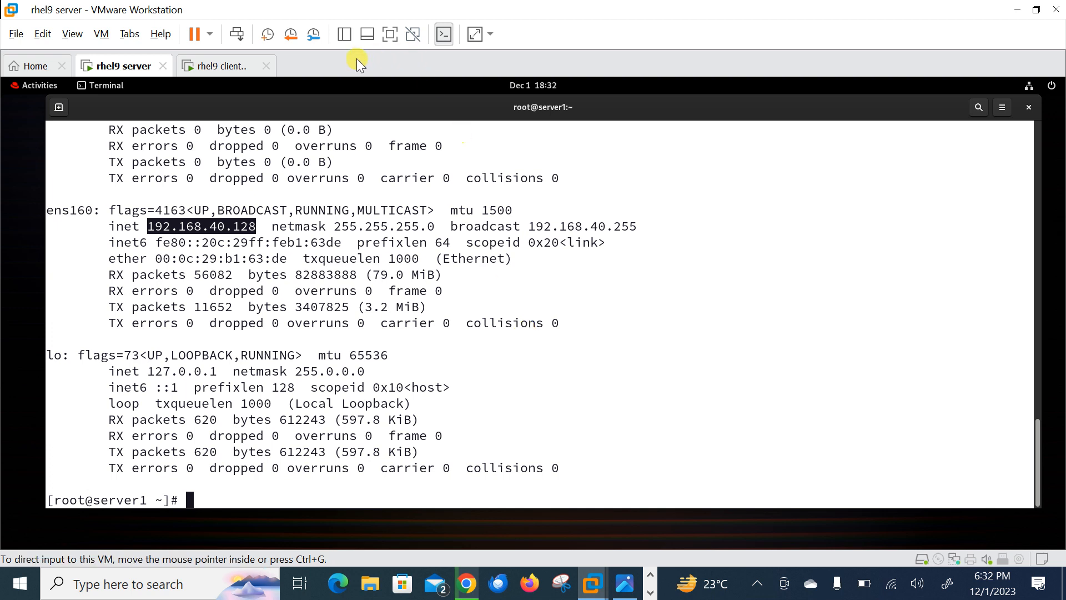
On the rhel9 client VM, check the OS release and Docker version.
click(225, 65)
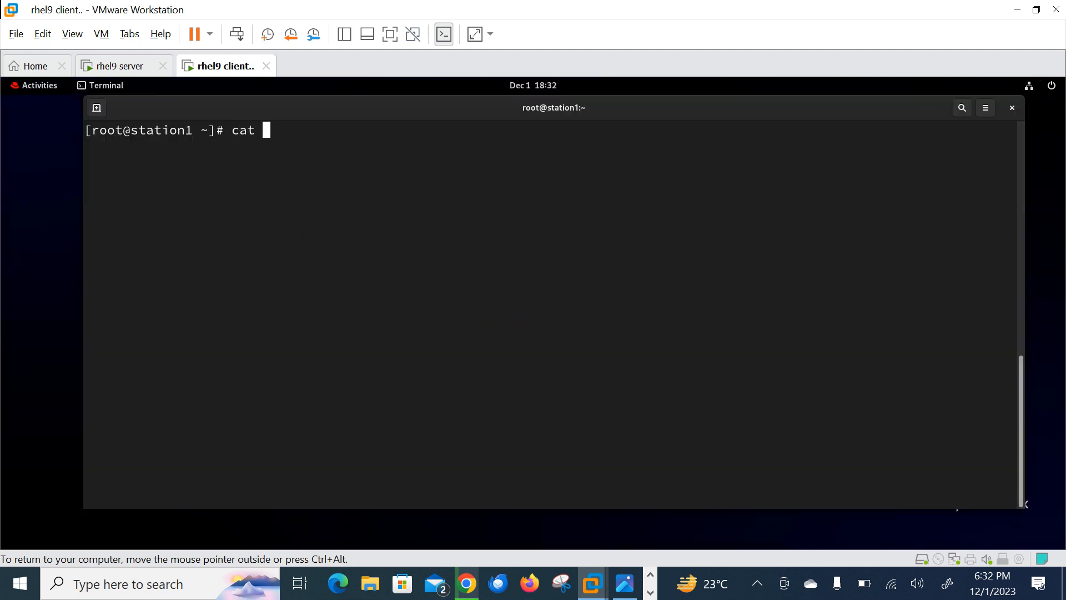
text(/etc/redhat-release)
text(docker --version)
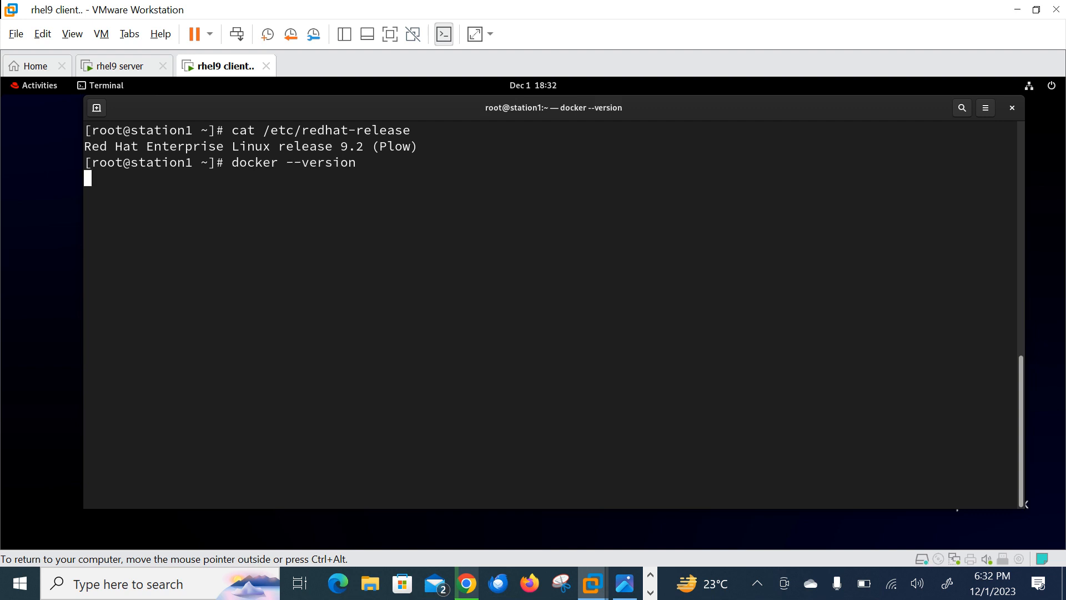
key(Return)
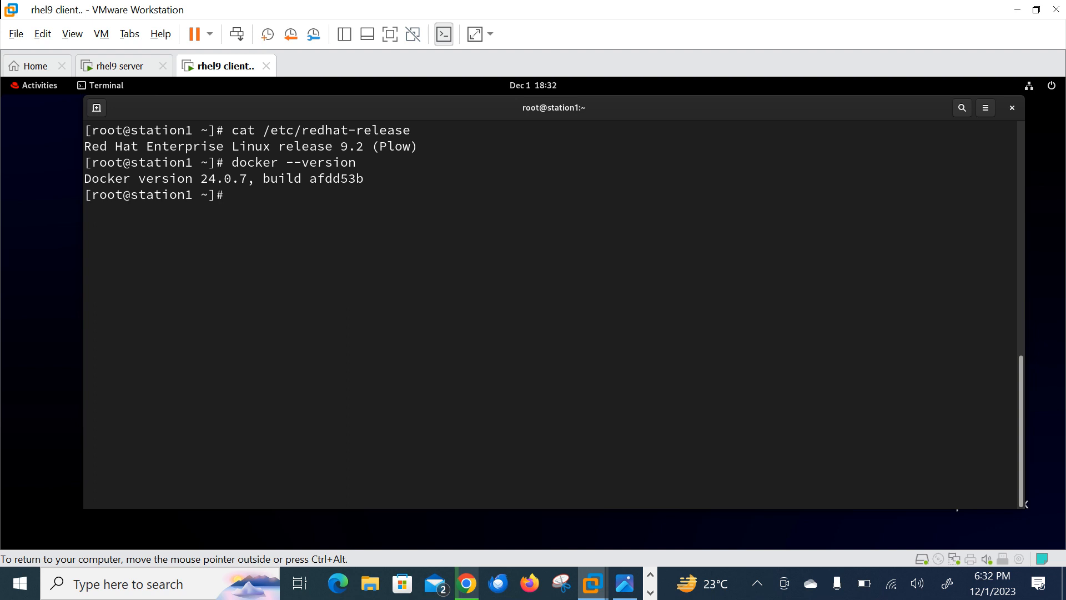
Start a detached httpd container named web_server.
text(dock)
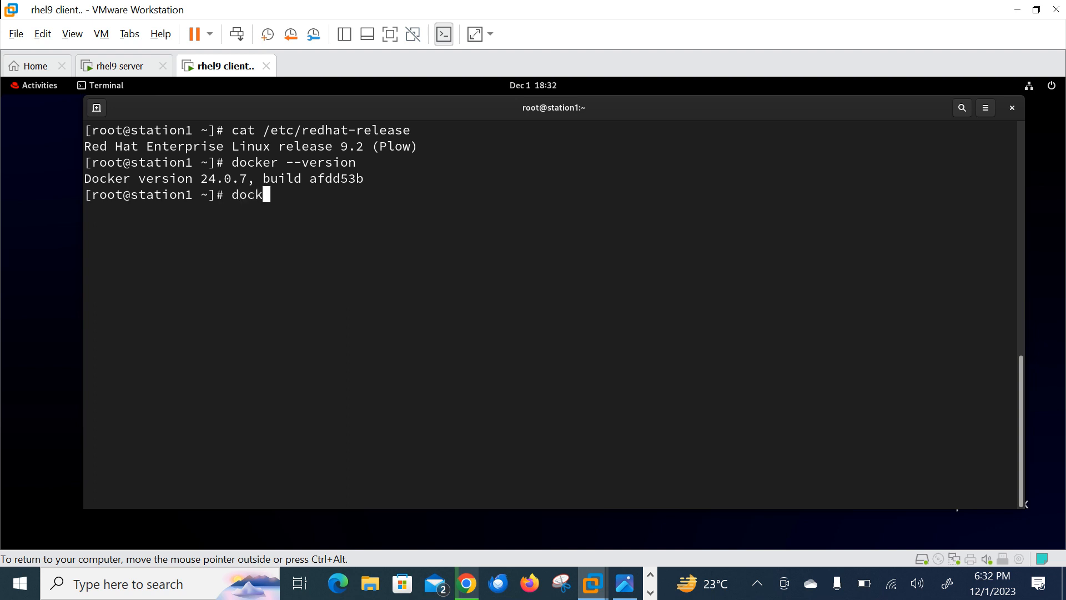
text(er run -)
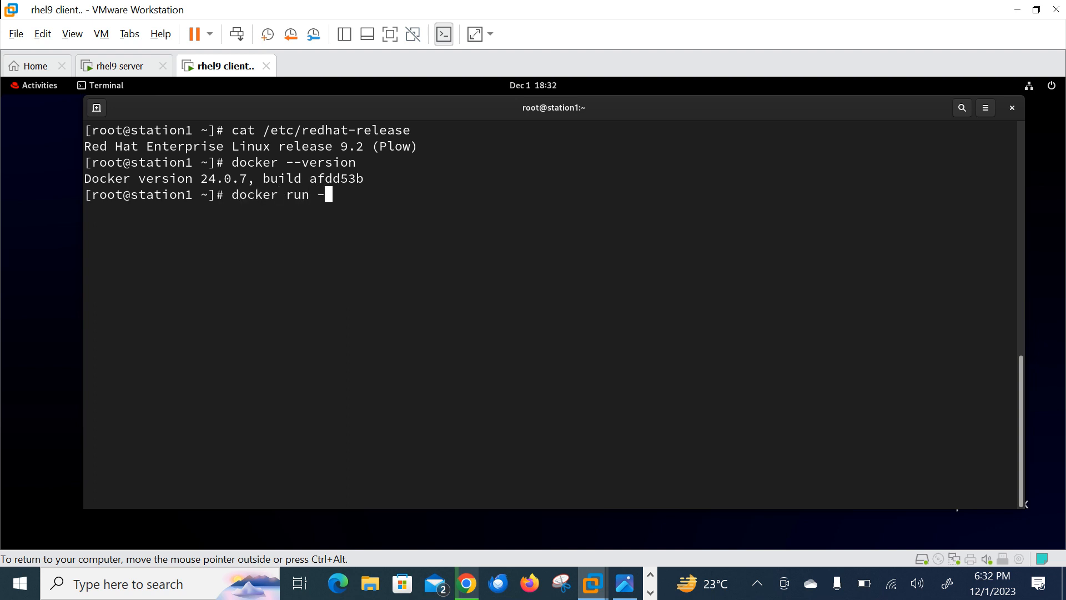
text(d --name)
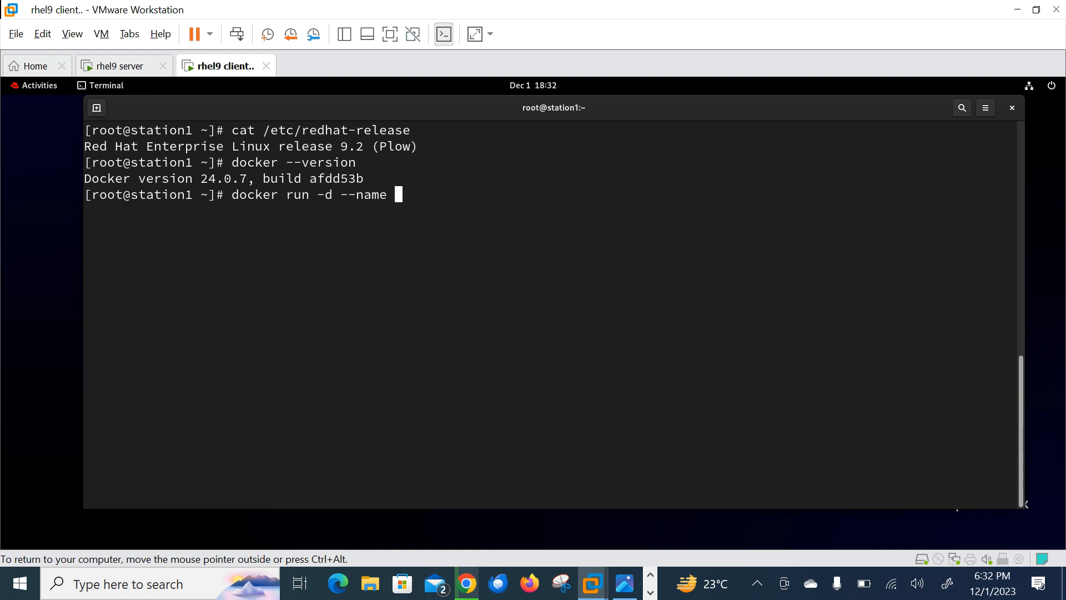
text(web_server httpd)
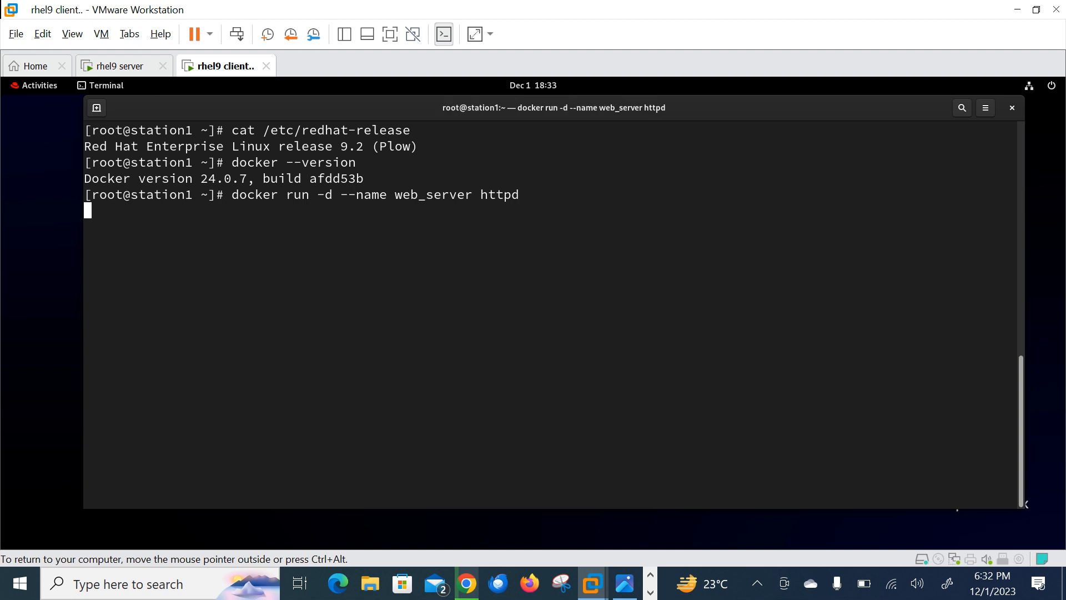
key(Return)
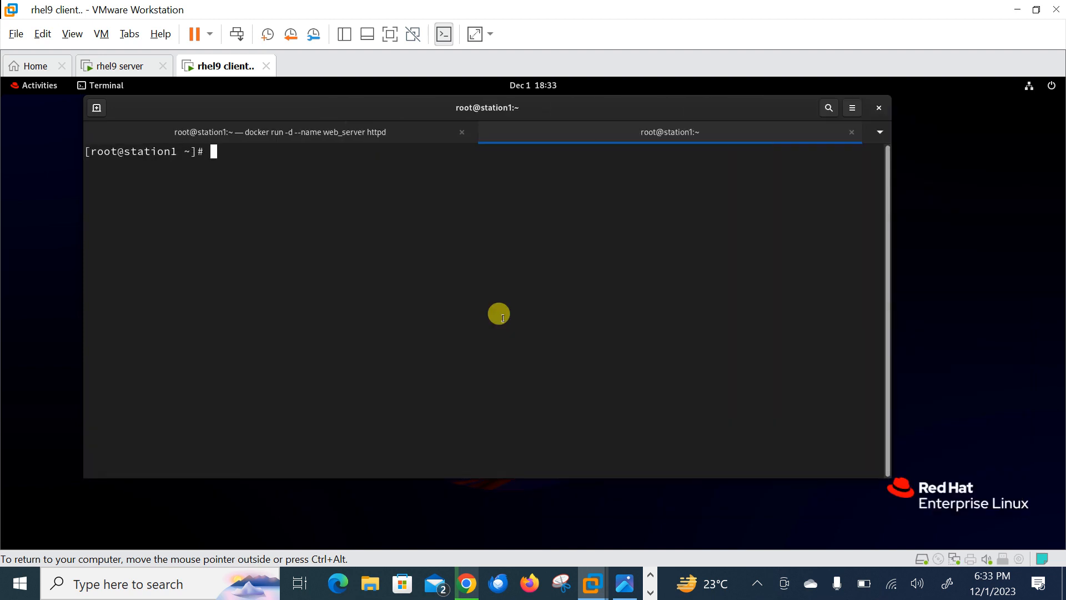
Run 'docker -d --name nginx_server nginx', correcting a name typo.
text(docker -)
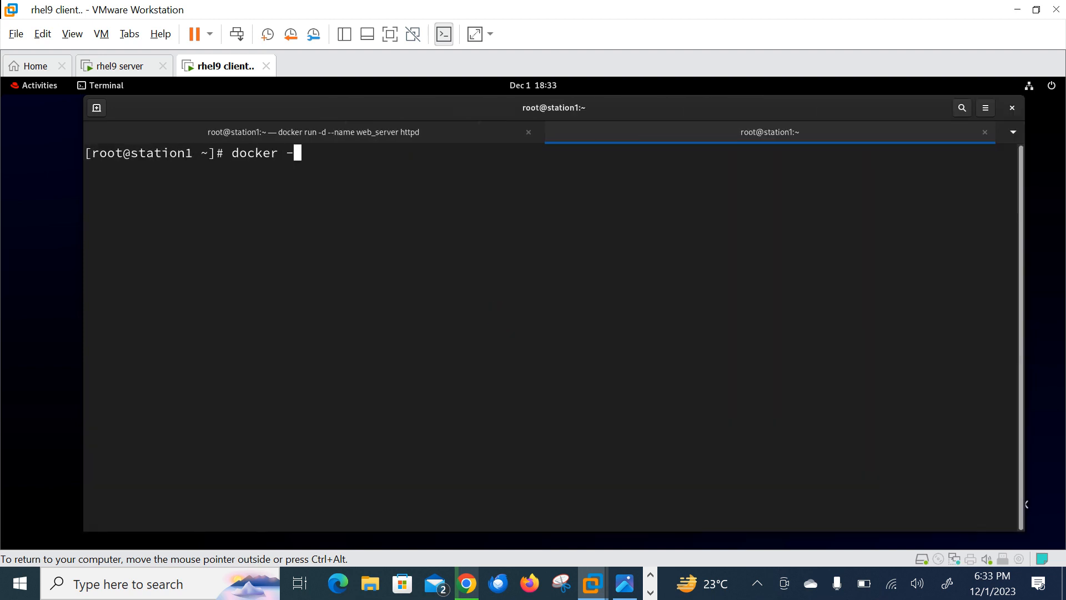
text(d)
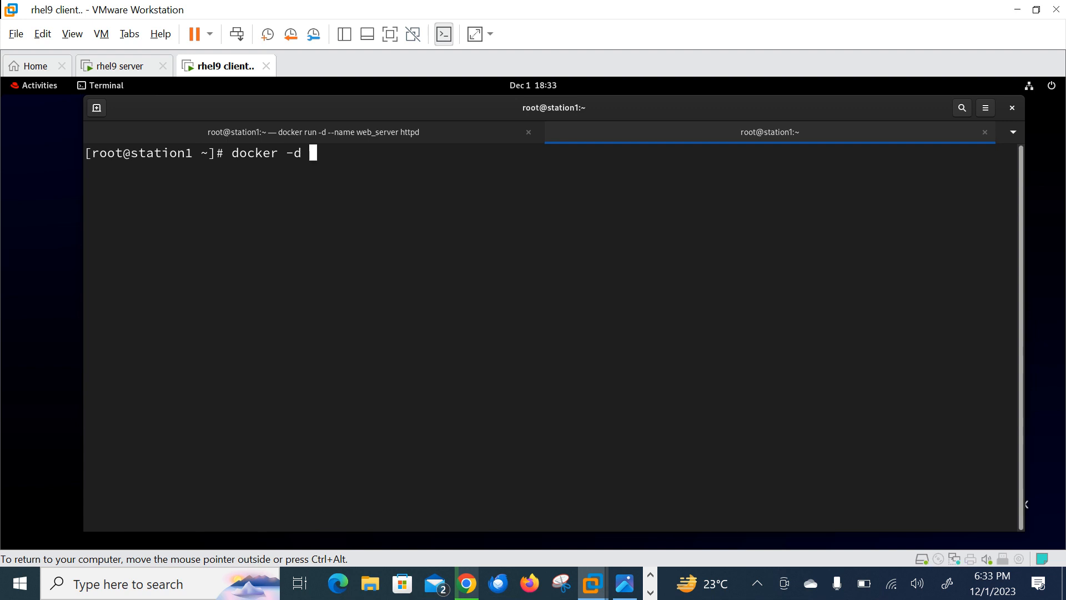
text(--name)
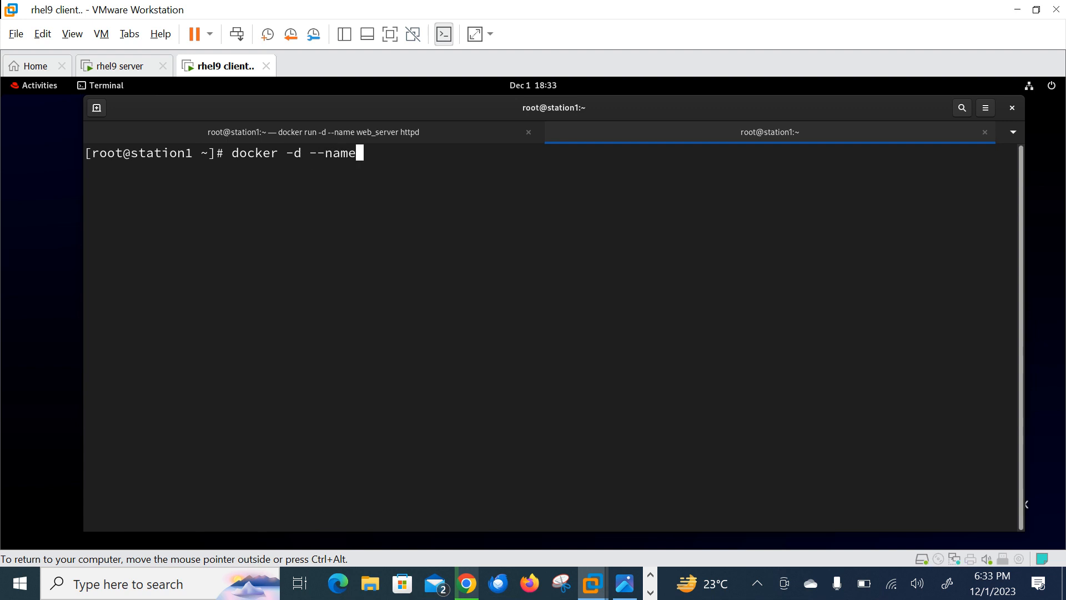
text(nsg)
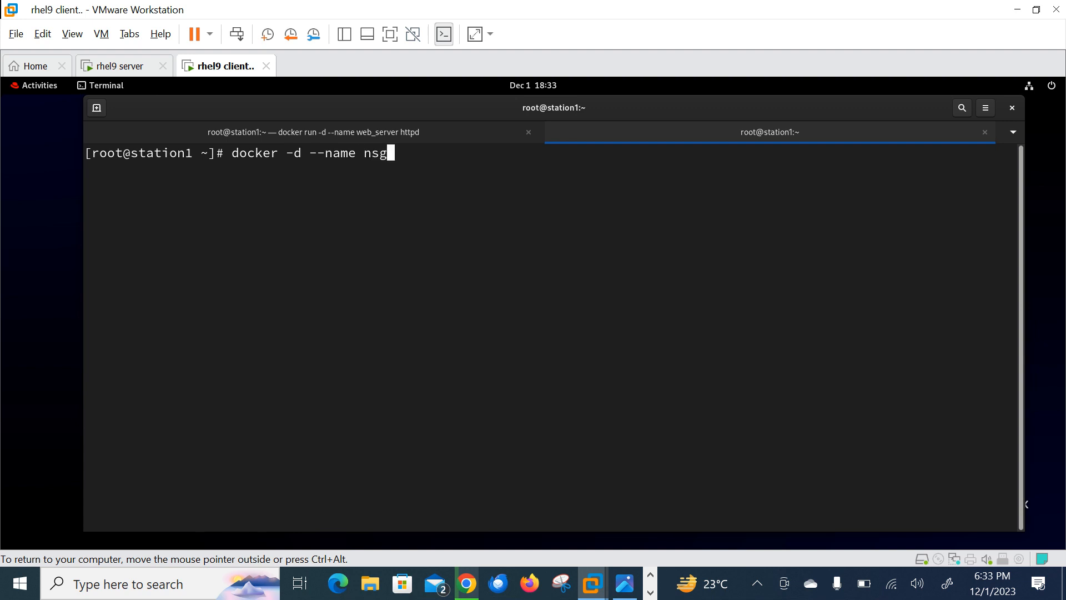
key(BackSpace)
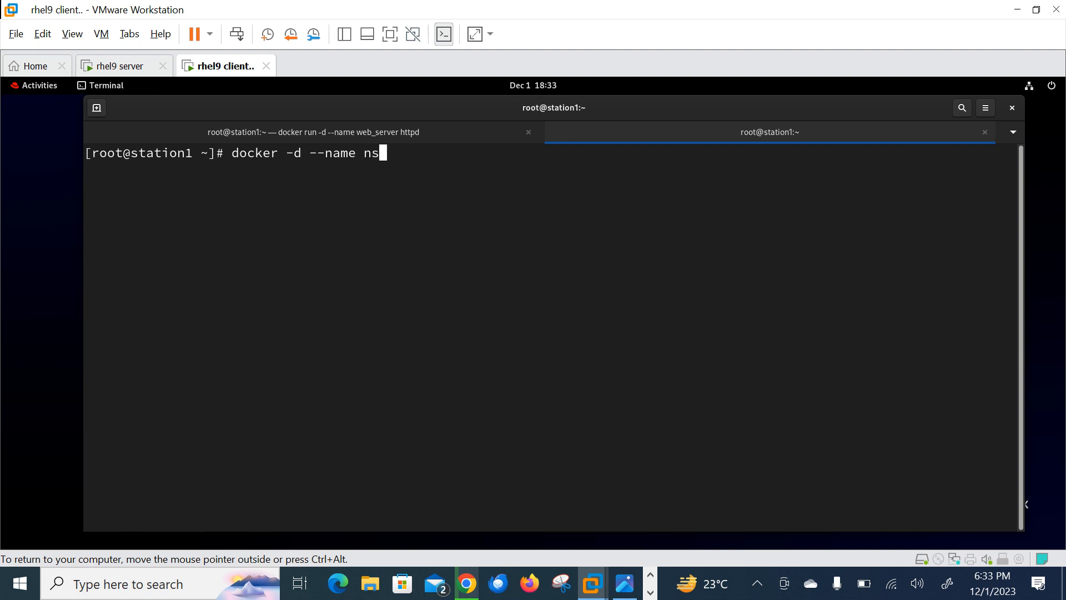
text(ginx_s)
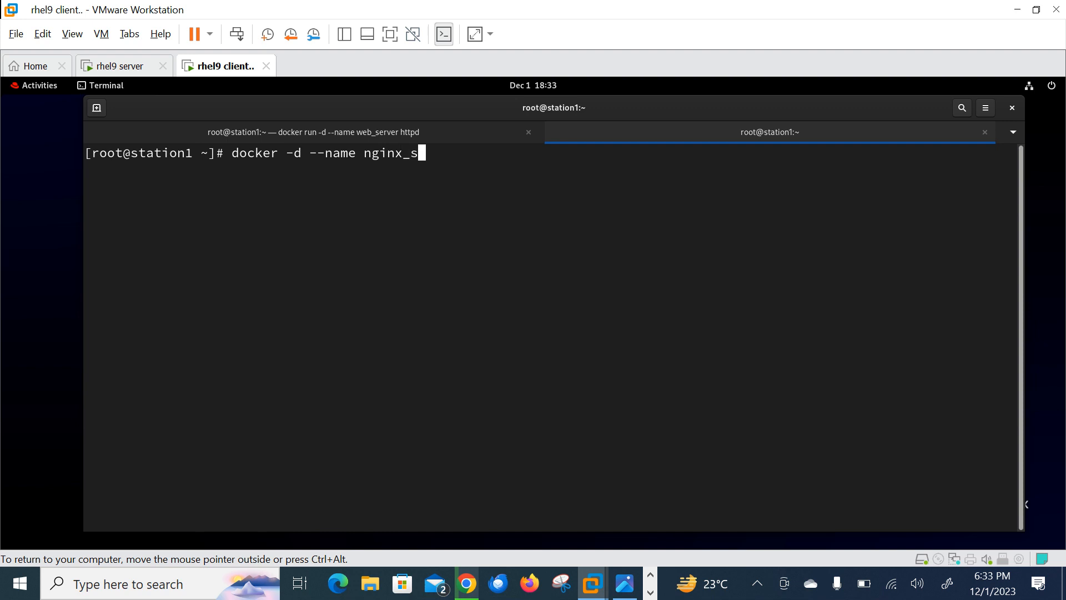
text(erver nginx)
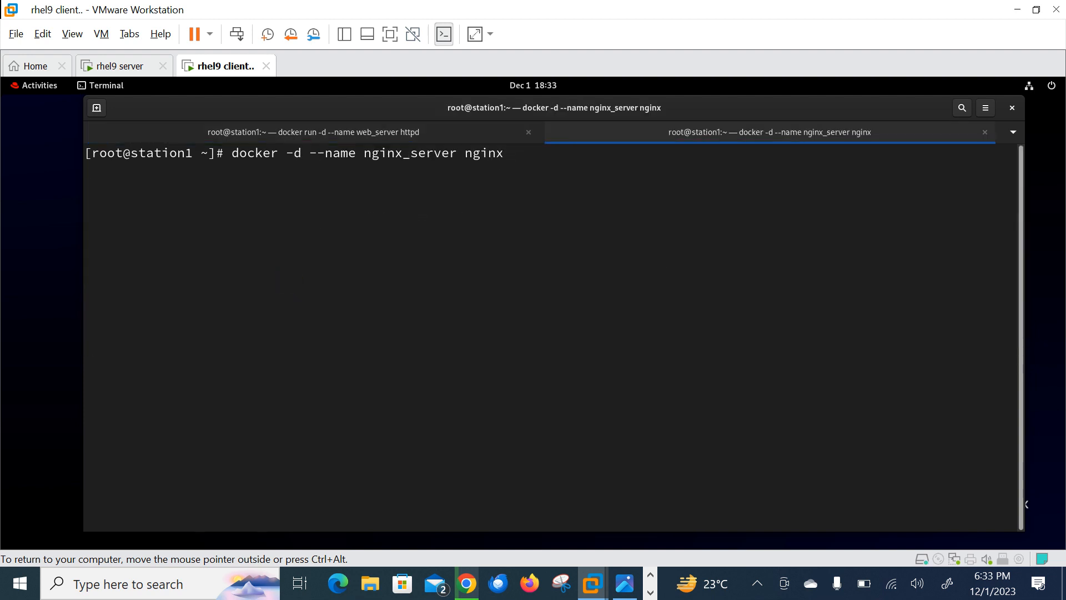
key(Return)
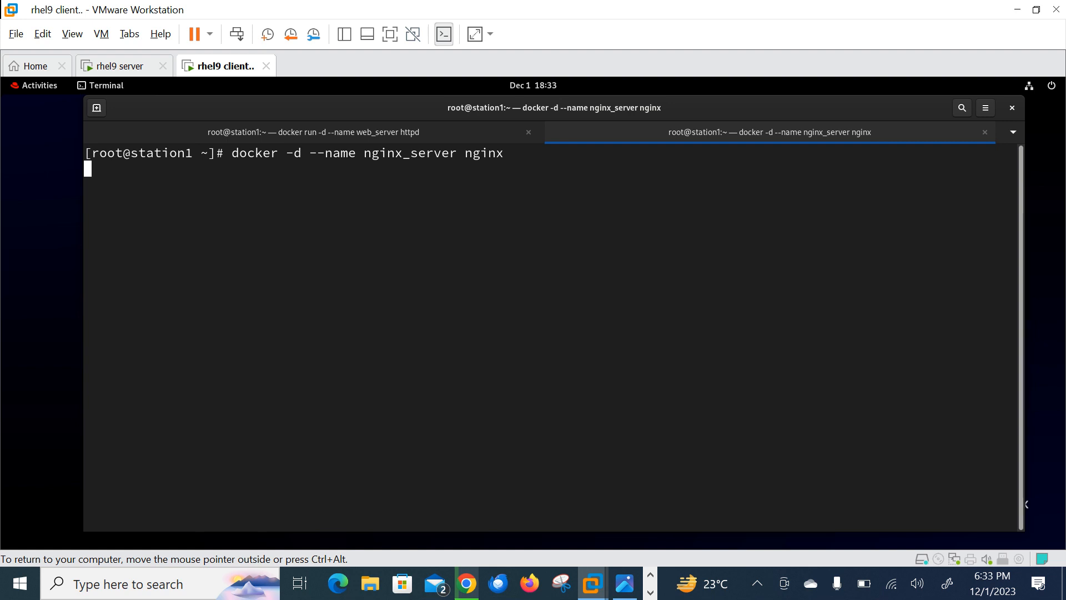
Rerun the nginx_server command with 'run' added, pulling the nginx image.
key(Return)
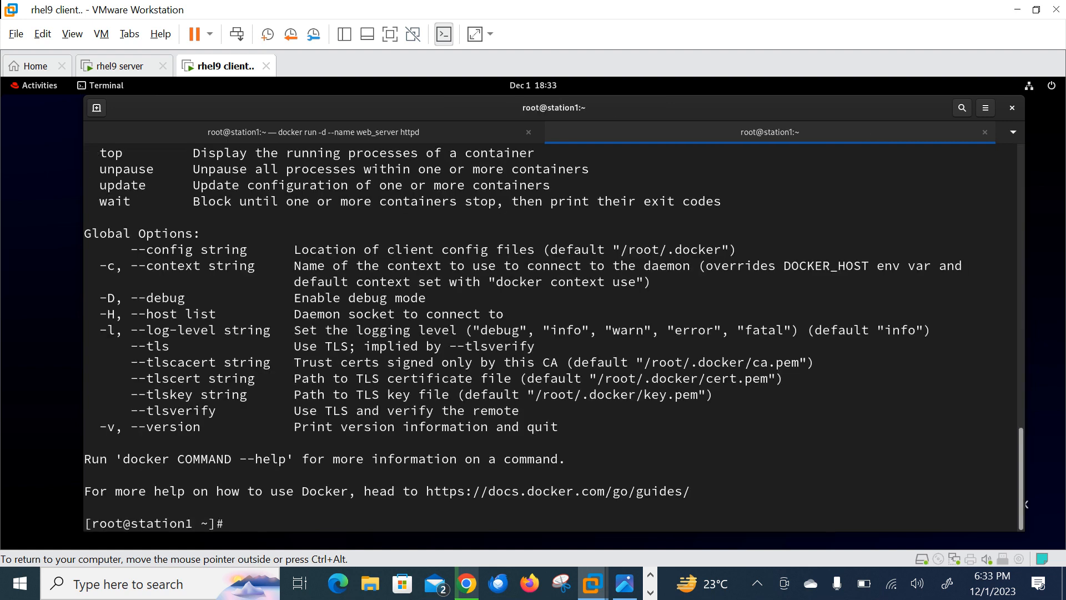
text(docker -d --name nginx_server nginx)
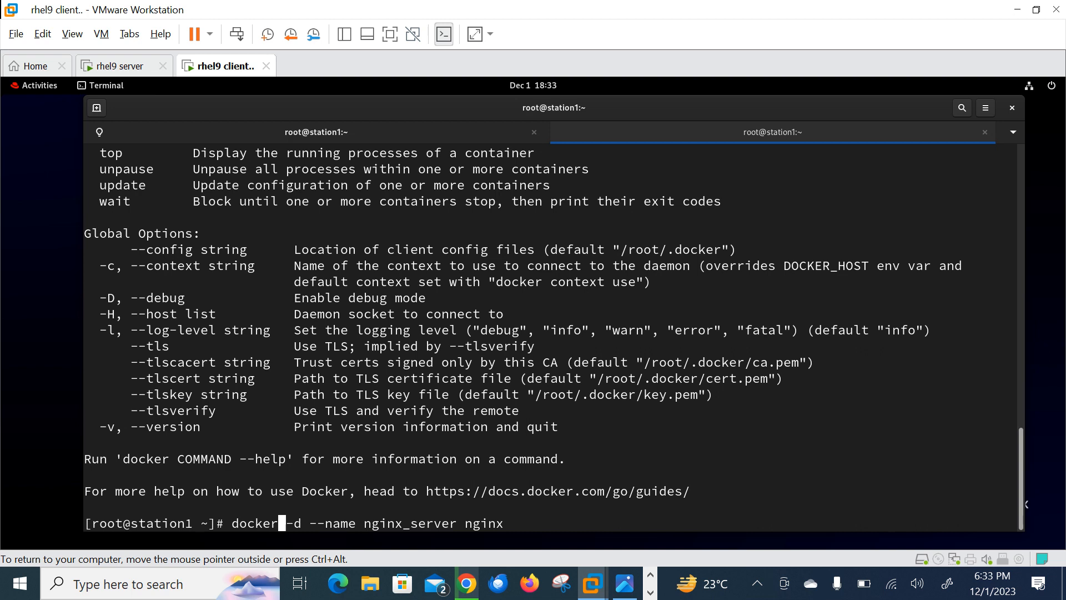
text(run)
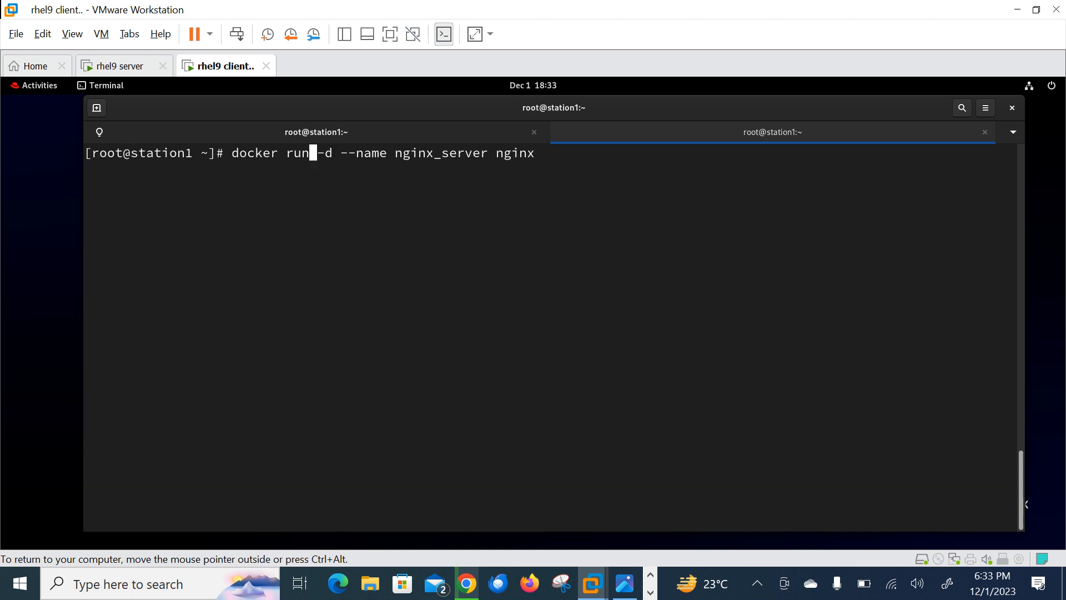
key(Return)
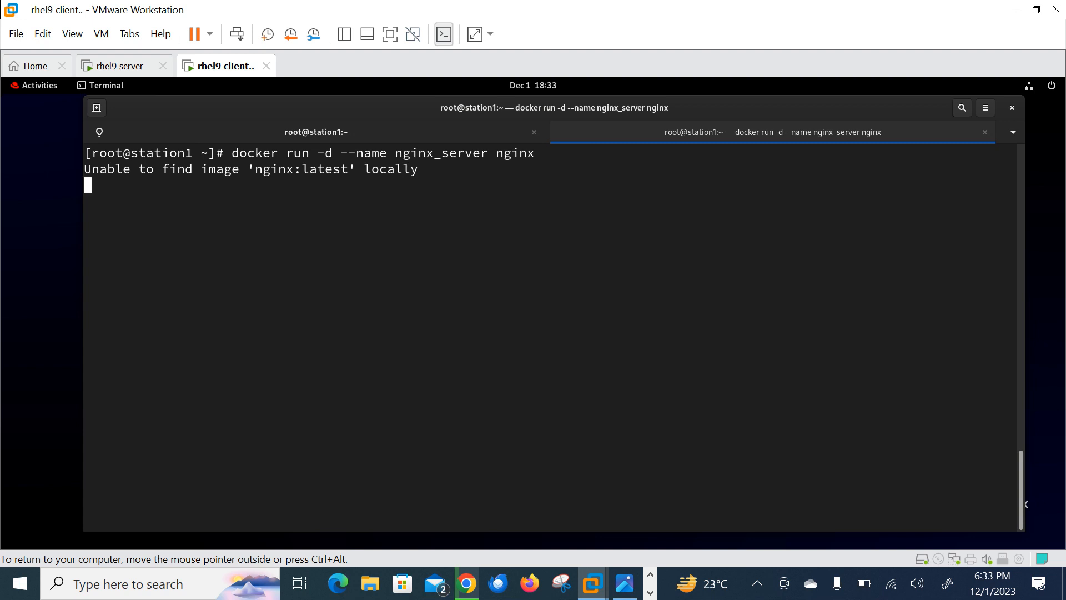
click(315, 132)
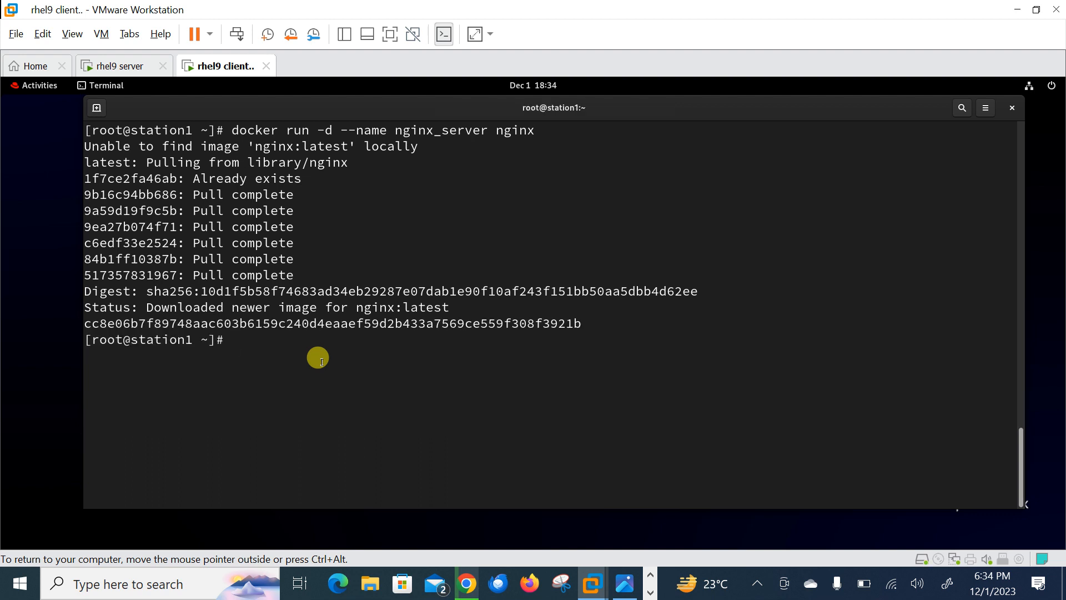
List Docker images (httpd, nginx) and all containers, showing web_server and nginx_server up.
text(docker images)
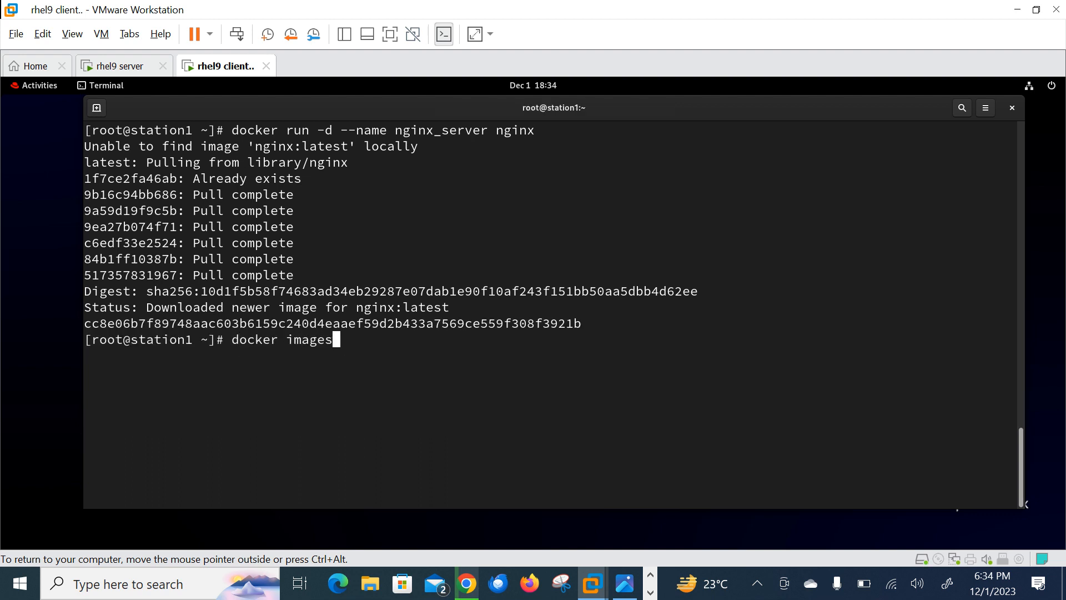
key(Return)
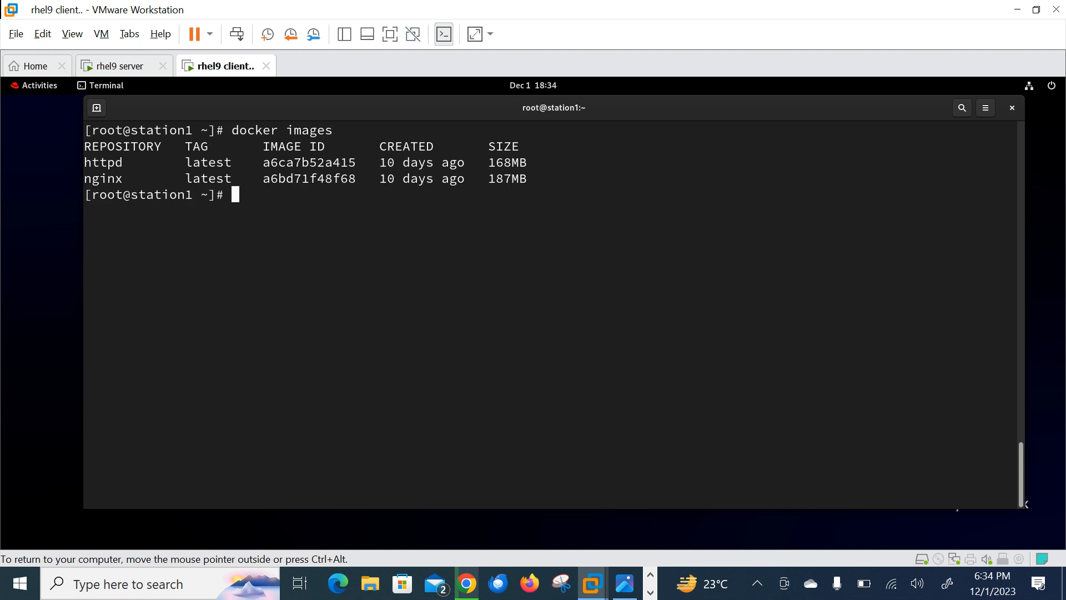
mouse_move(76, 347)
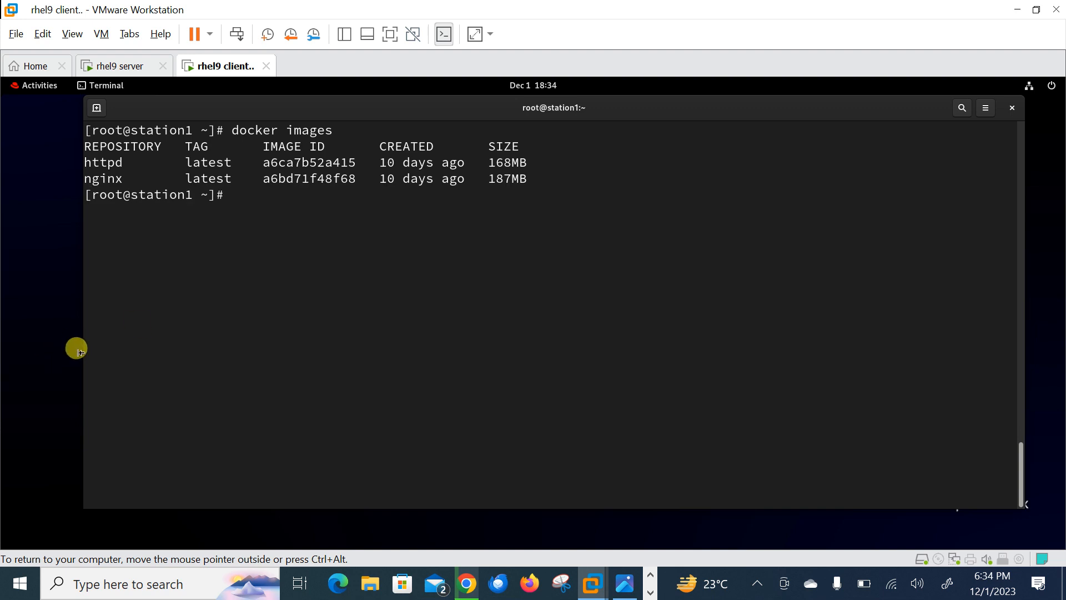
text(s)
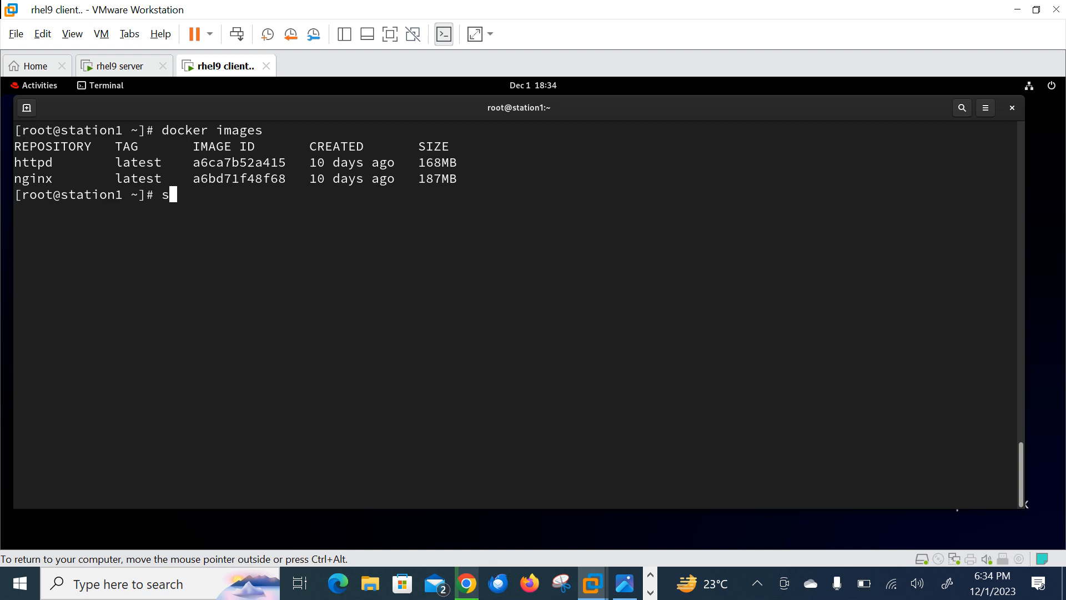
text(doc)
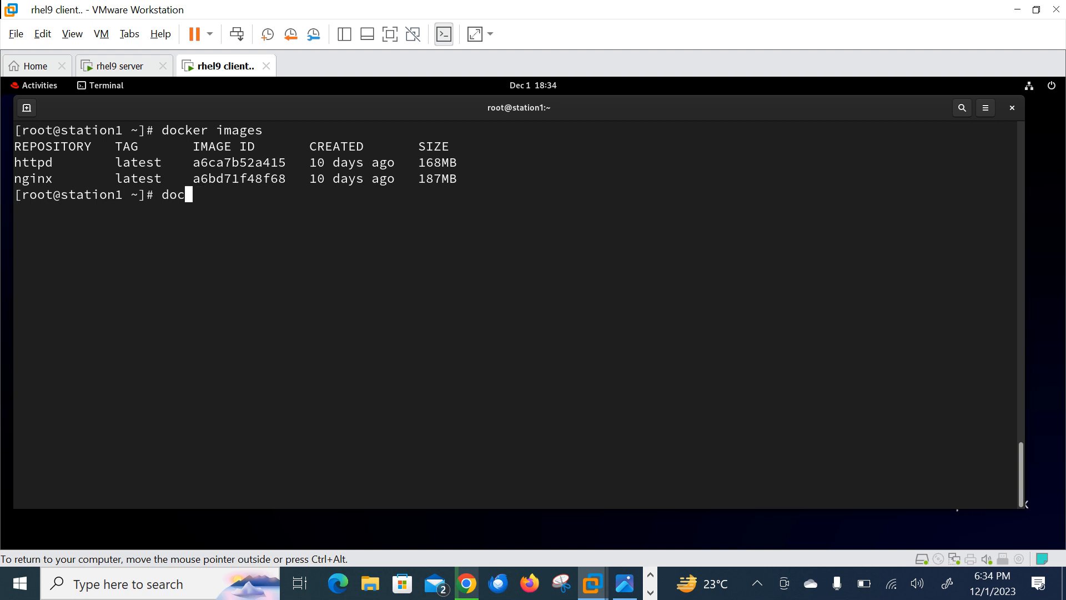
key(Return)
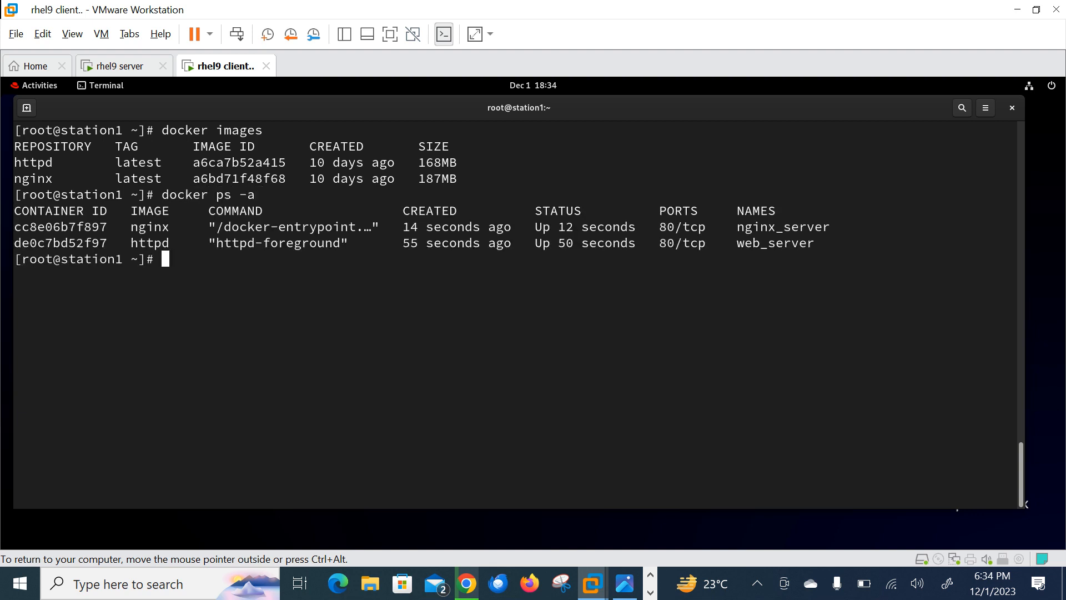
double_click(550, 227)
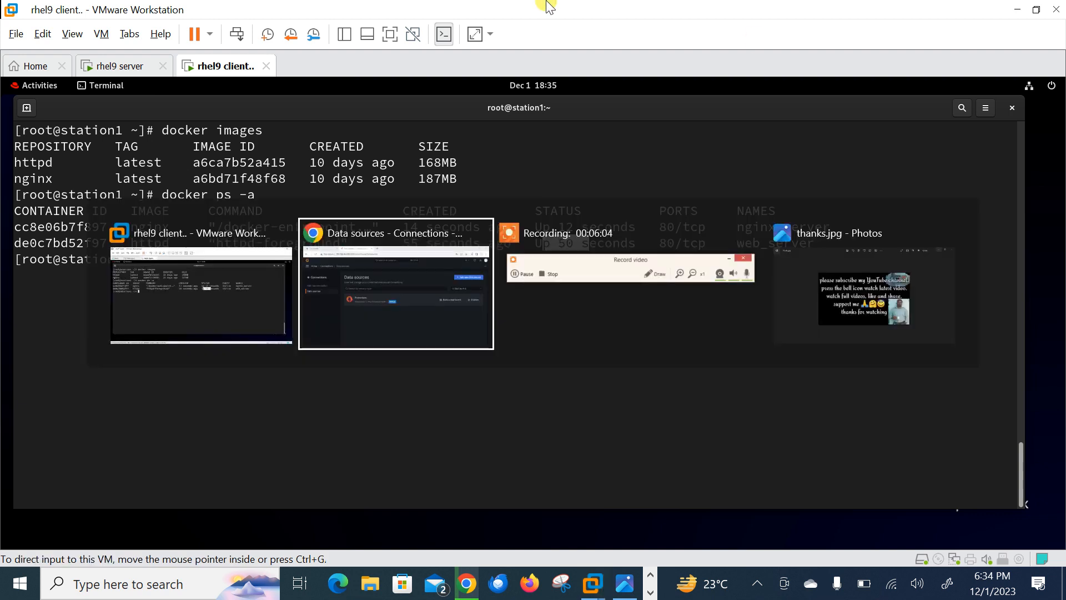
Open google.com in a new Chrome tab.
click(396, 284)
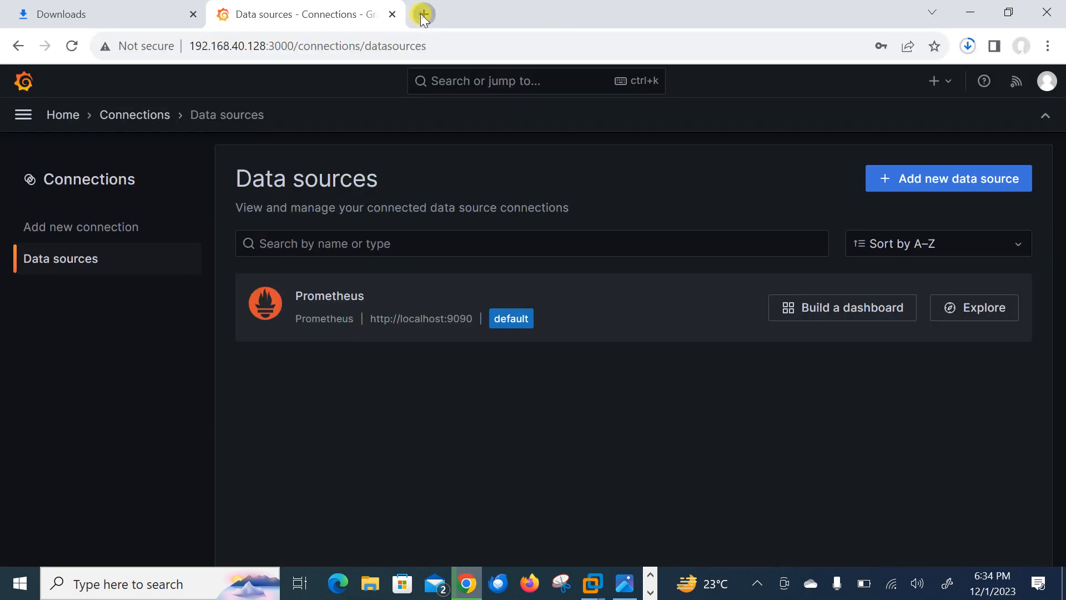
click(421, 13)
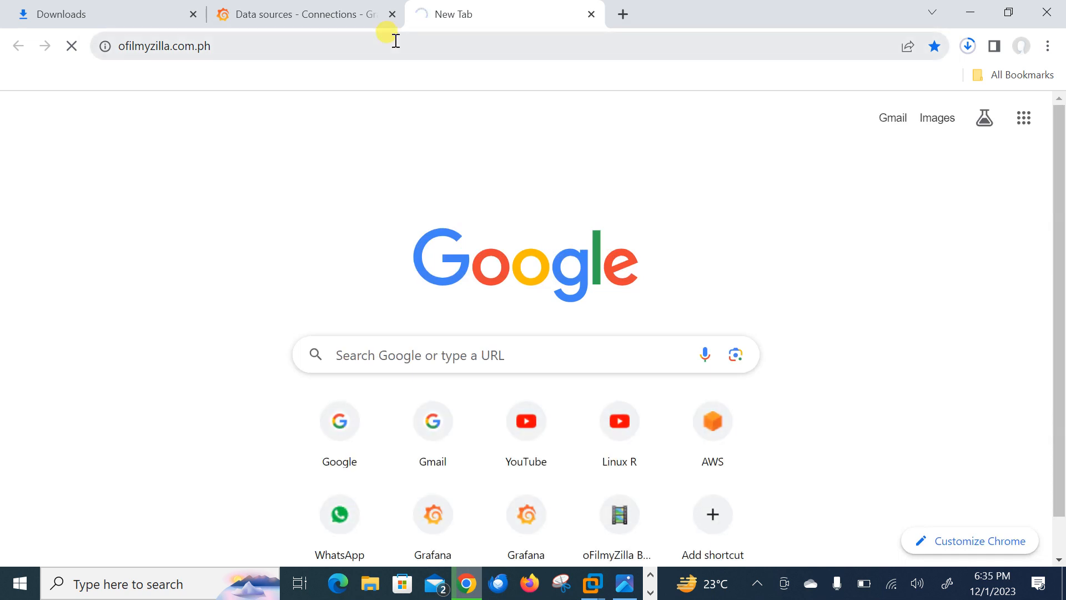
text(google.com)
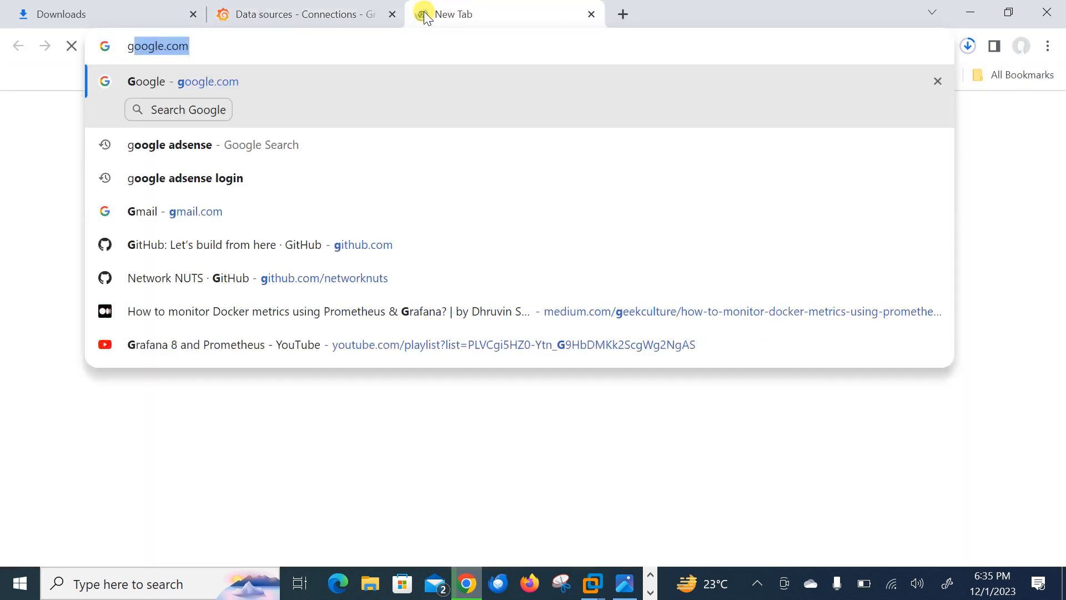
key(Return)
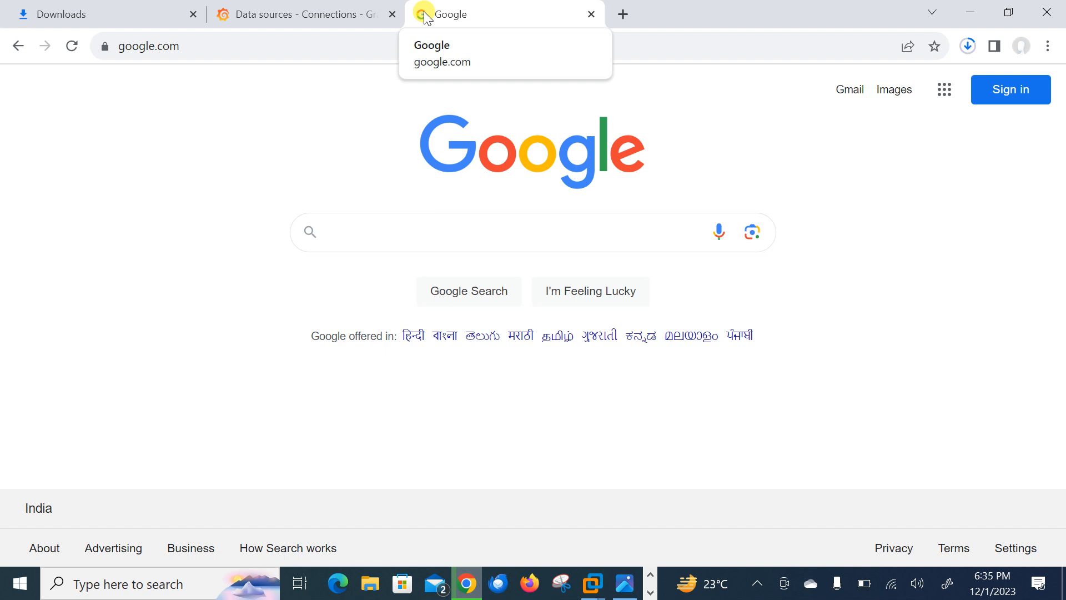
Search Google for 'monitor docker containers with prometheus'.
text(mo)
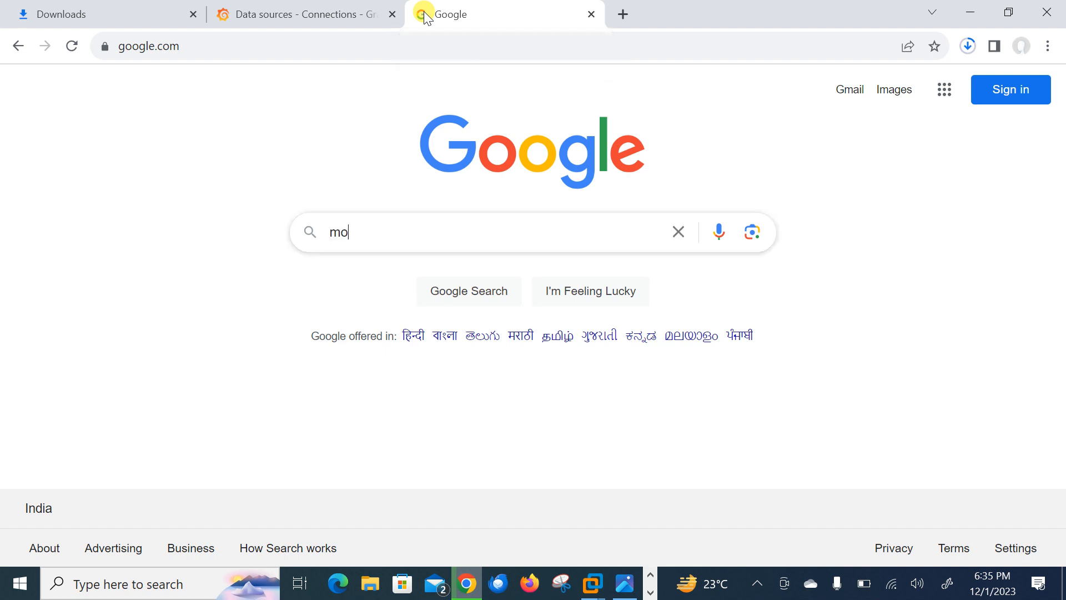
text(nitor)
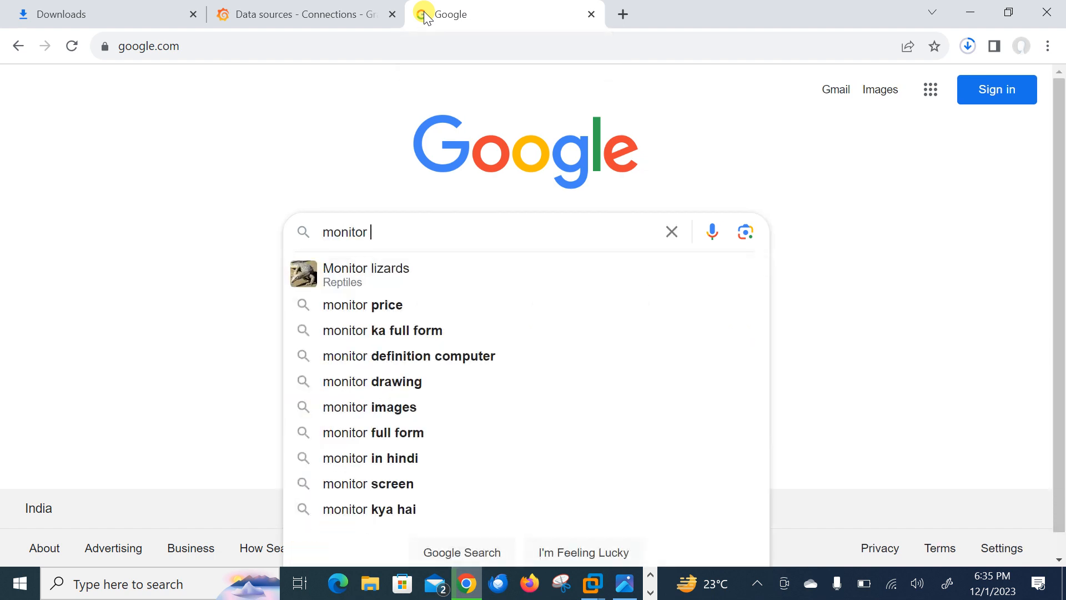
text(doc)
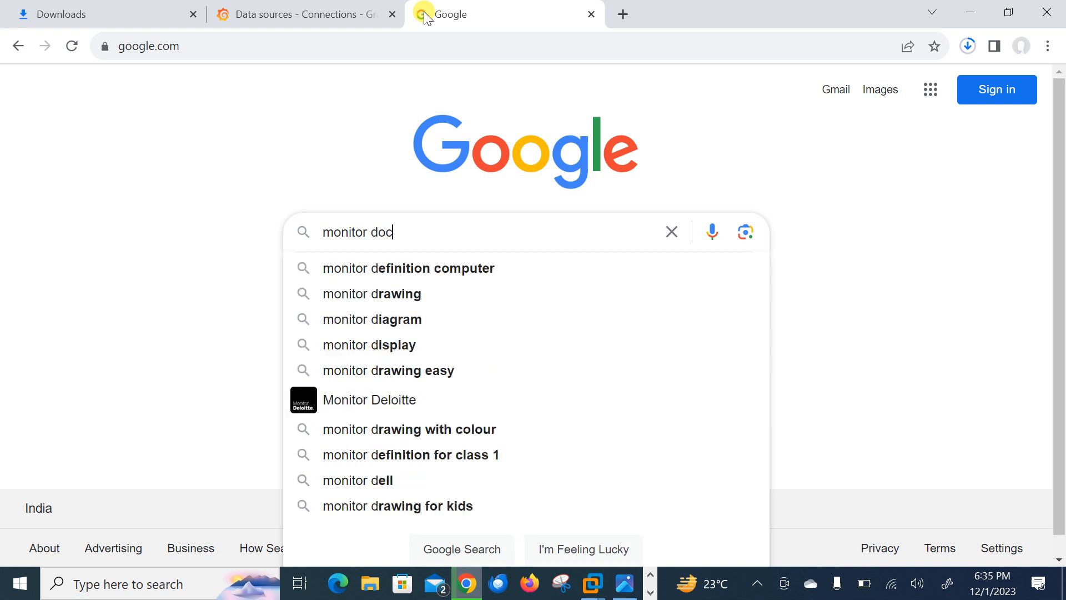
text(k)
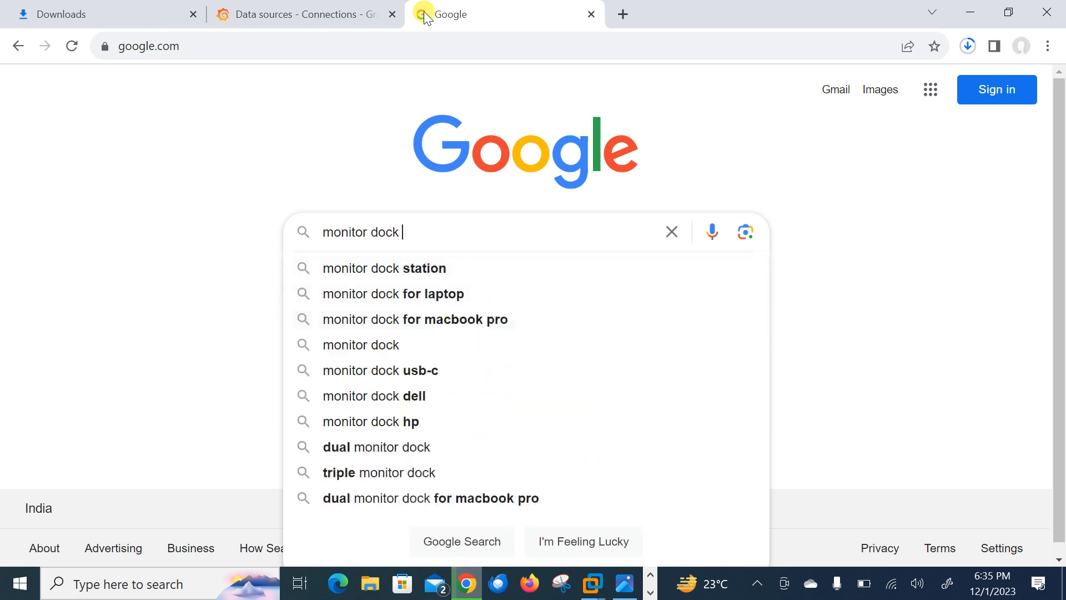
text(er containers)
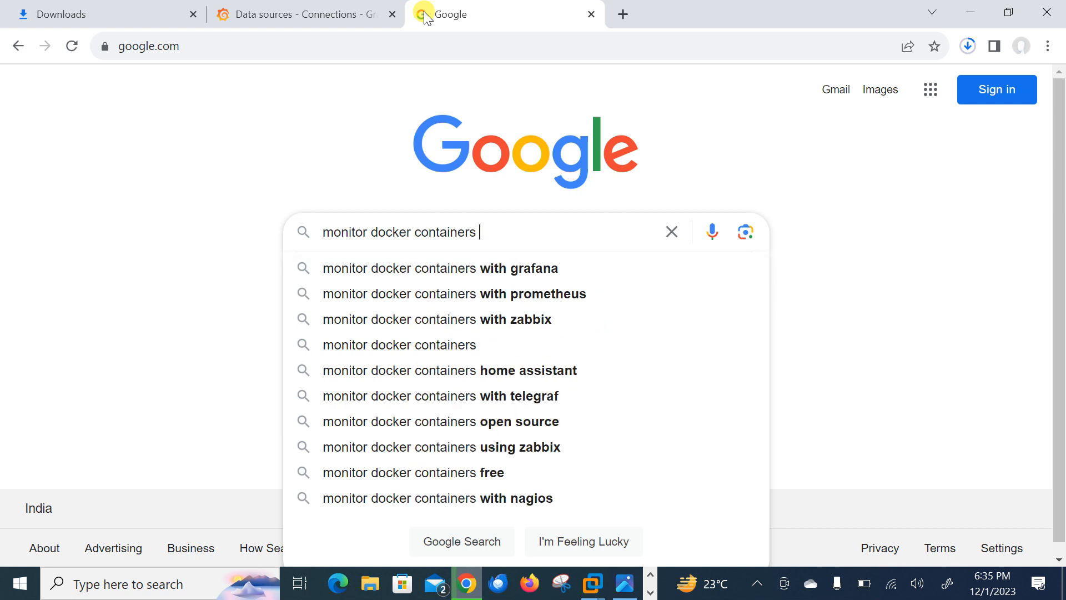
text(wit)
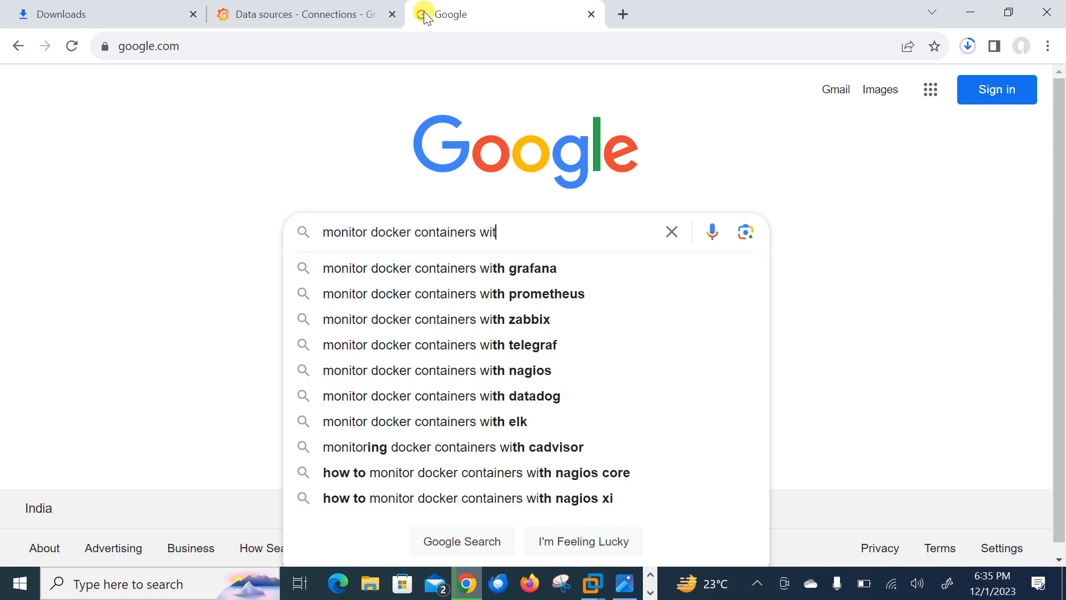
click(453, 294)
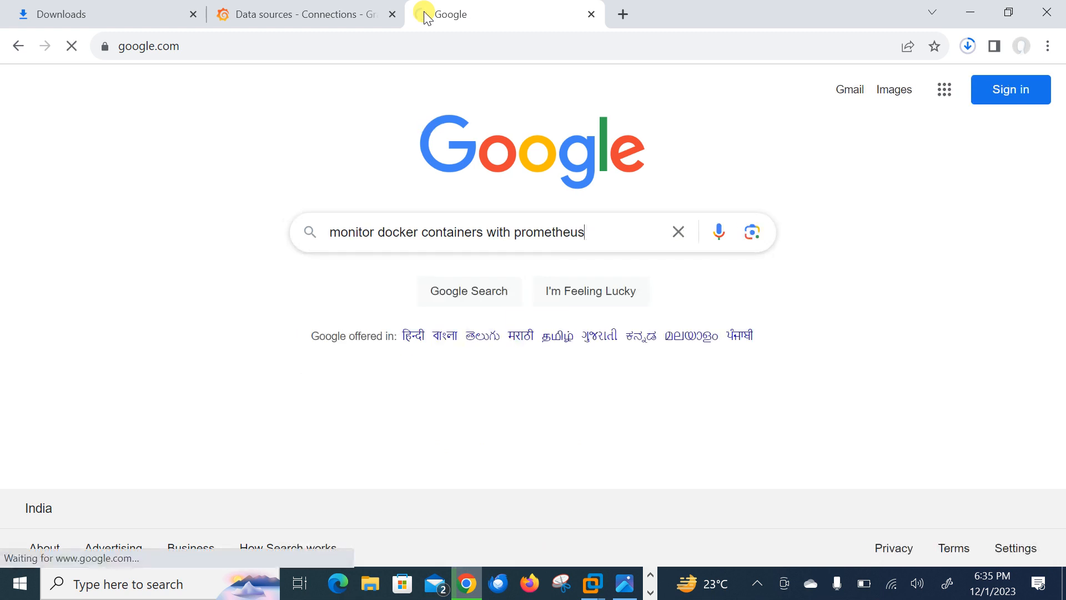
key(Return)
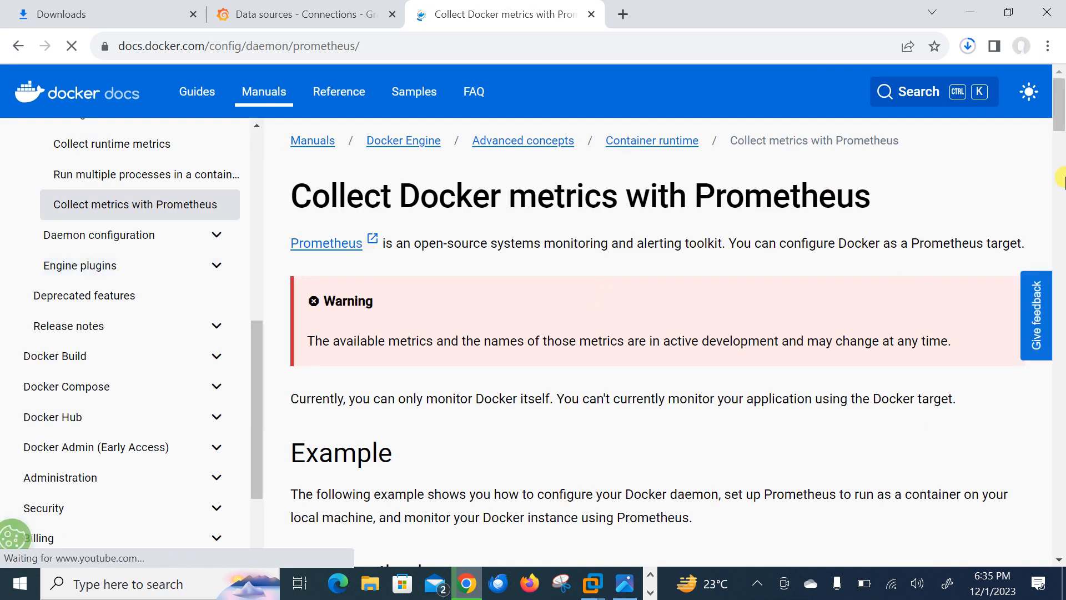
Scroll to 'Configure the daemon' and select the Linux /etc/docker/daemon.json path.
scroll(down, 3)
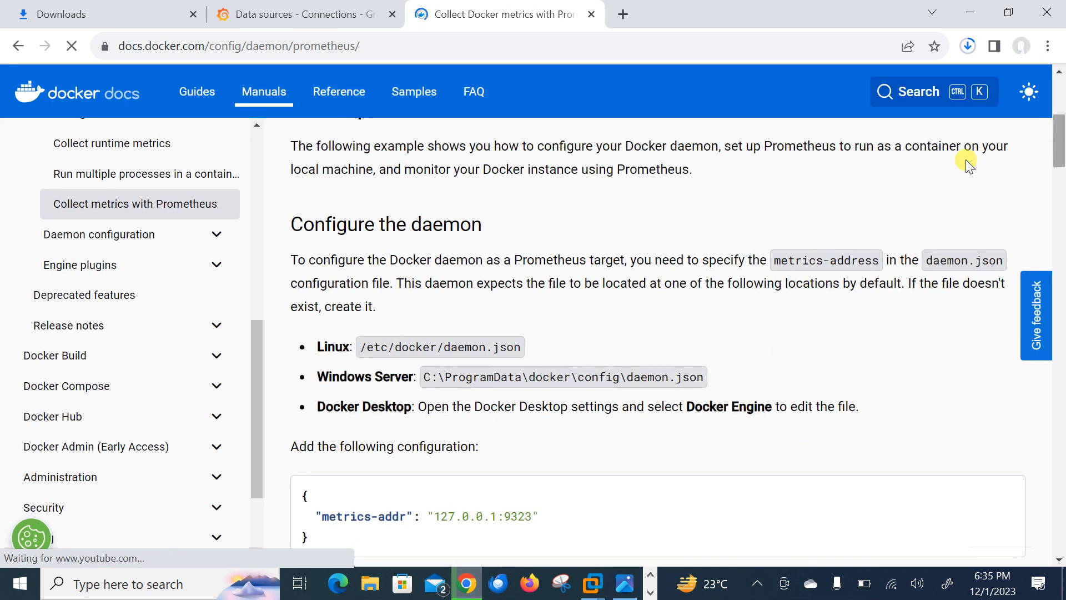
mouse_move(617, 272)
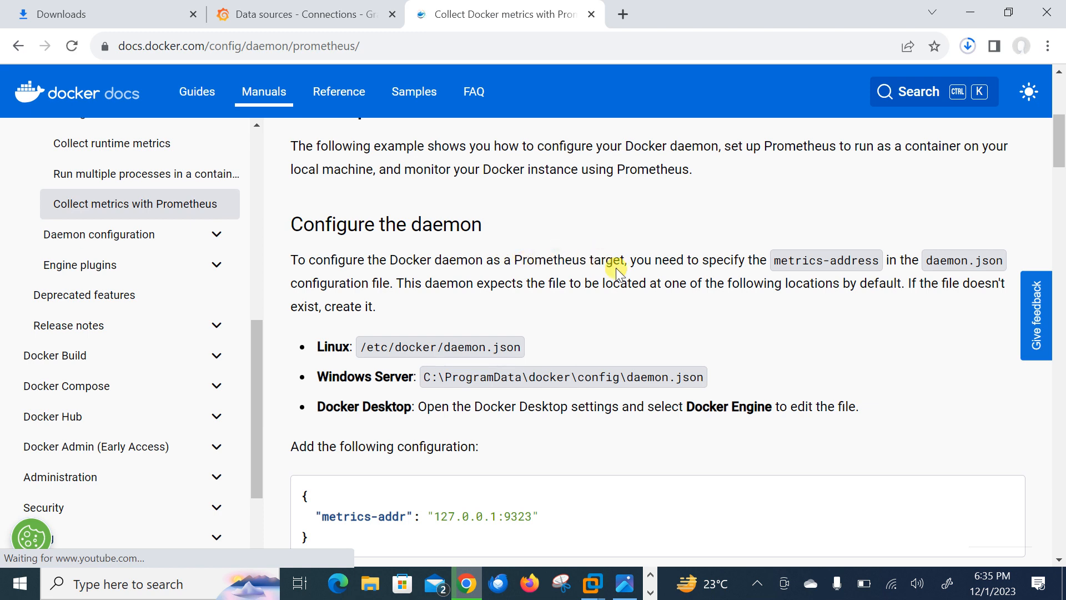
mouse_move(833, 260)
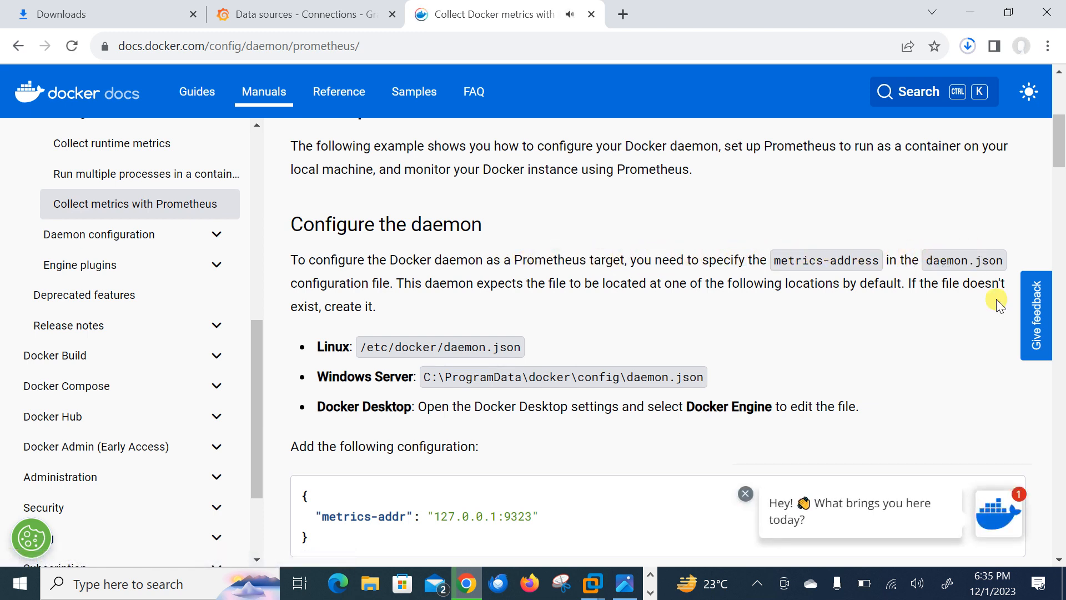
mouse_move(410, 350)
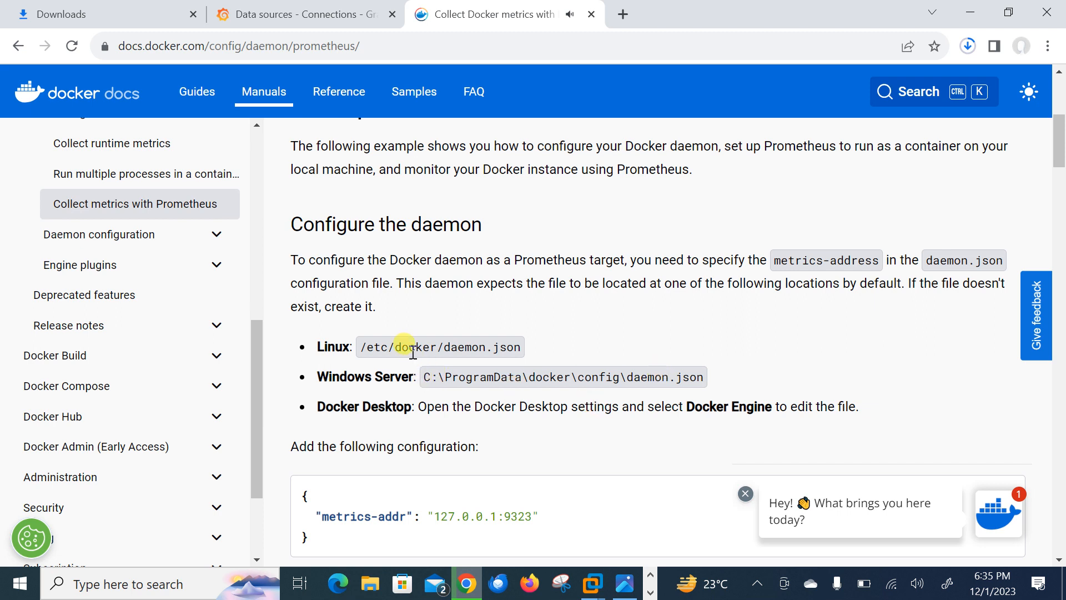
double_click(411, 347)
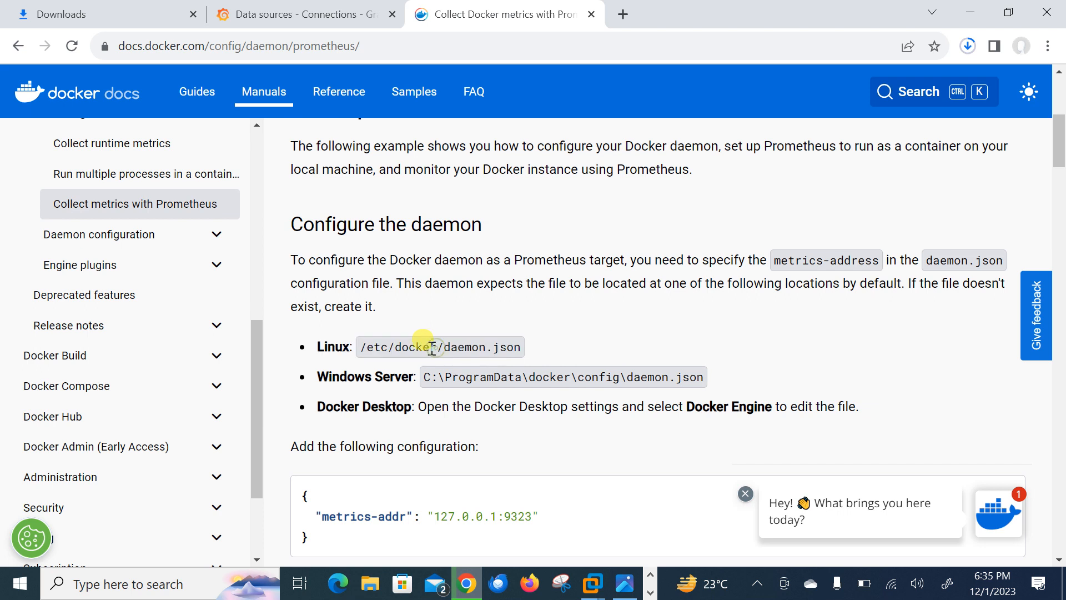
double_click(440, 346)
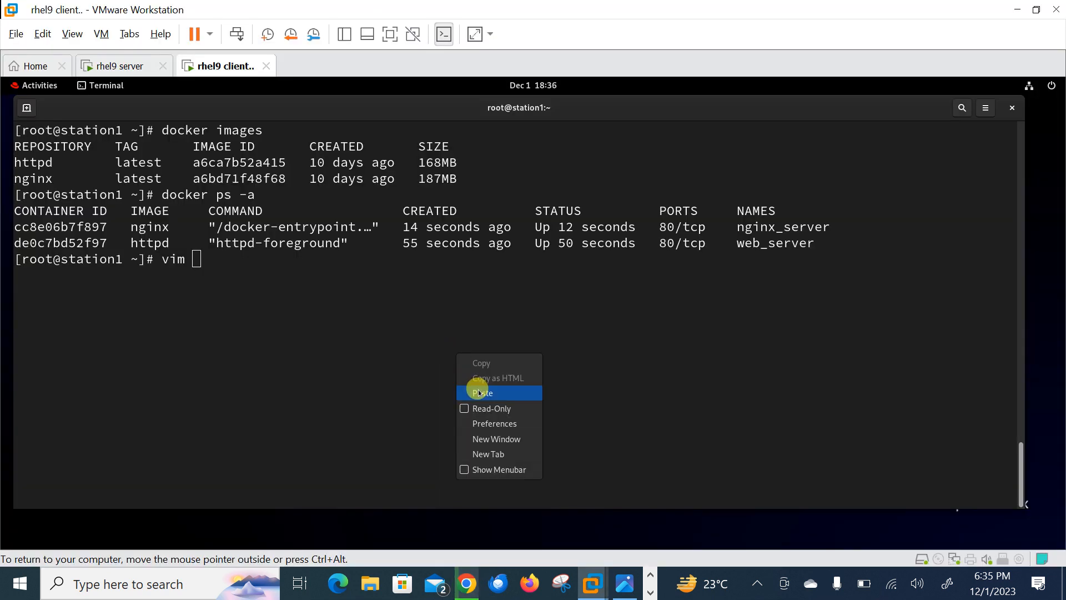
Open /etc/docker/daemon.json in vim on the client VM.
click(481, 392)
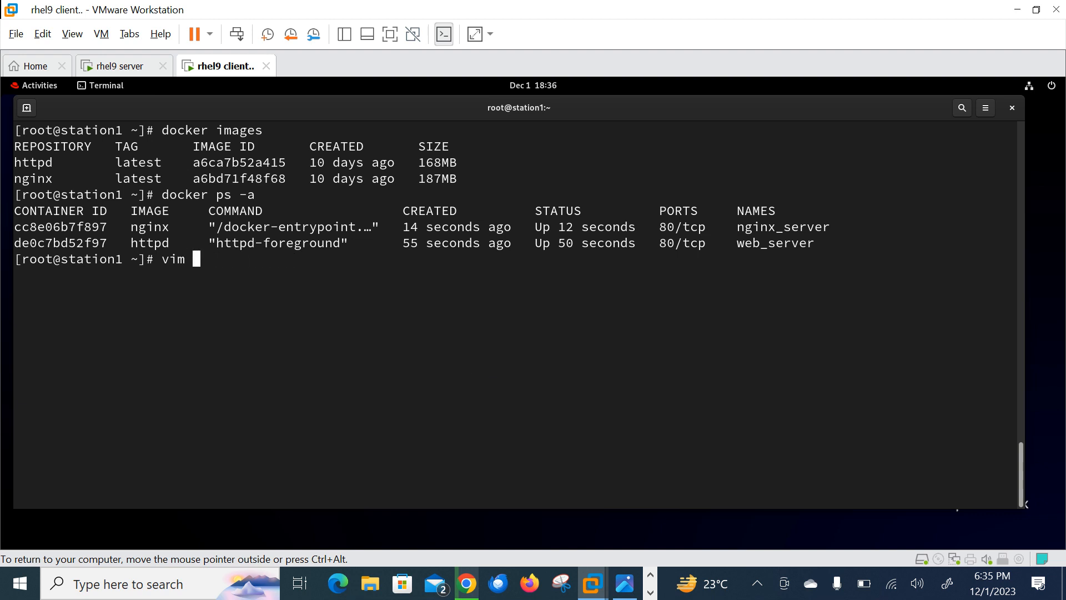
text(/etc/docker/)
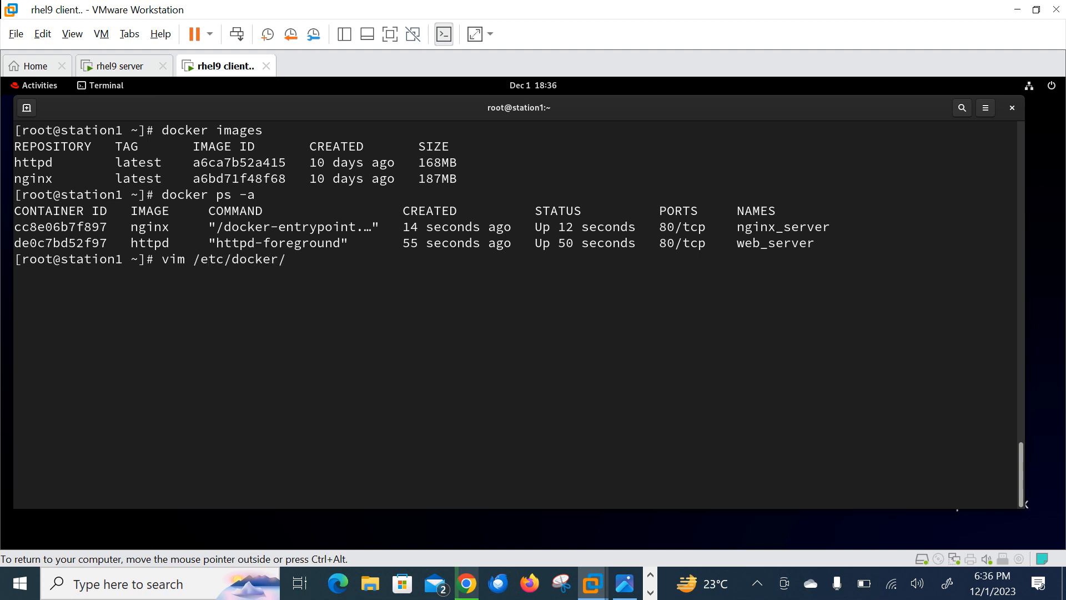
text(dae)
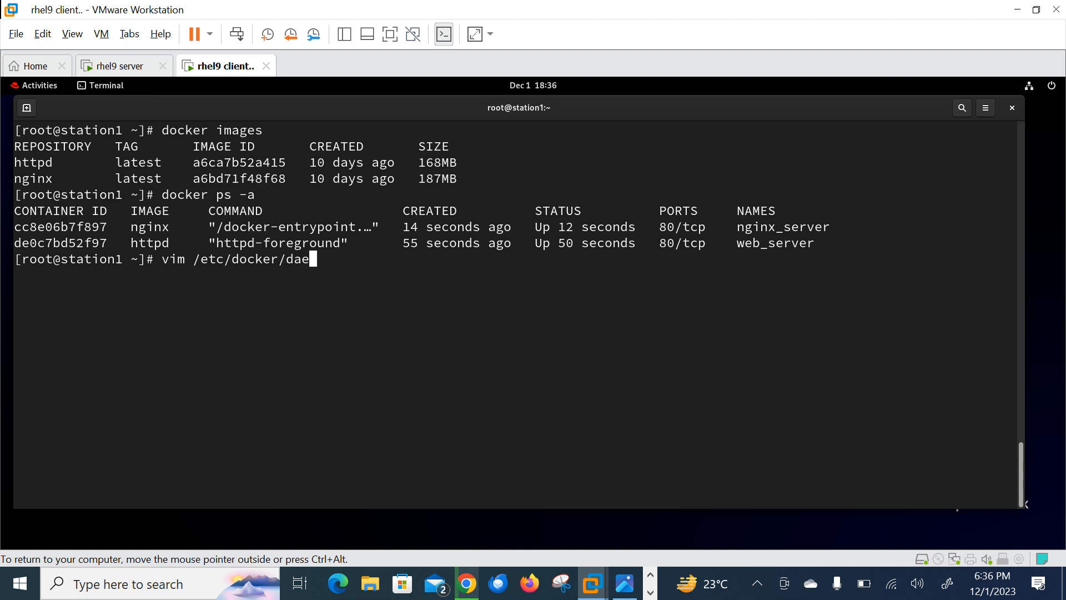
text(mon.)
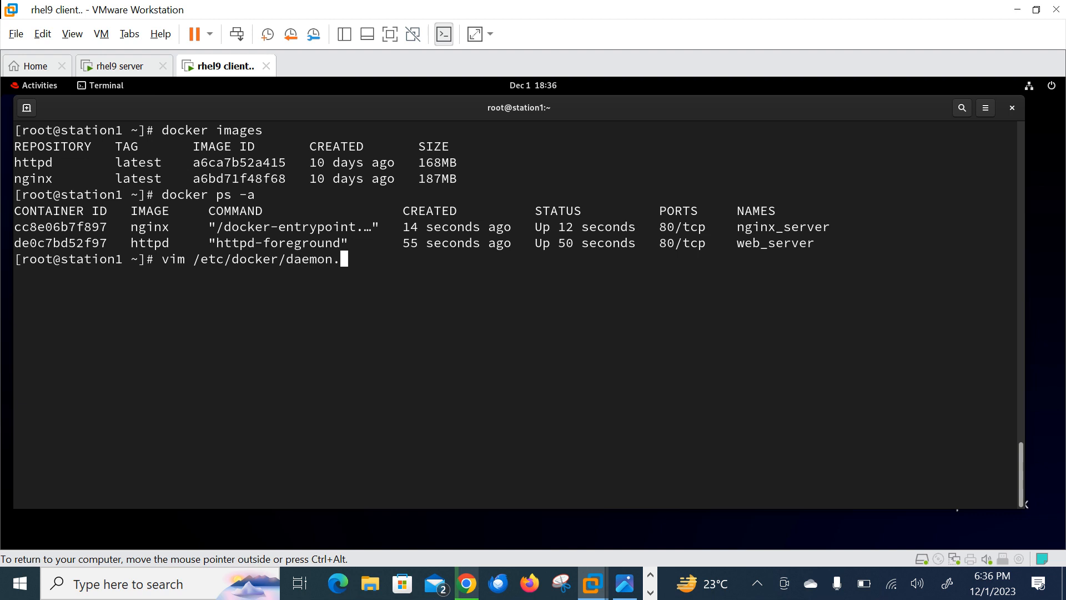
text(json)
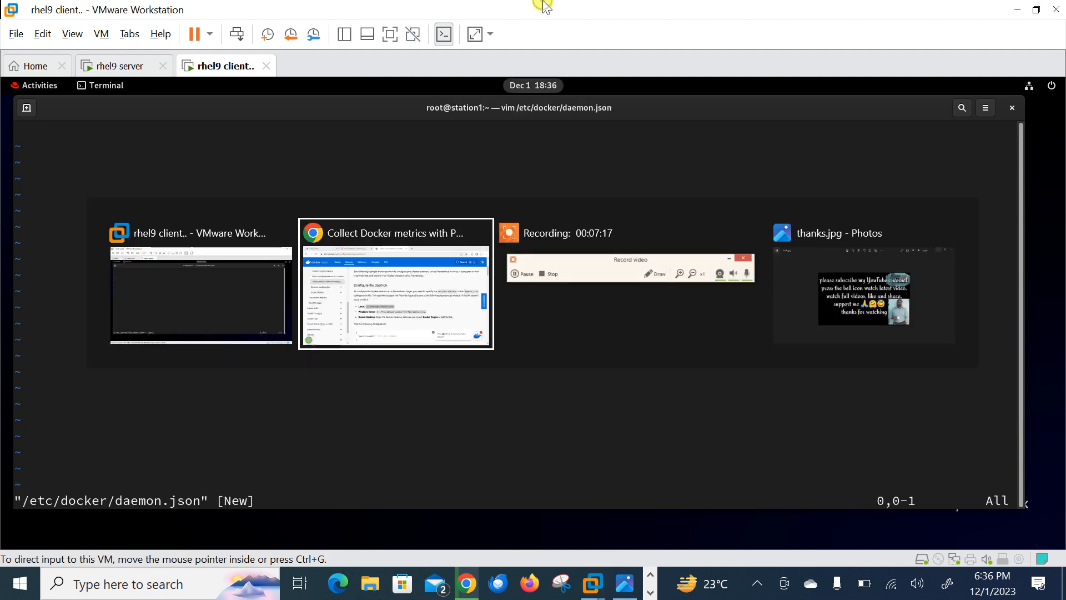
Copy the metrics-addr 127.0.0.1:9323 snippet from Docker Docs into daemon.json.
click(395, 284)
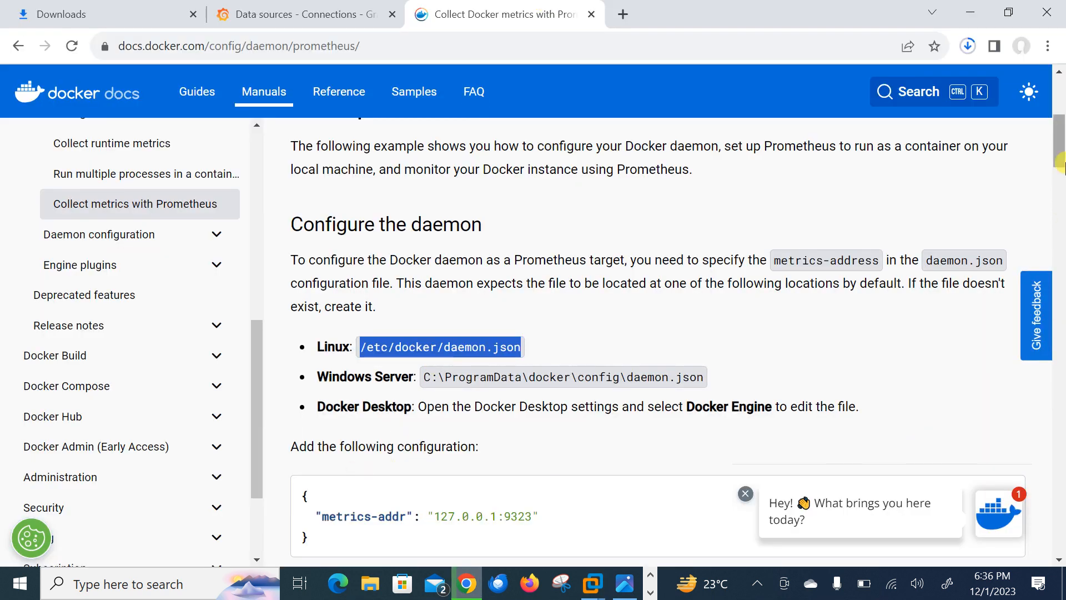
scroll(down, 3)
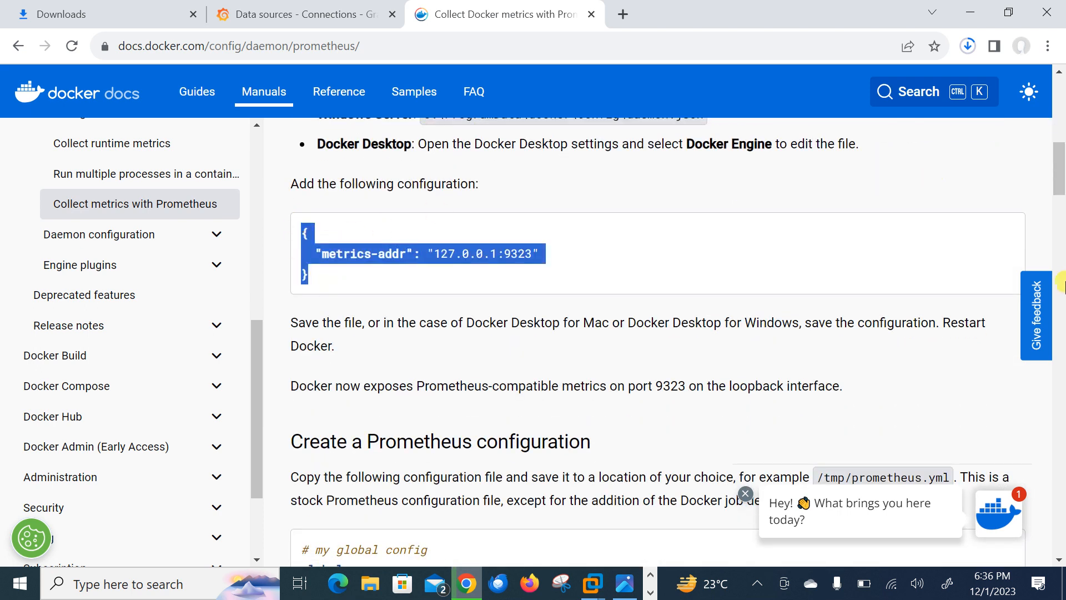
click(590, 584)
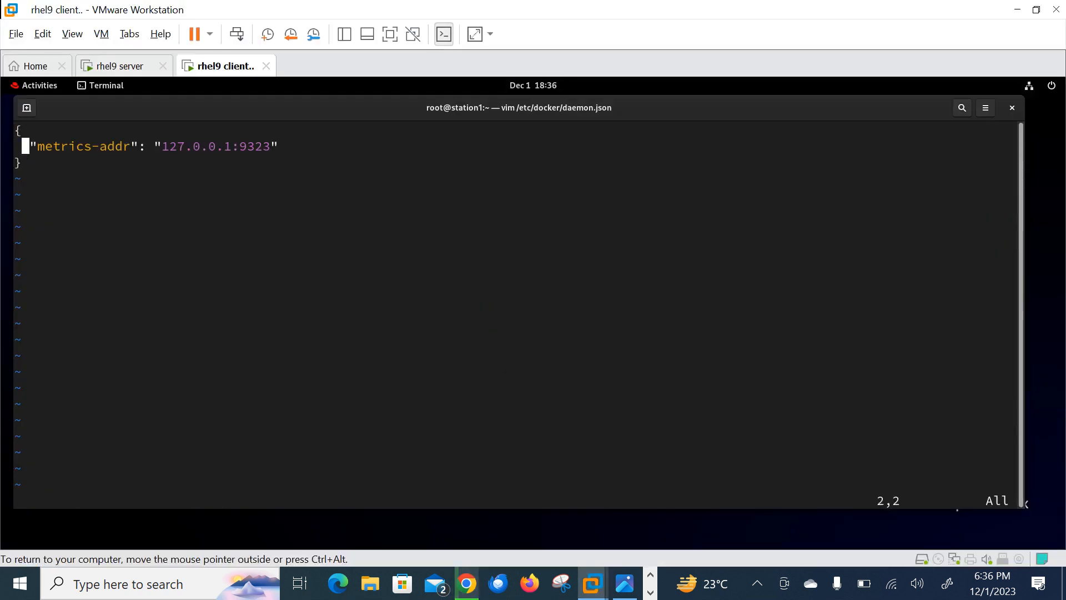
Set metrics-addr to 0.0.0.0:9323 in daemon.json, save it, print the file, and return to the docs.
key(End)
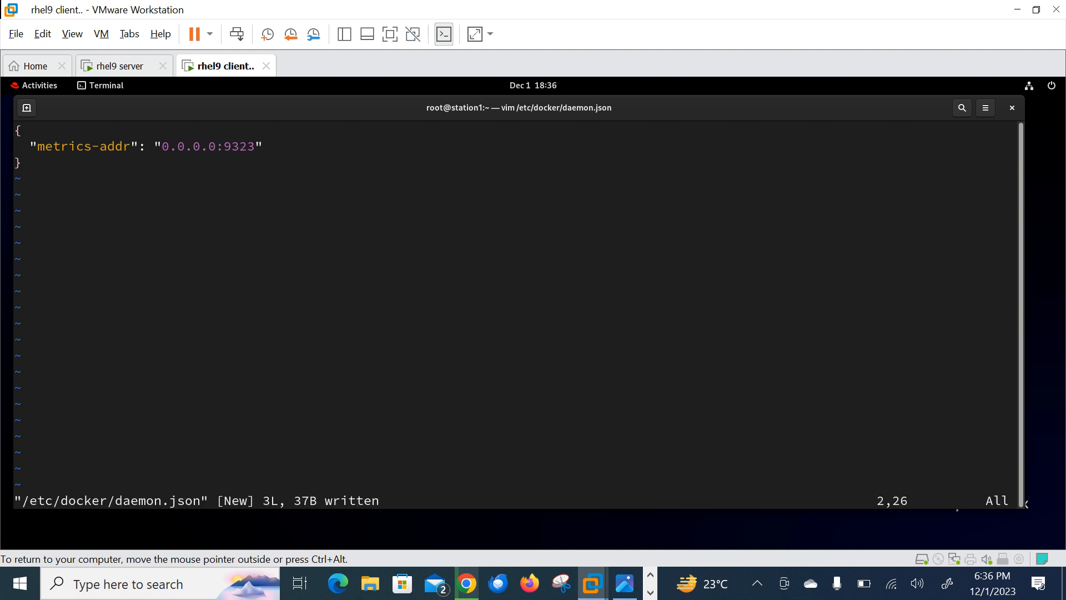
mouse_move(372, 402)
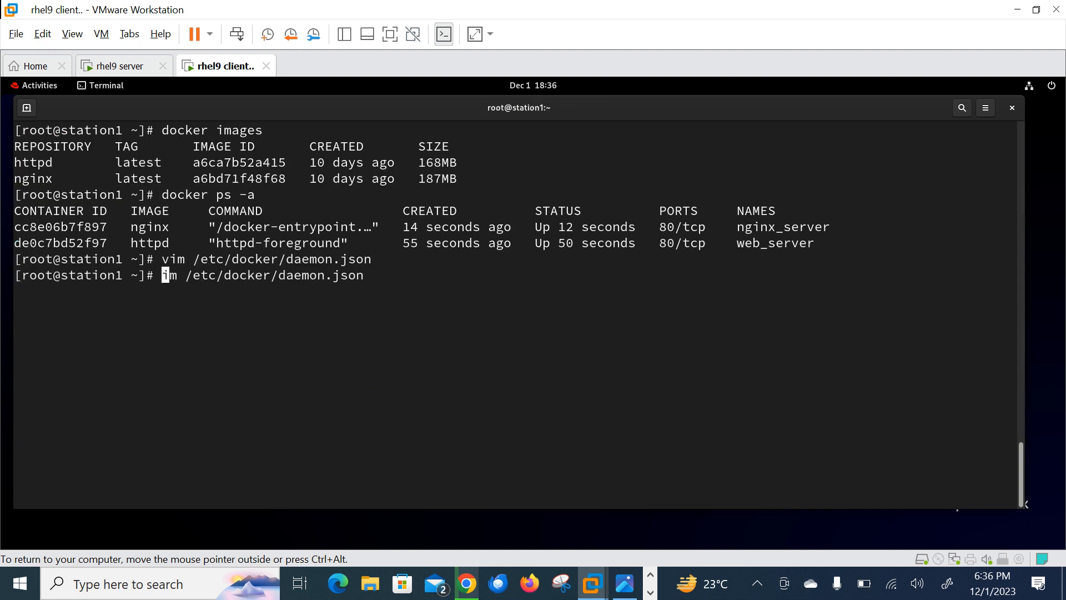
key(Return)
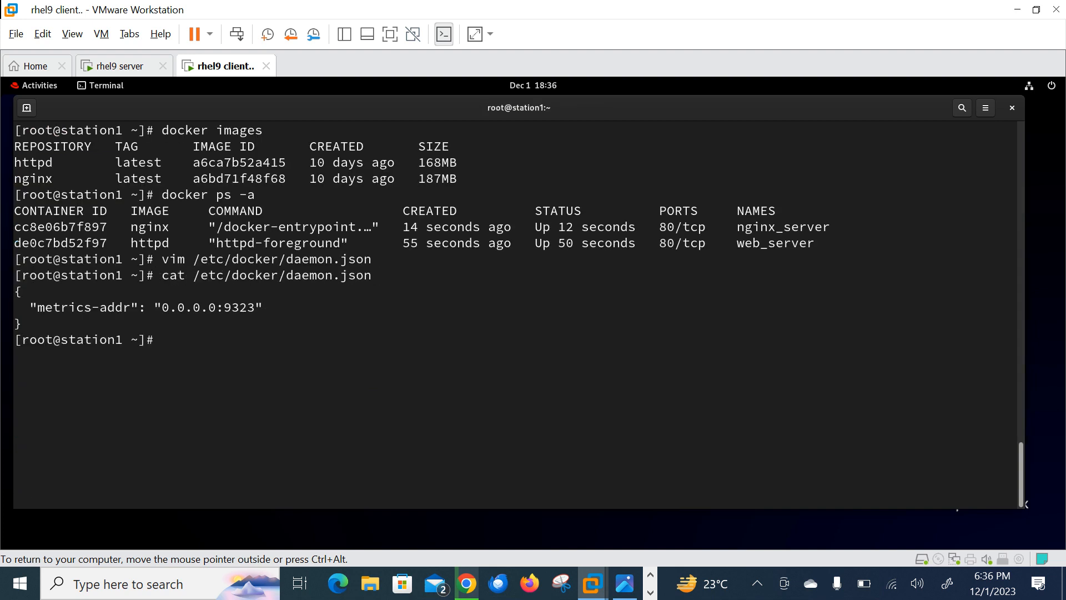
click(465, 583)
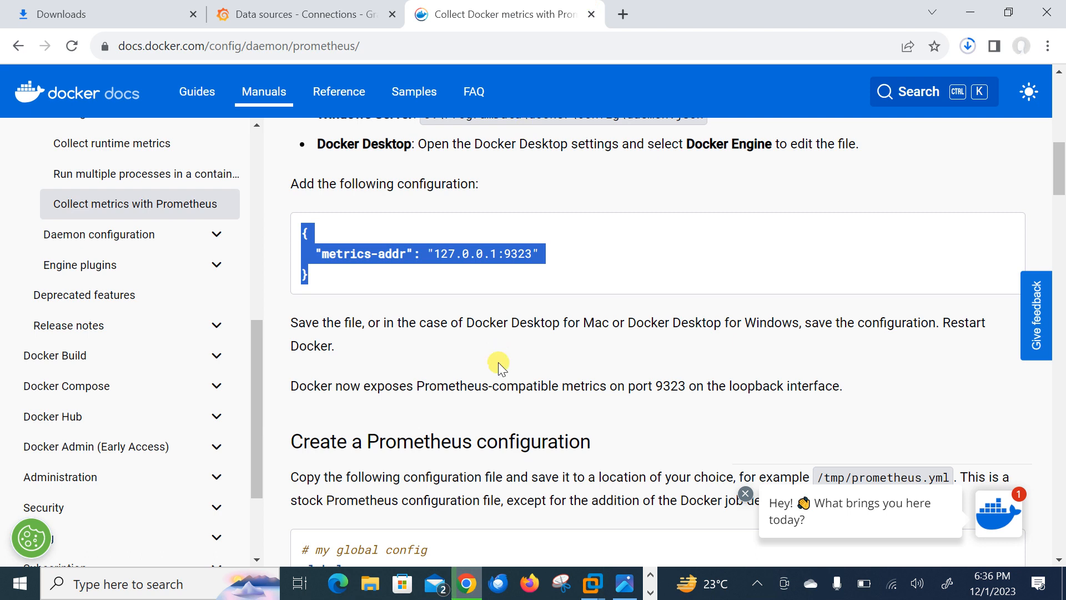
mouse_move(442, 327)
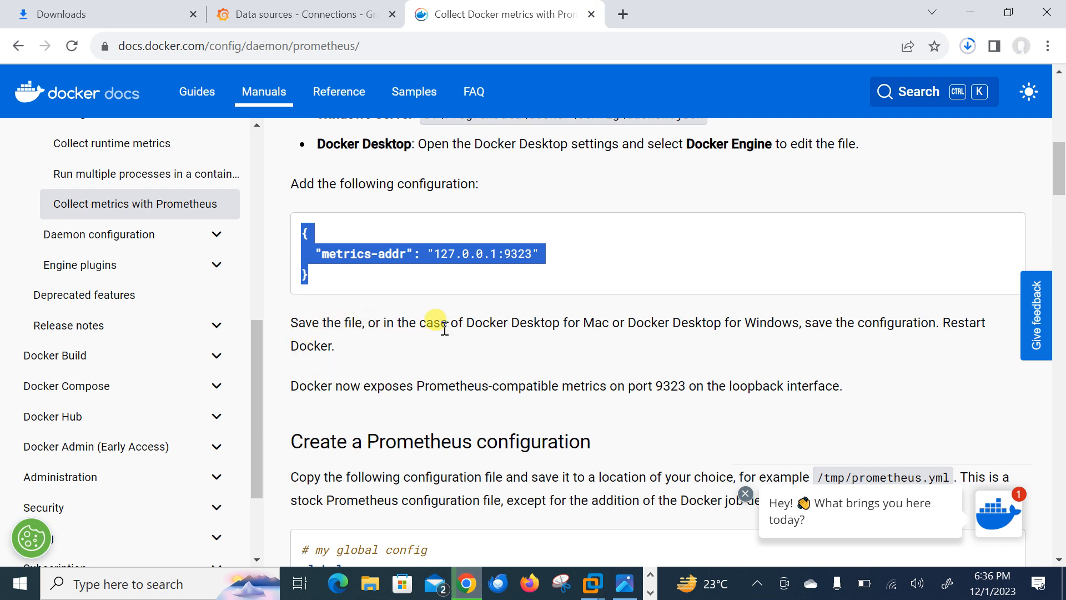
mouse_move(810, 342)
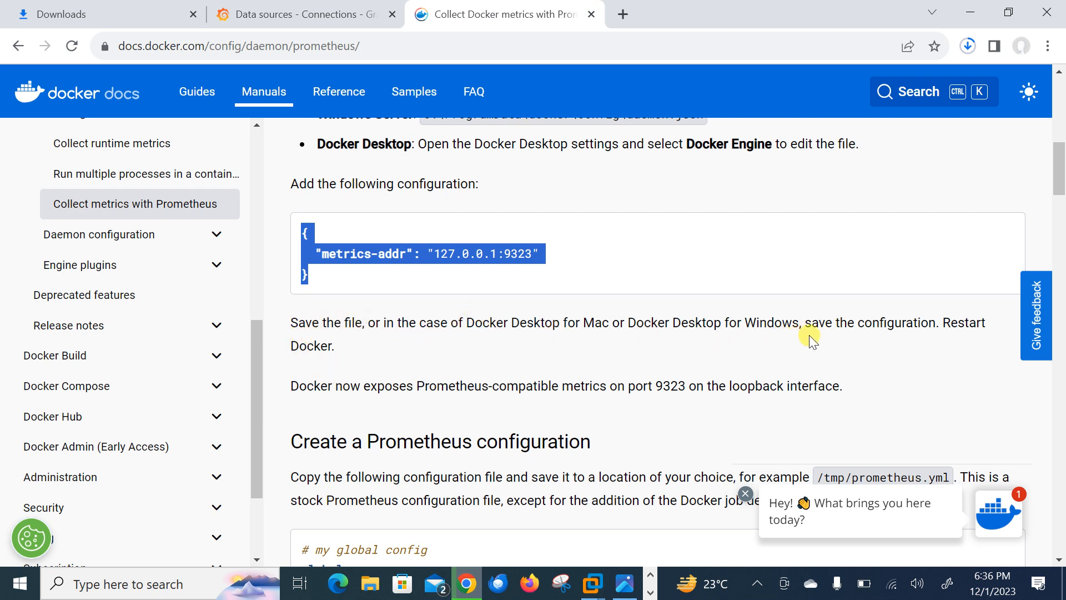
mouse_move(452, 266)
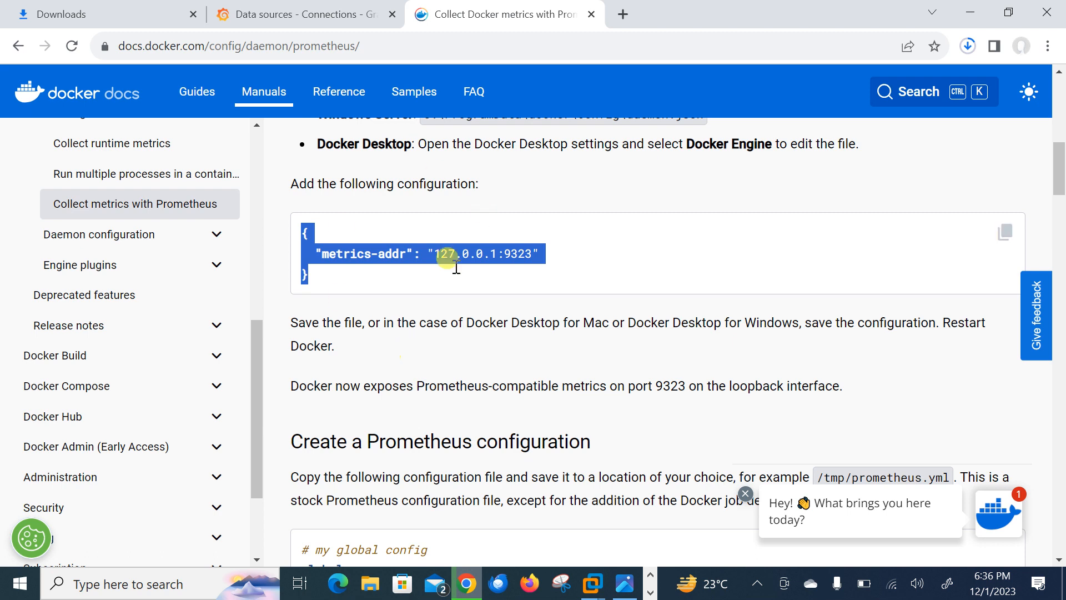
mouse_move(303, 387)
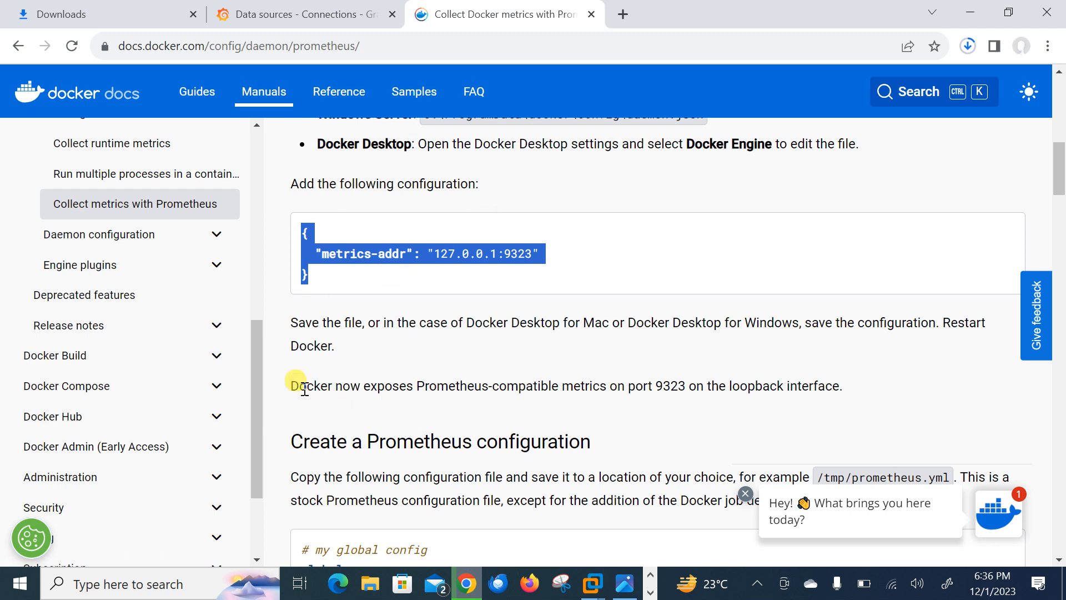
mouse_move(539, 400)
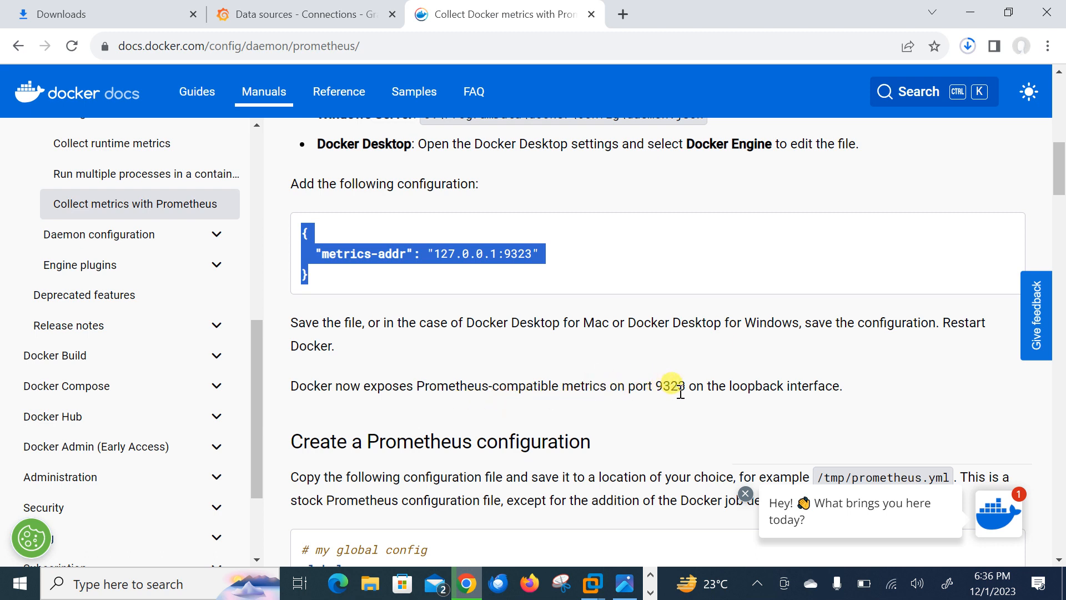
mouse_move(738, 401)
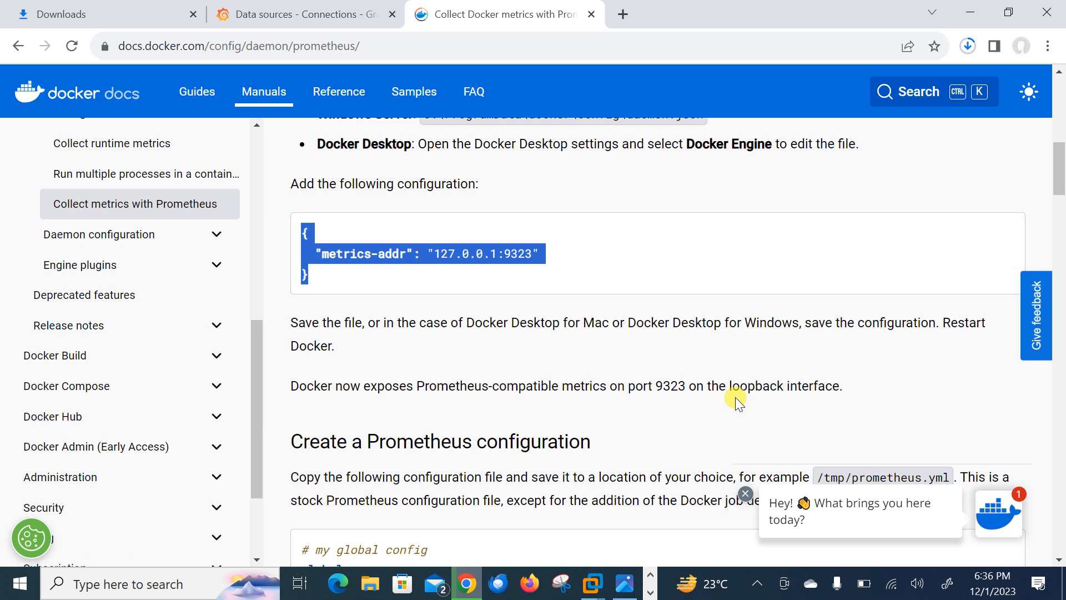
Restart docker.service on the client VM and confirm its status is active (running).
click(591, 583)
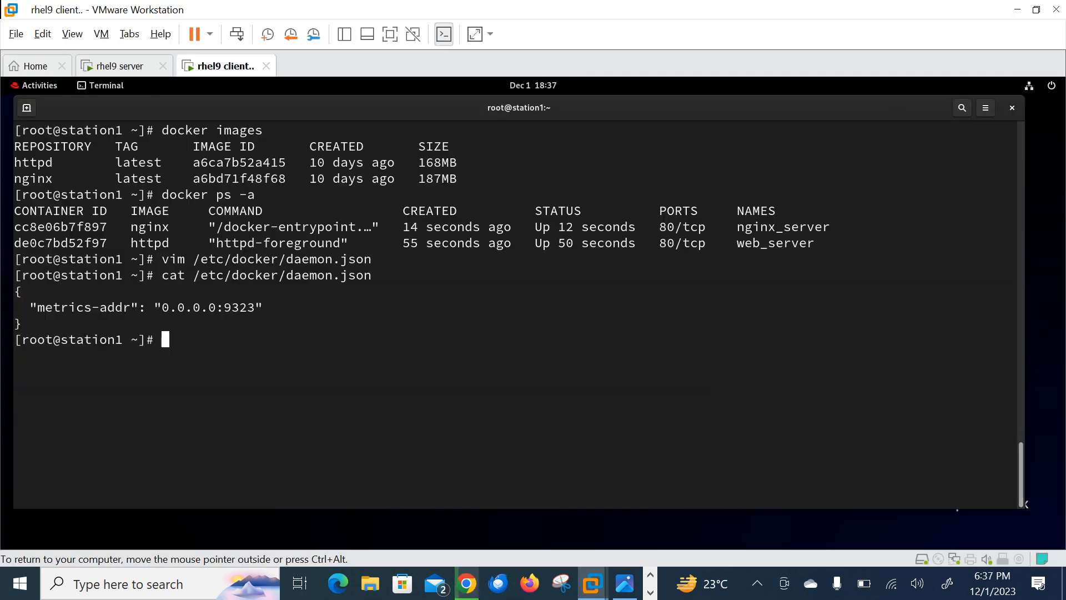
text(systemctl resta)
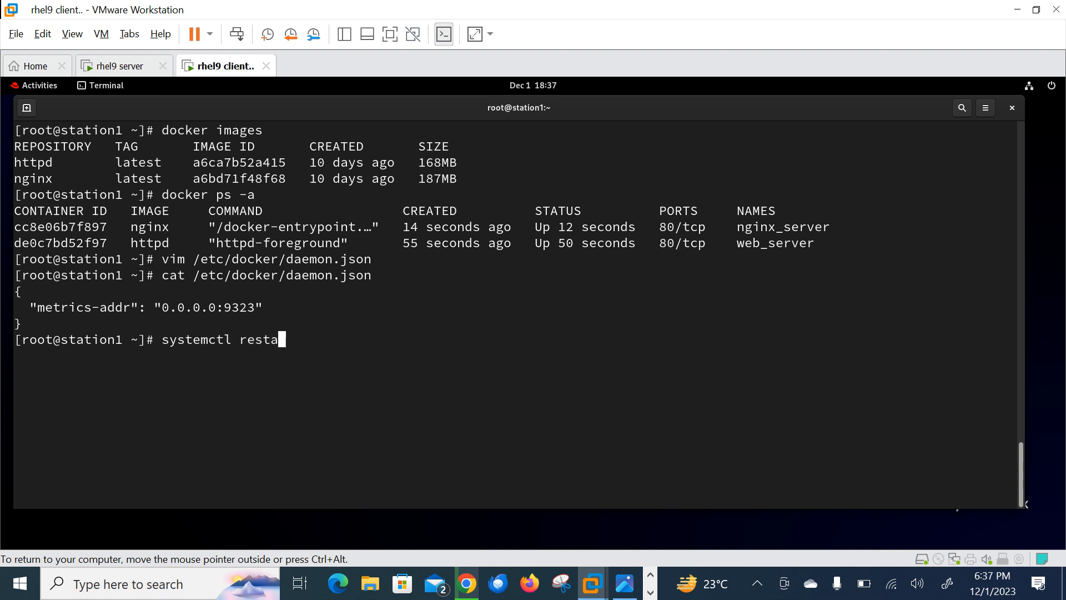
key(Return)
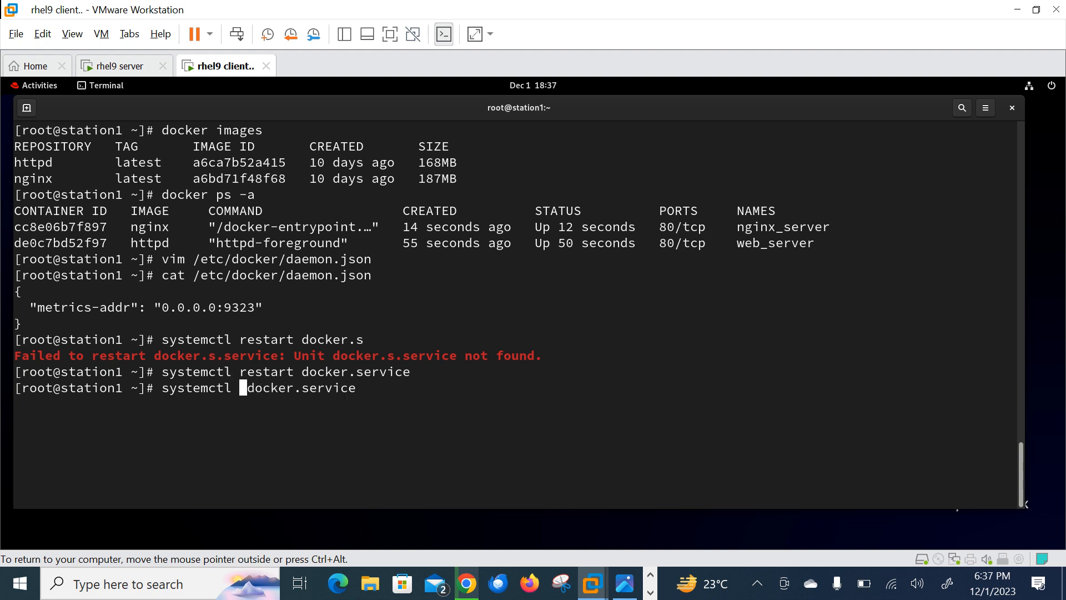
key(Return)
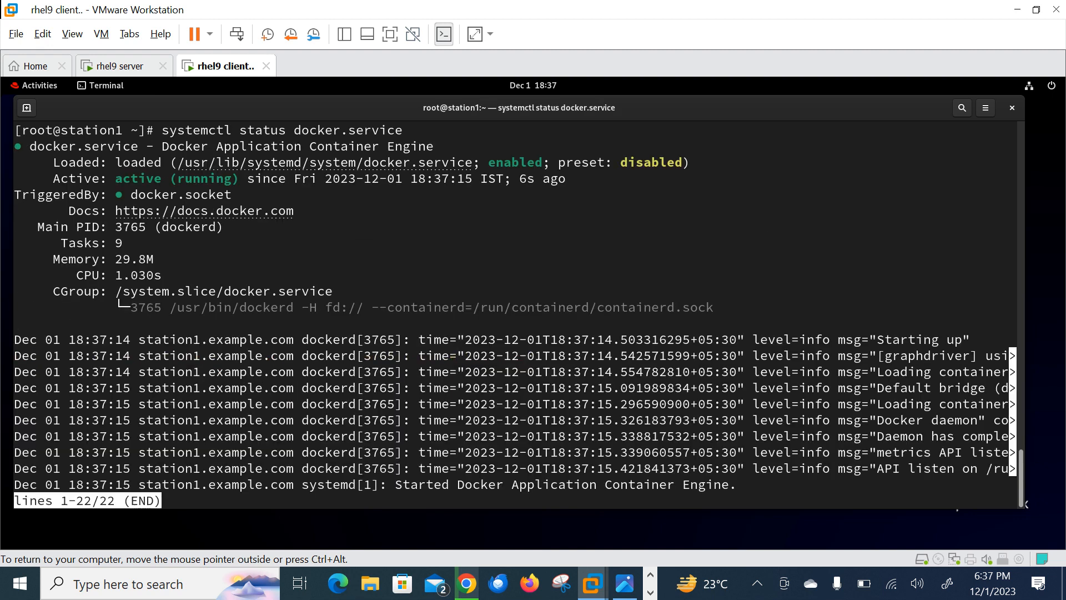
key(q)
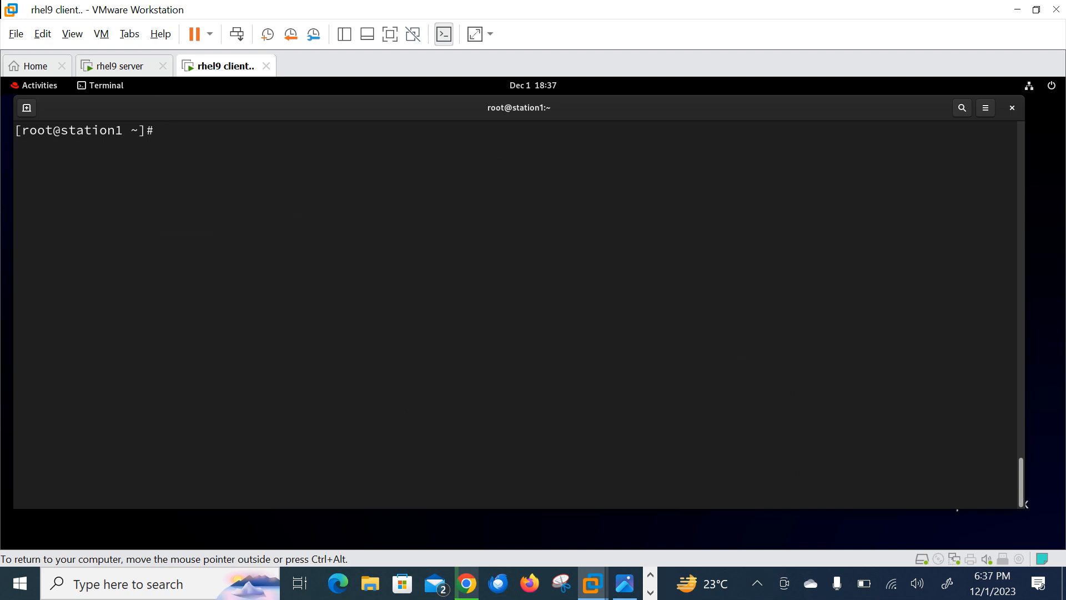
Recheck daemon.json, start nginx_server so it shows Up on port 80, and run ifconfig.
text(vim /etc/docker/daemon.json)
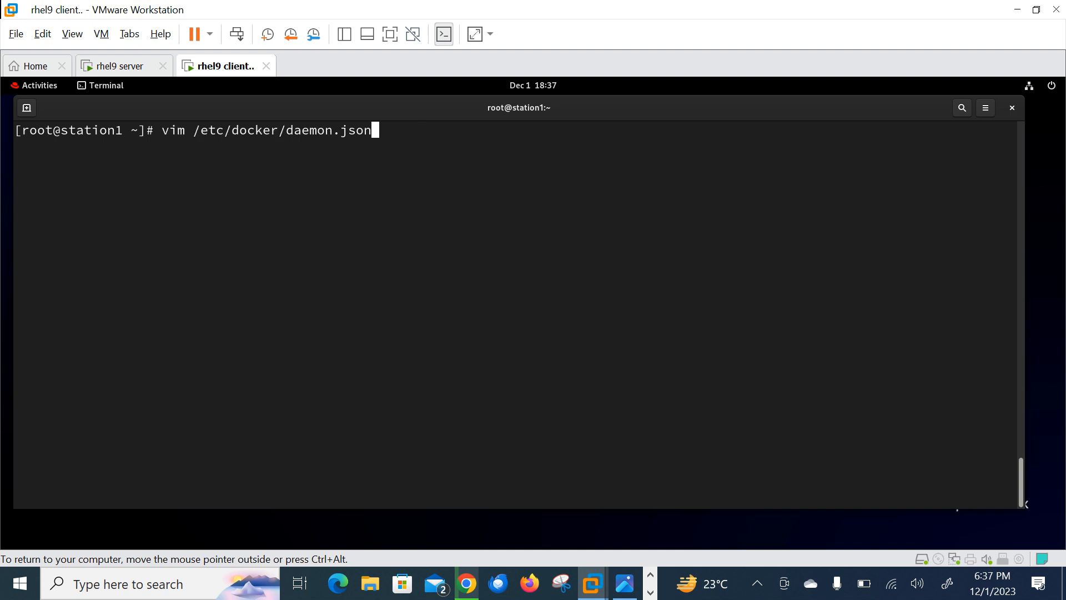
key(Return)
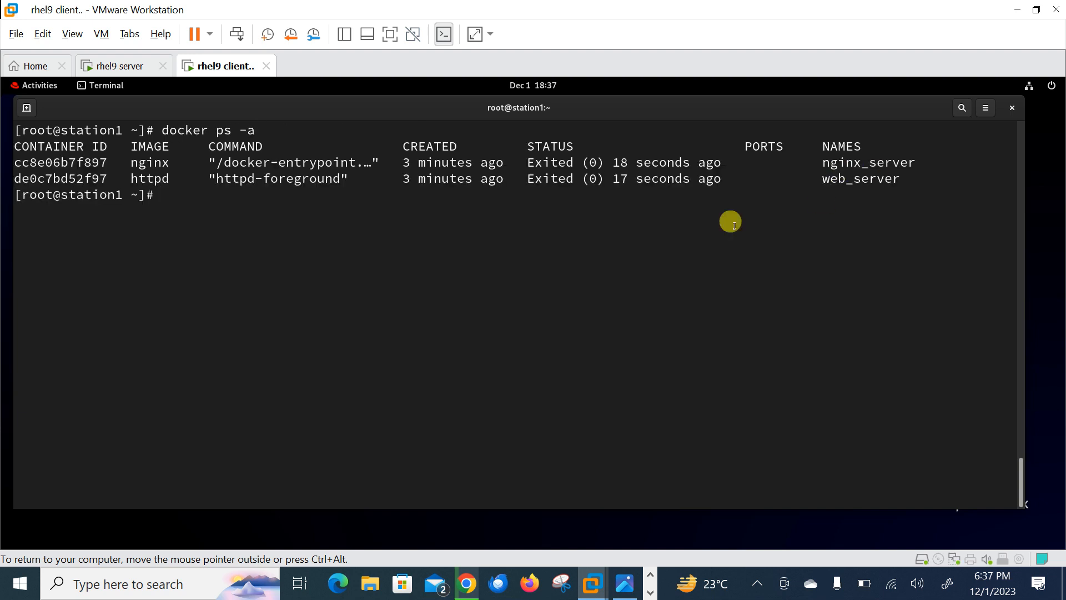
mouse_move(698, 162)
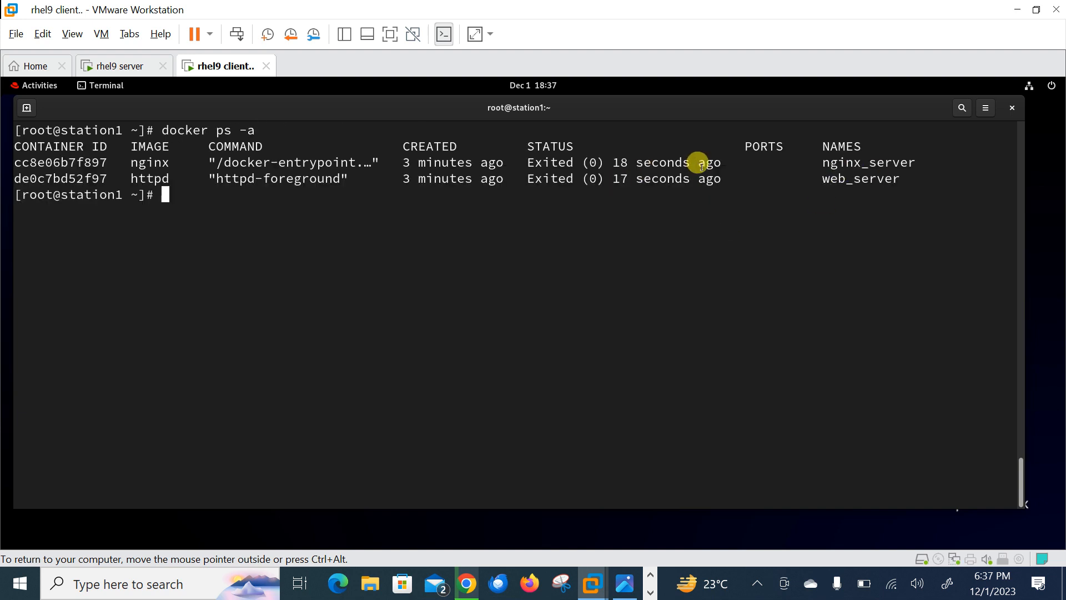
text(docker start)
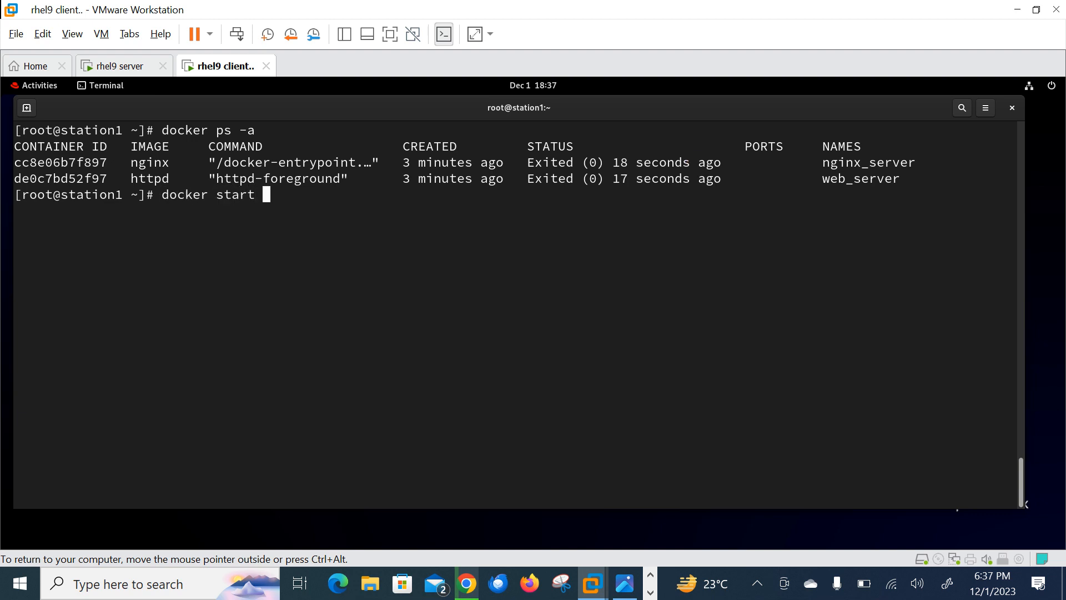
text(nginx_server)
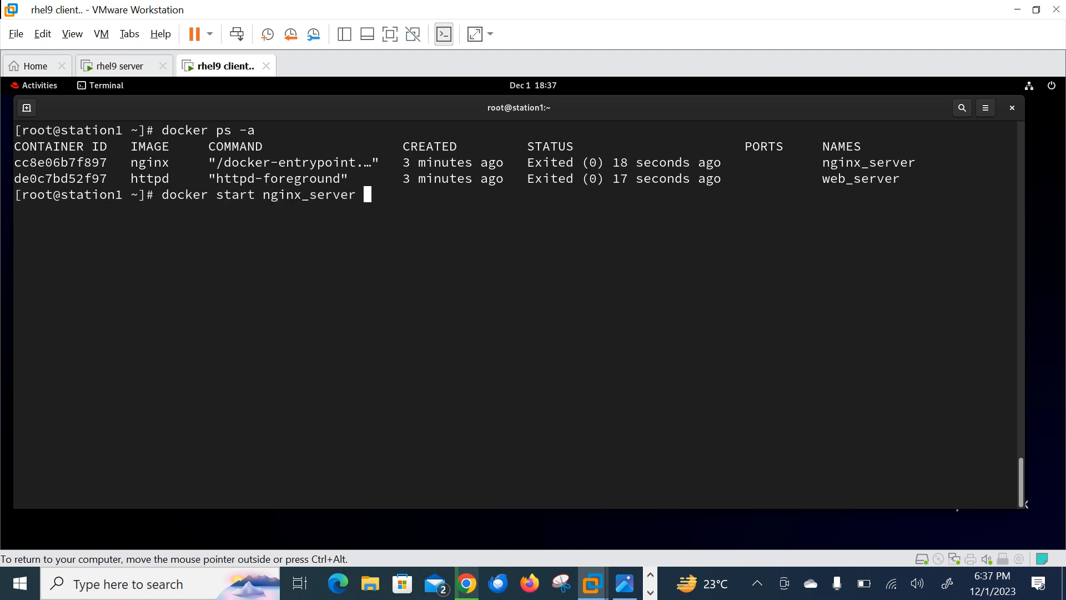
key(Return)
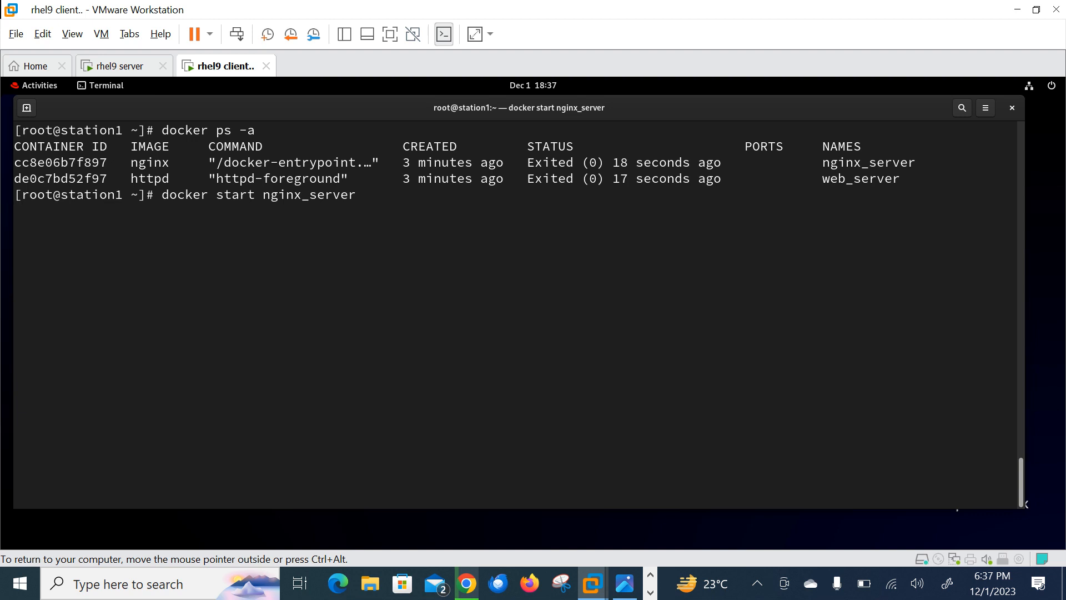
key(Return)
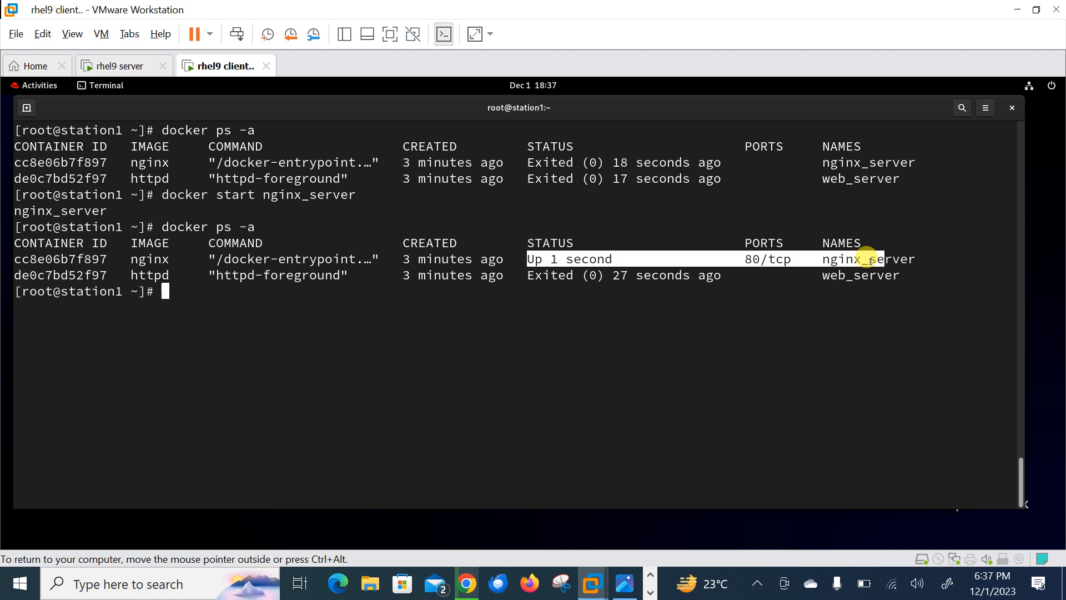
text(ifconfig)
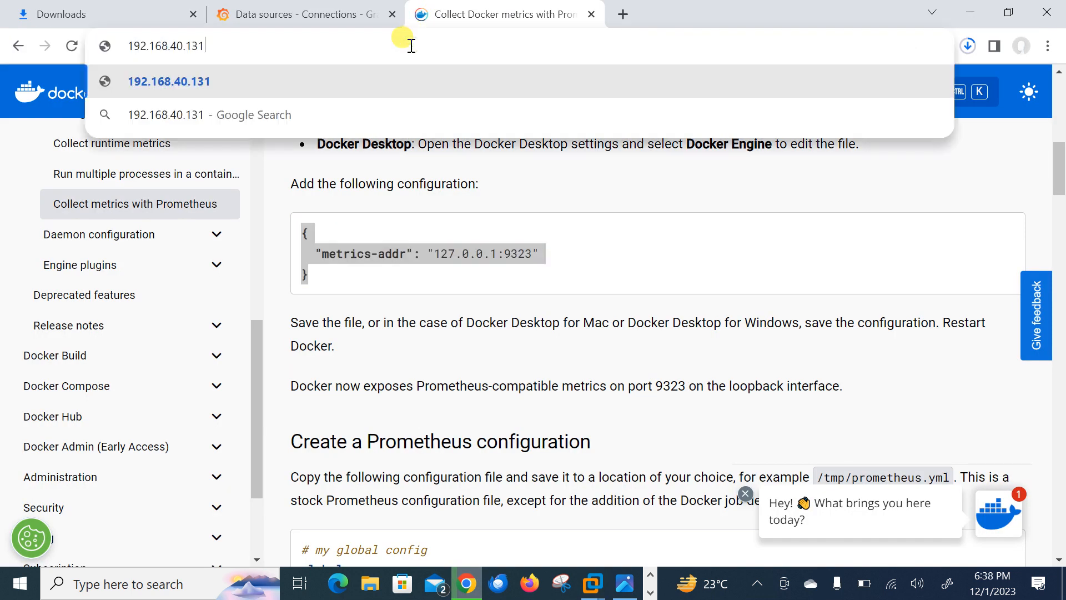
Load the client's Docker metrics page at 192.168.40.131:9323/metrics in Chrome.
text(:)
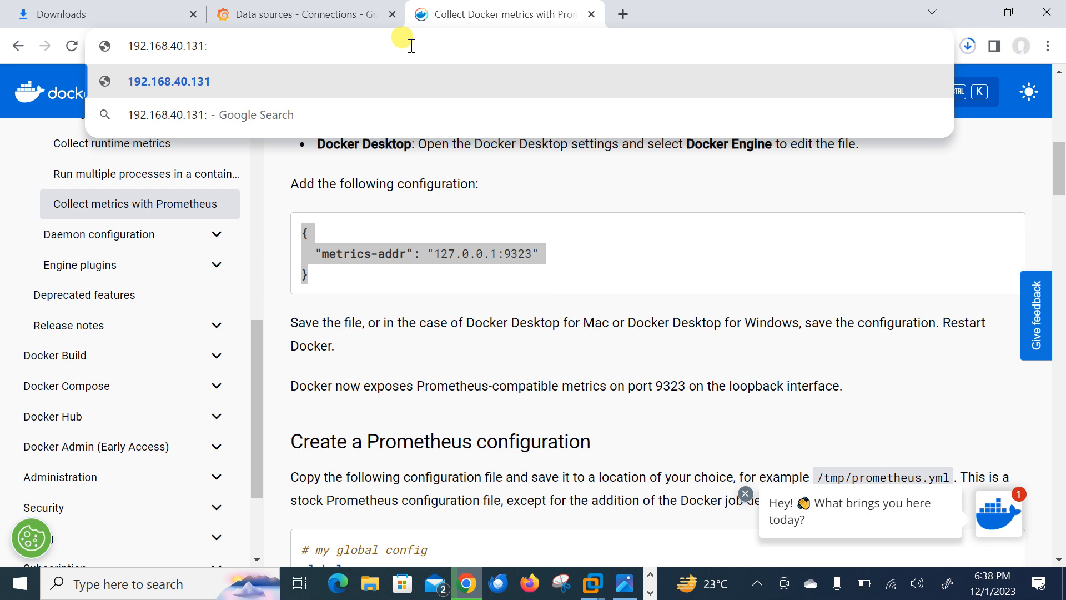
text(9323)
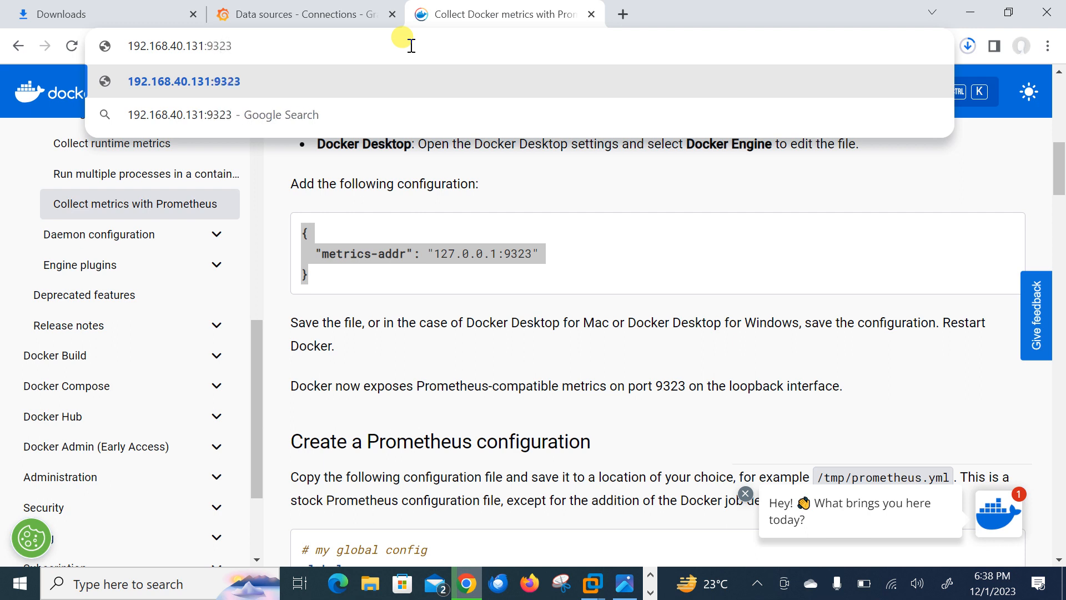
text(/metrics)
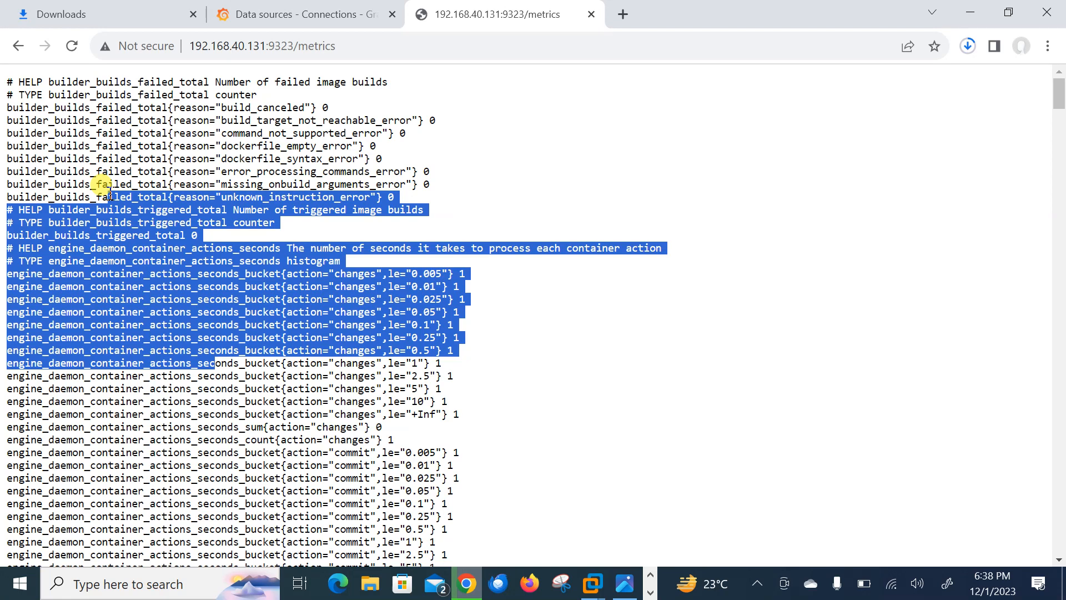
click(590, 584)
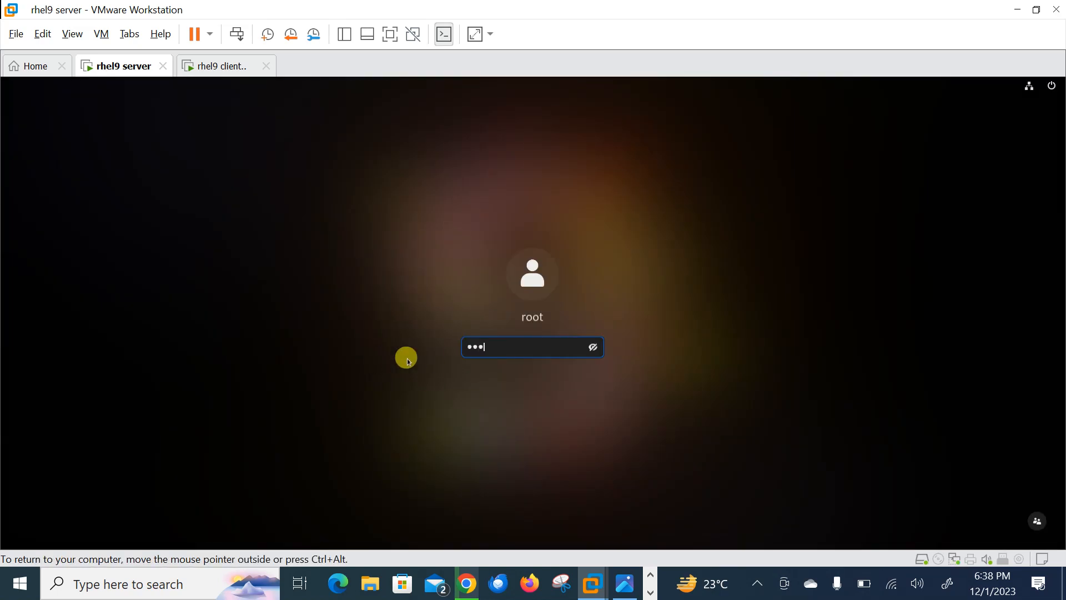
Log in to the server VM and open /etc/prometheus/prometheus.yml in vim.
key(Return)
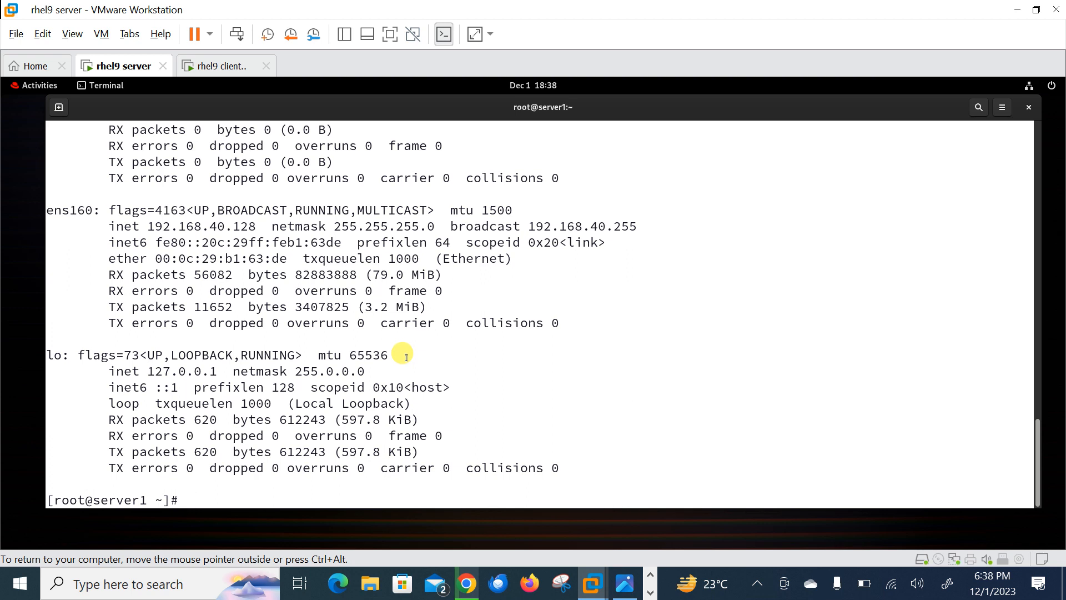
text(vim /etc/)
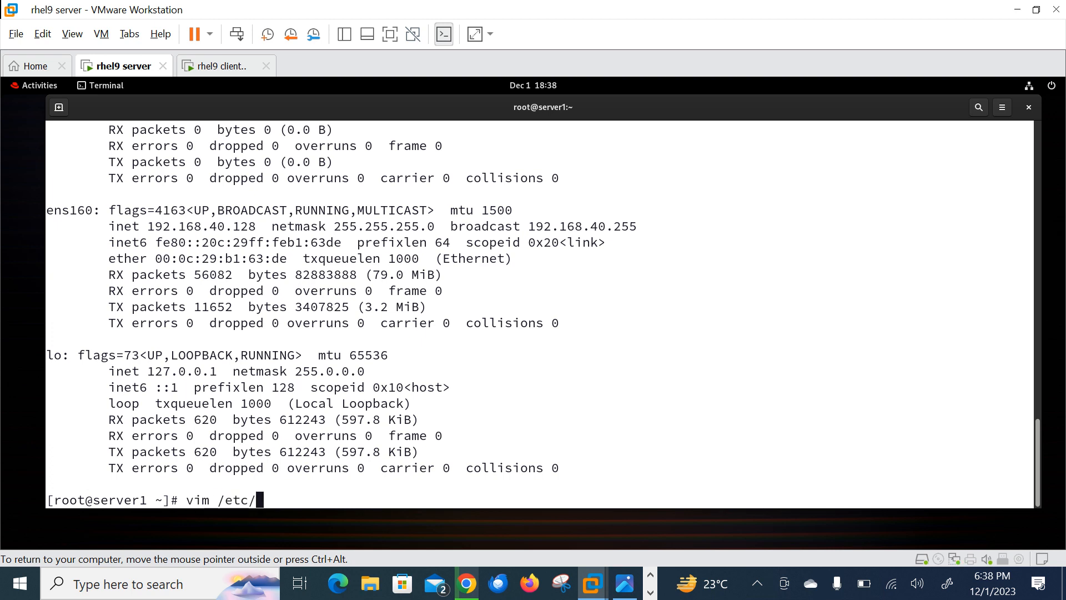
text(prometheus/)
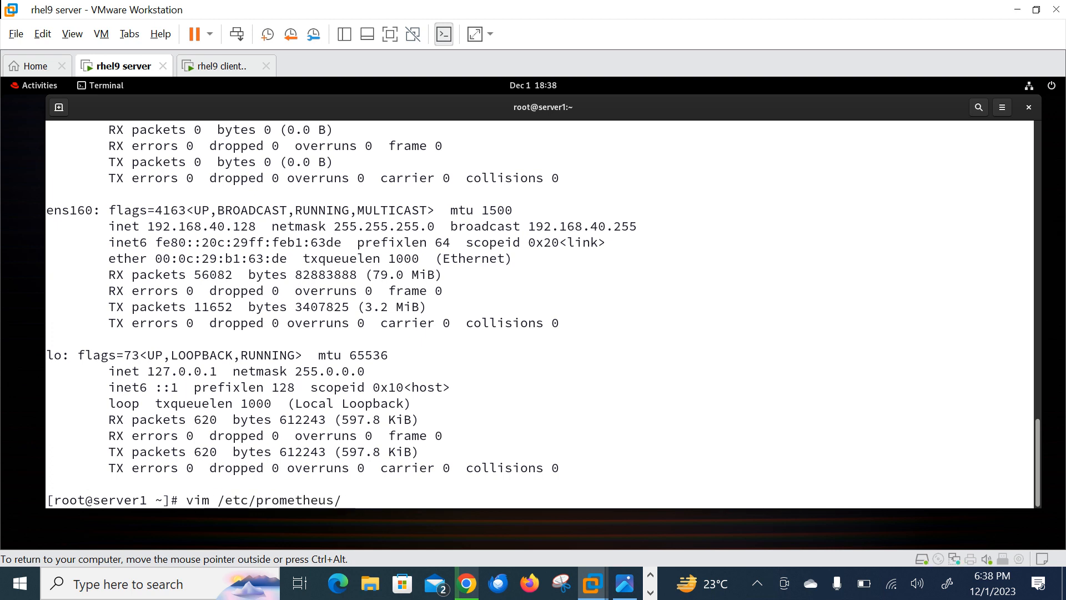
key(Return)
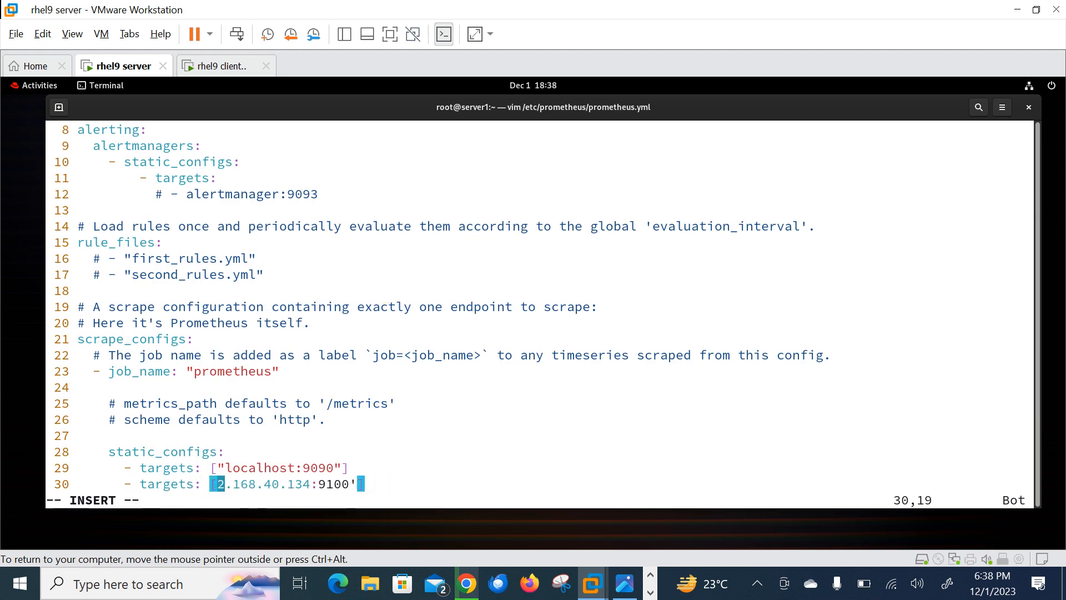
Replace the line-30 target with the client address 192.168.40.131, checking the client VM's IP.
key(BackSpace)
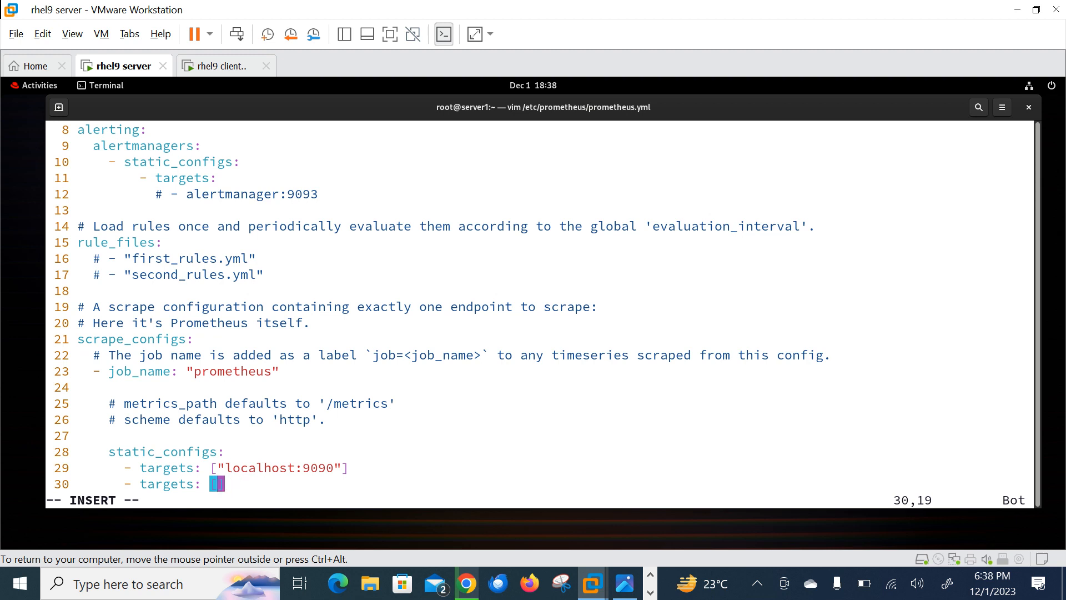
text("192.168)
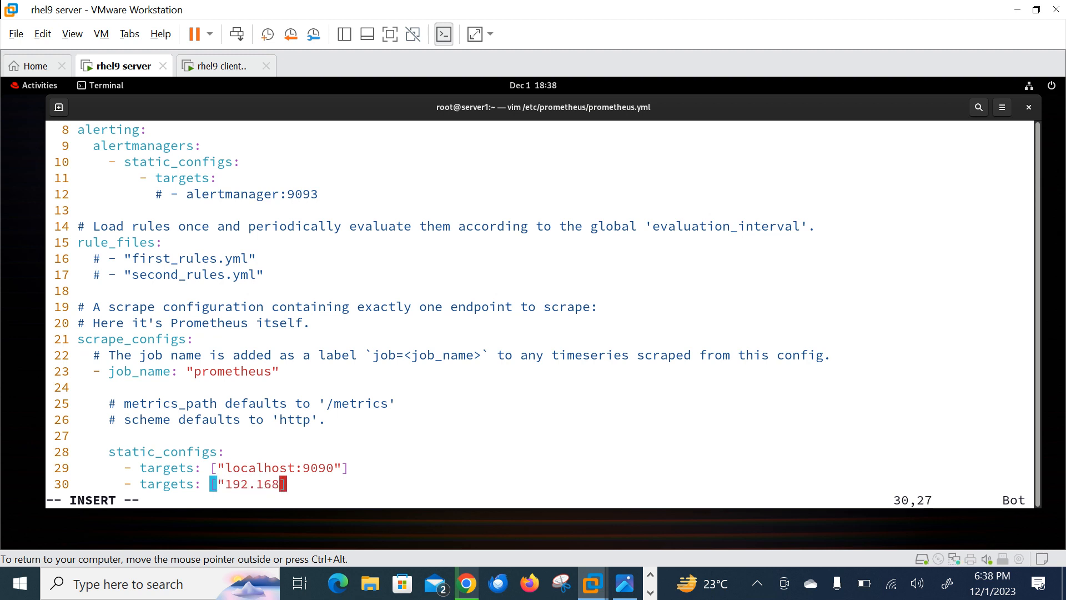
click(220, 66)
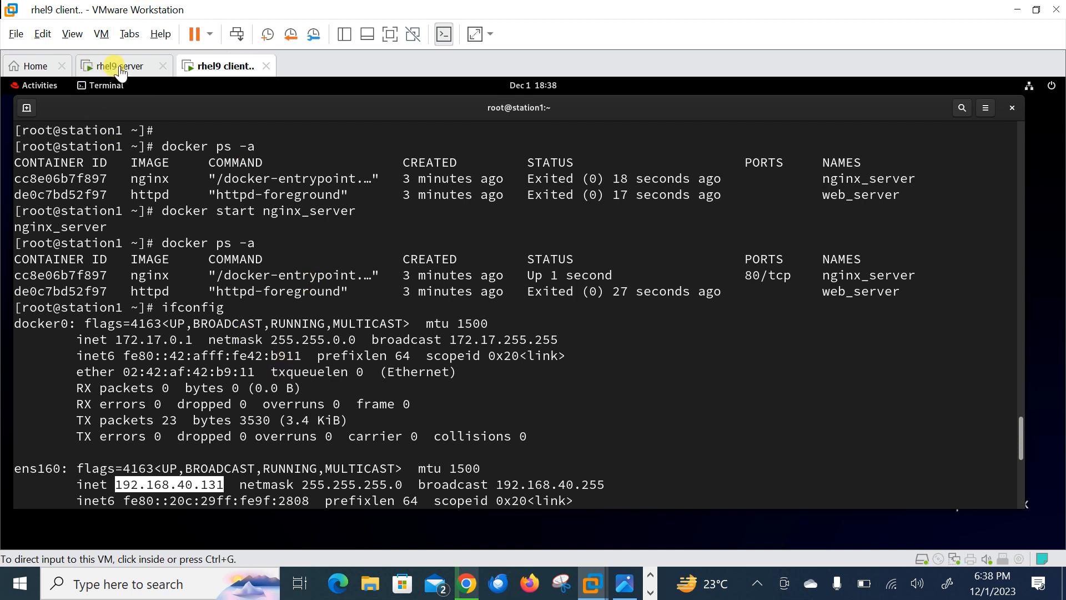
click(123, 66)
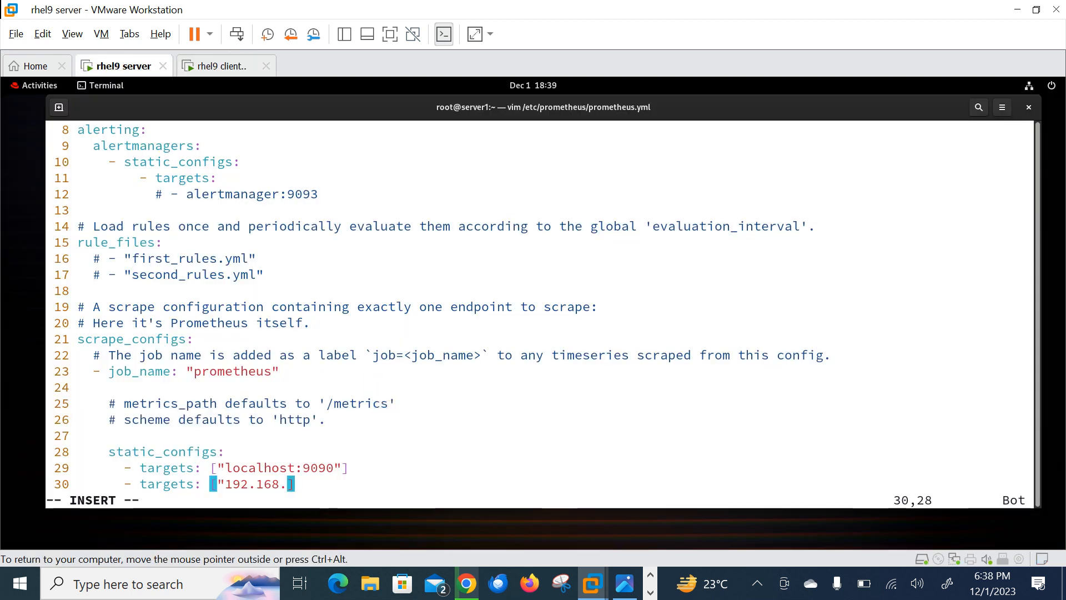
text(40.131:)
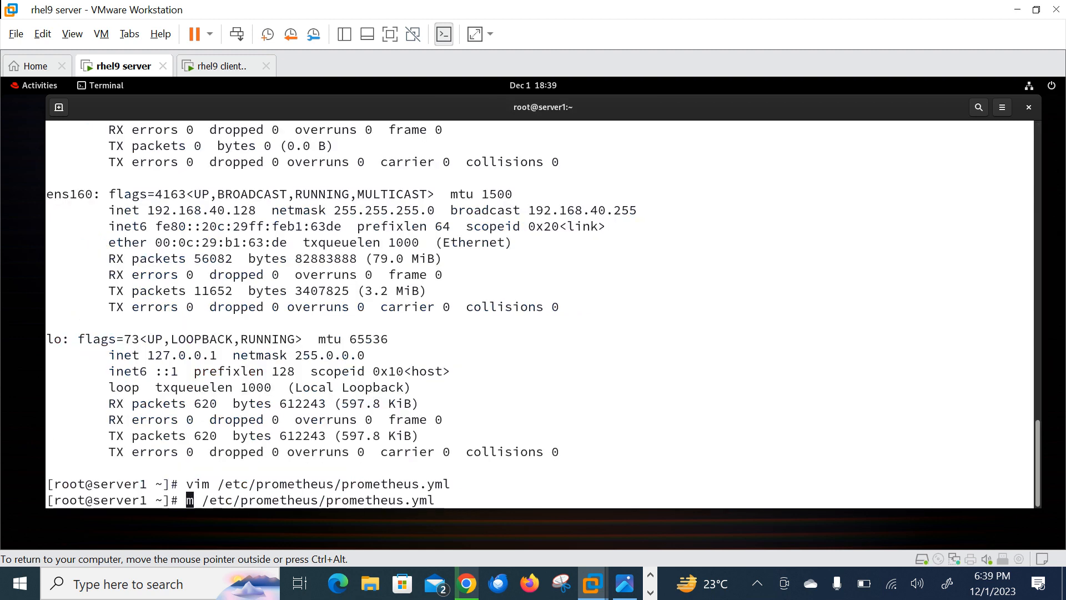
Restart prometheus.service and run ifconfig to confirm the server address 192.168.40.128.
text(tail)
key(Return)
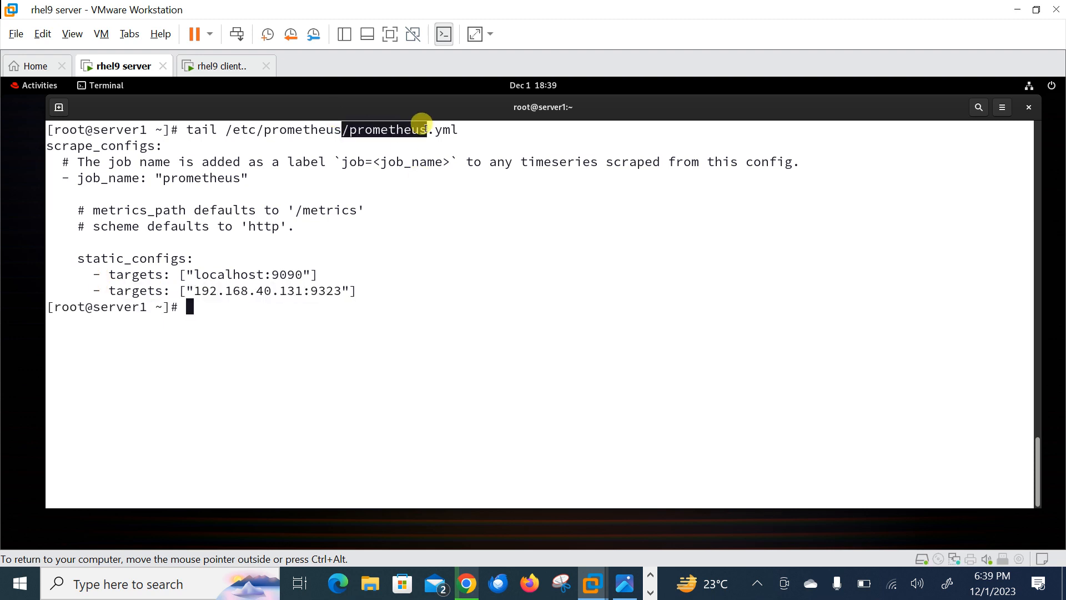
text(systemctl restar)
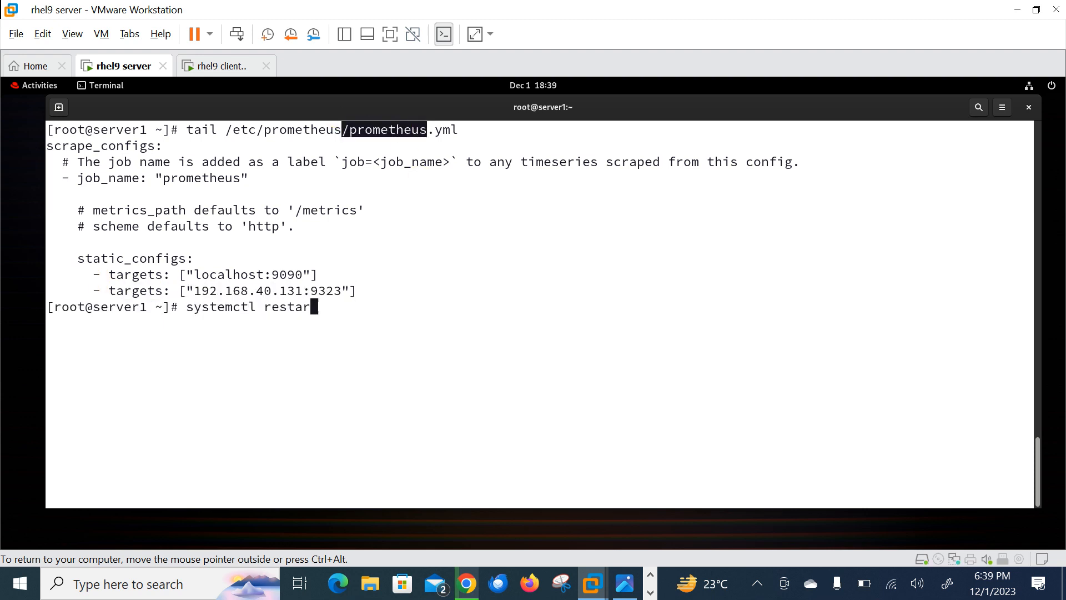
text(t pr)
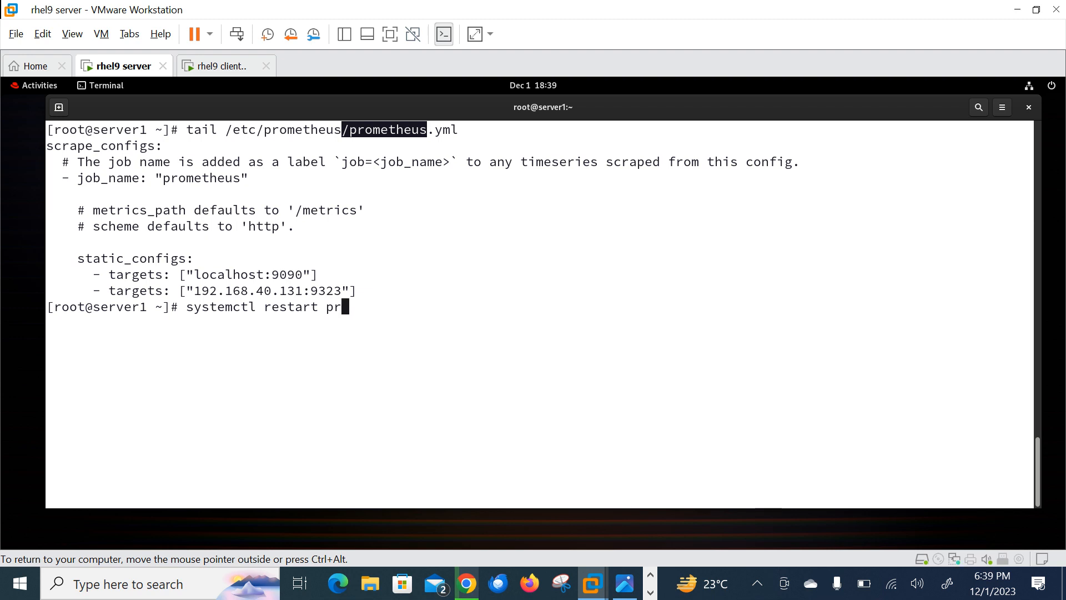
key(Return)
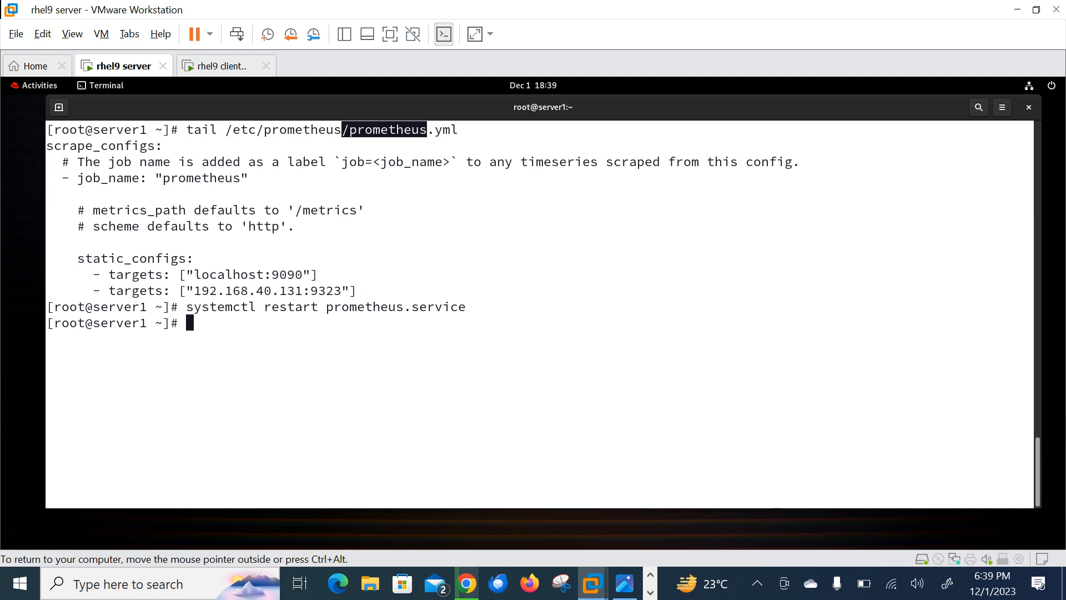
text(ifc)
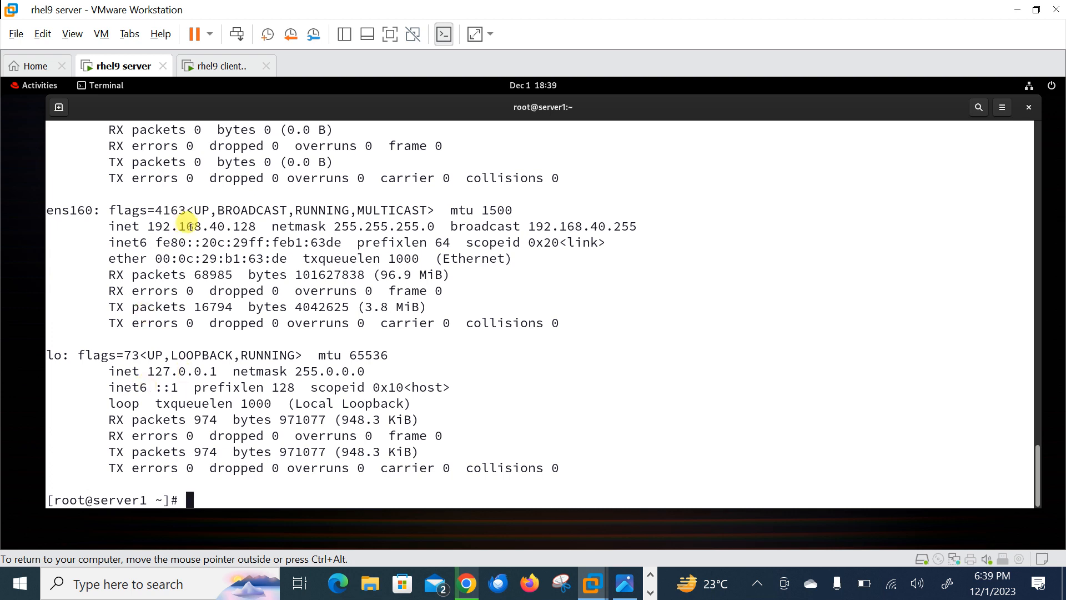
right_click(187, 226)
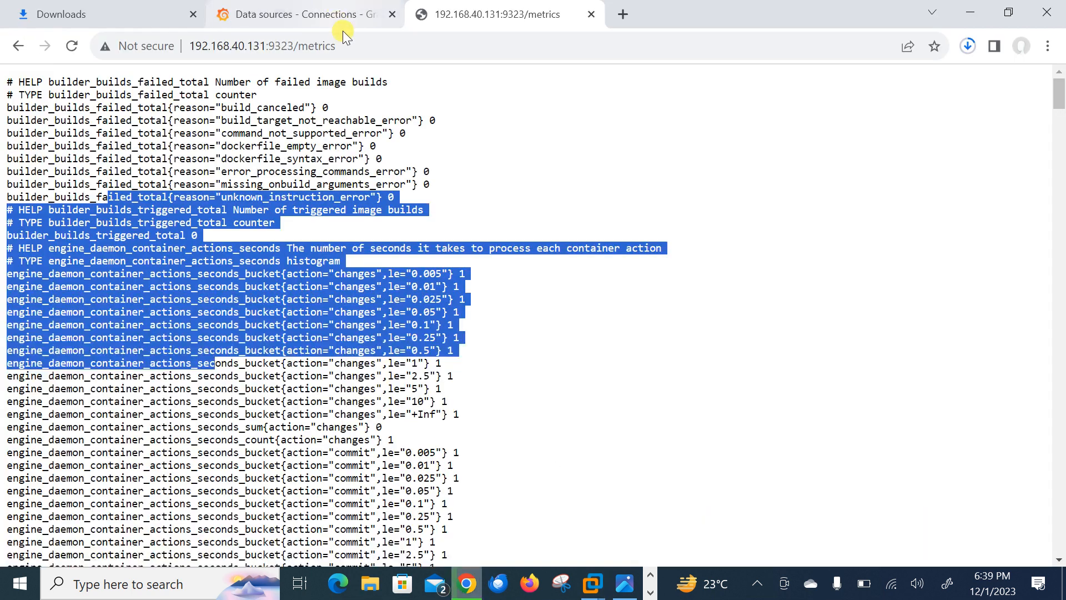
Run the 'up' query in Prometheus at 192.168.40.128:9090, showing 192.168.40.131:9323 as up.
text(192.168.40.128)
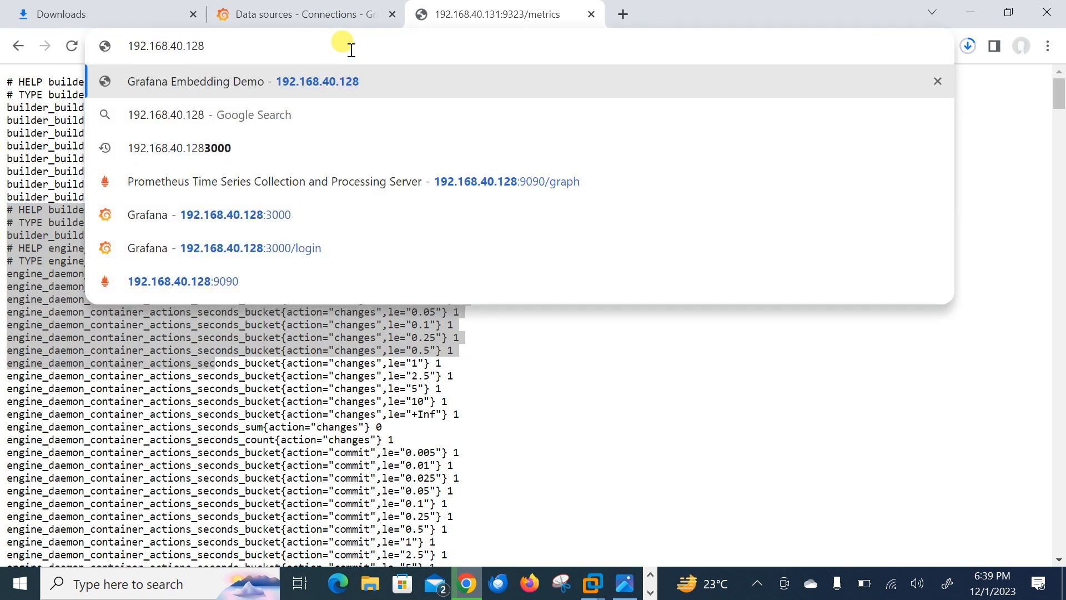
text(:)
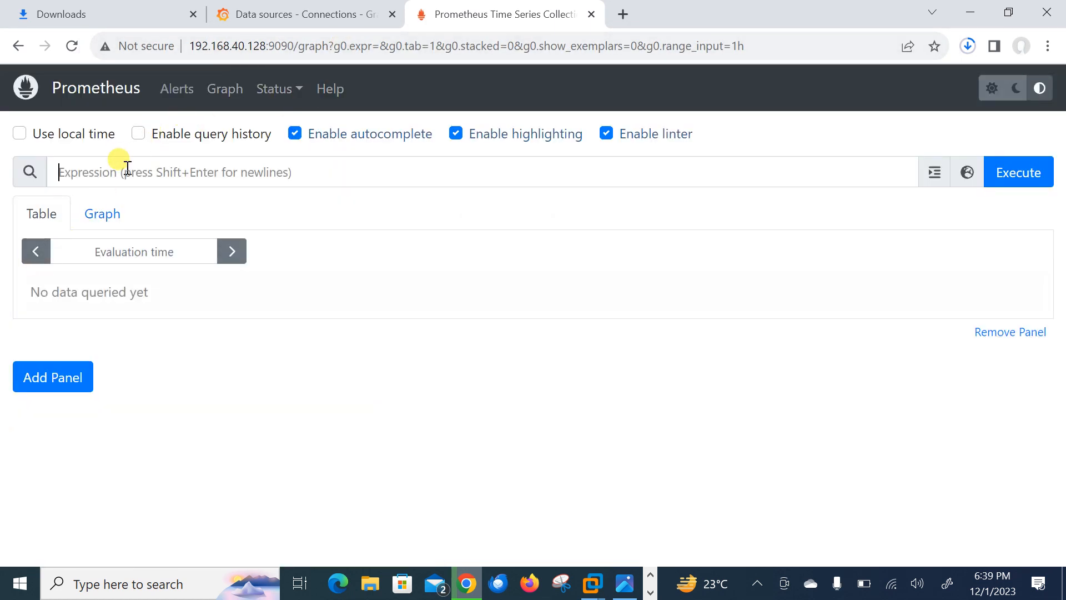
text(up)
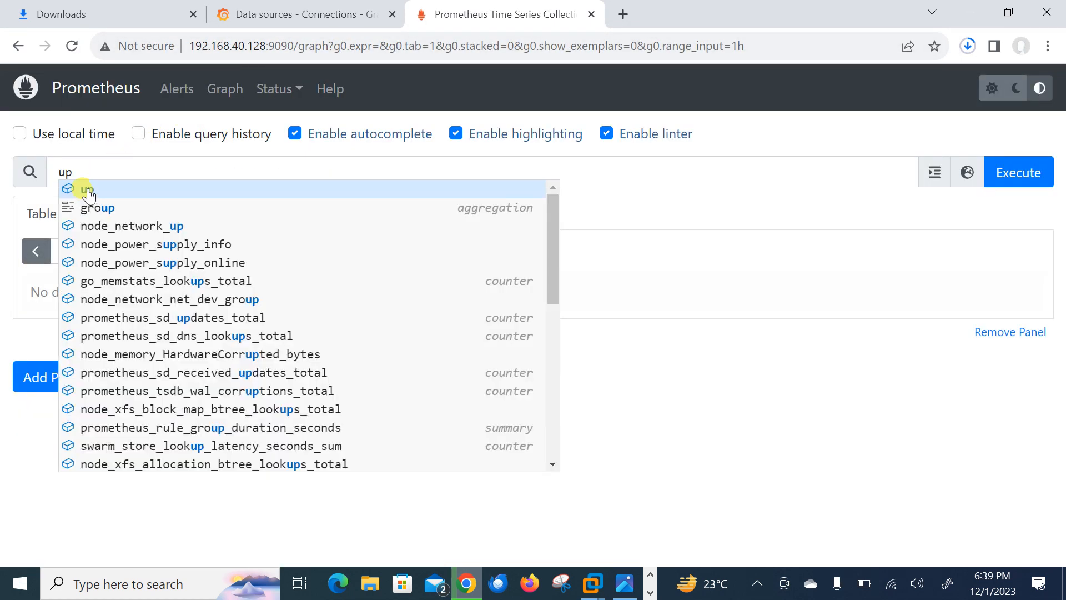
click(1017, 171)
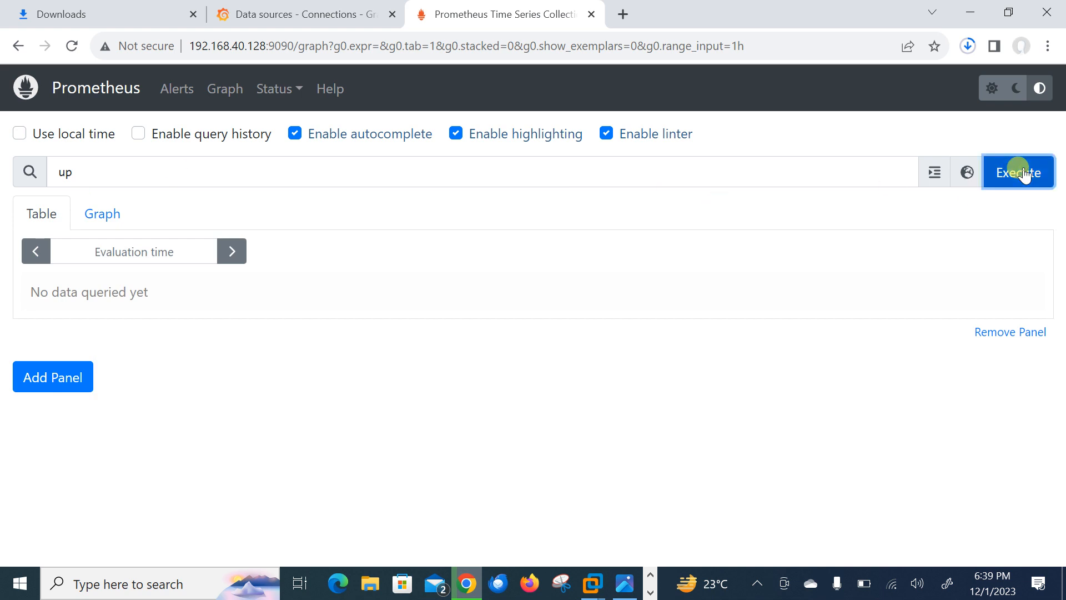
click(1017, 172)
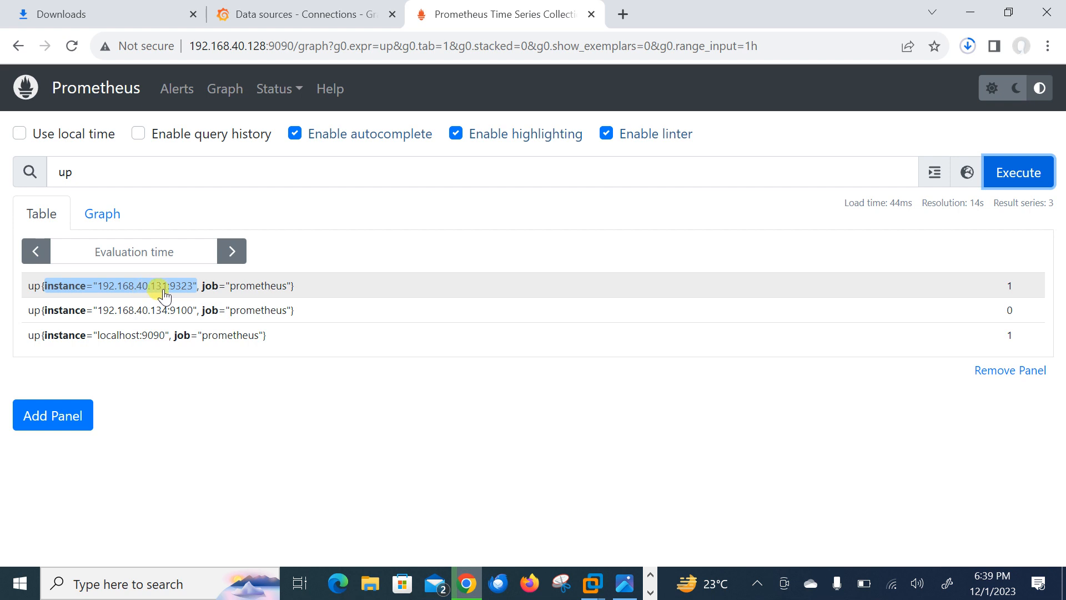
mouse_move(184, 285)
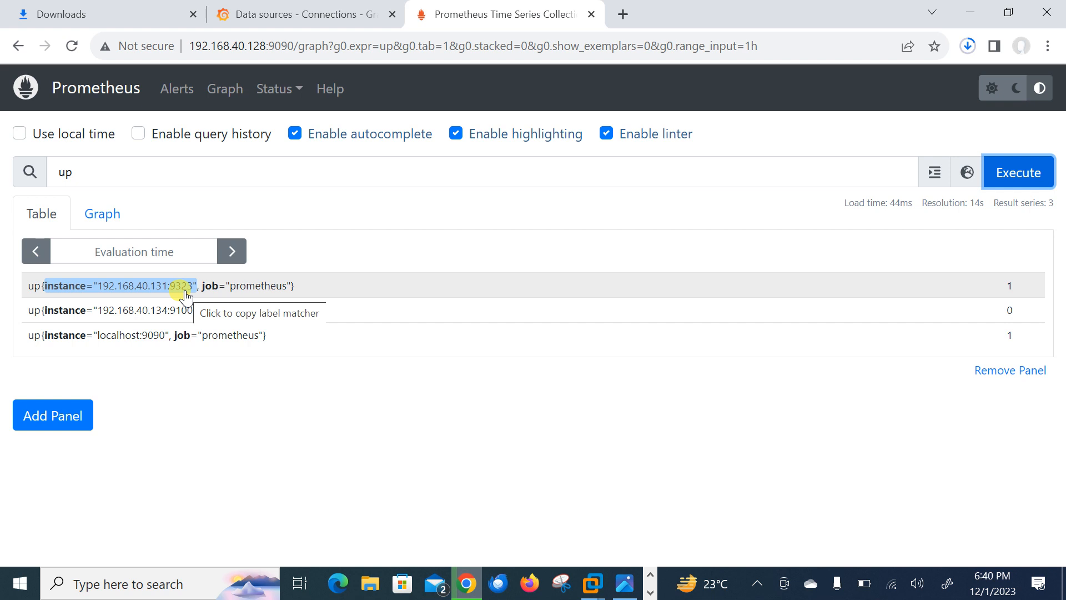
mouse_move(427, 7)
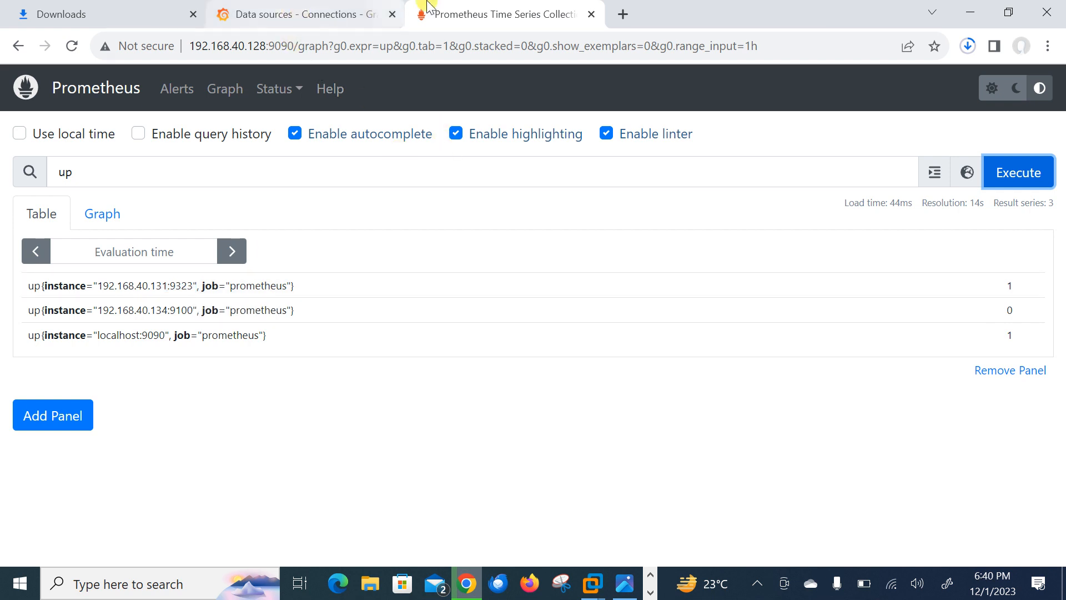
Create a new dashboard from the Grafana home page.
click(299, 14)
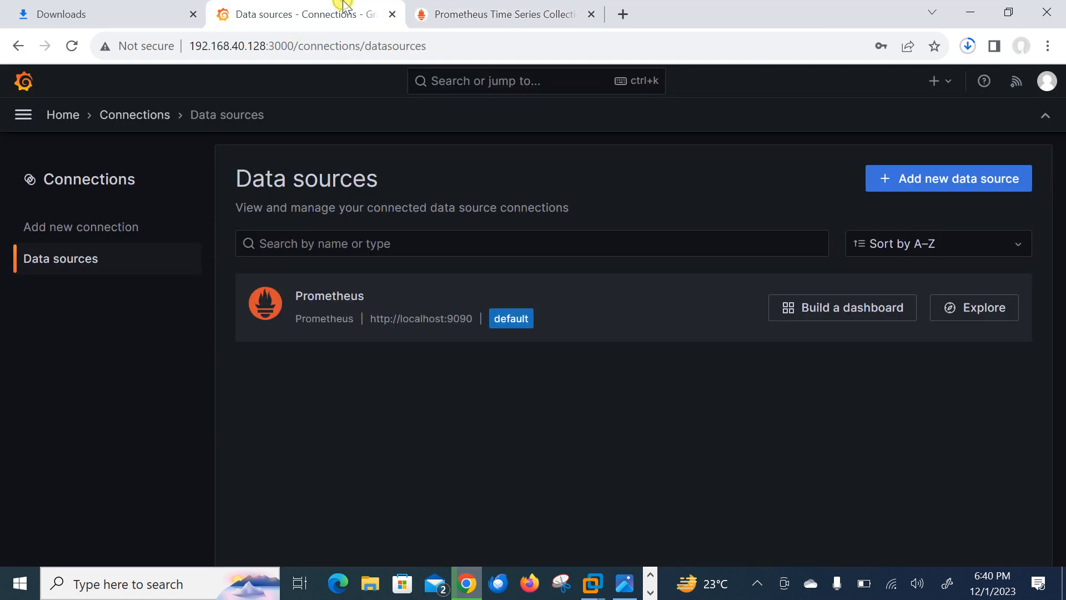
click(63, 115)
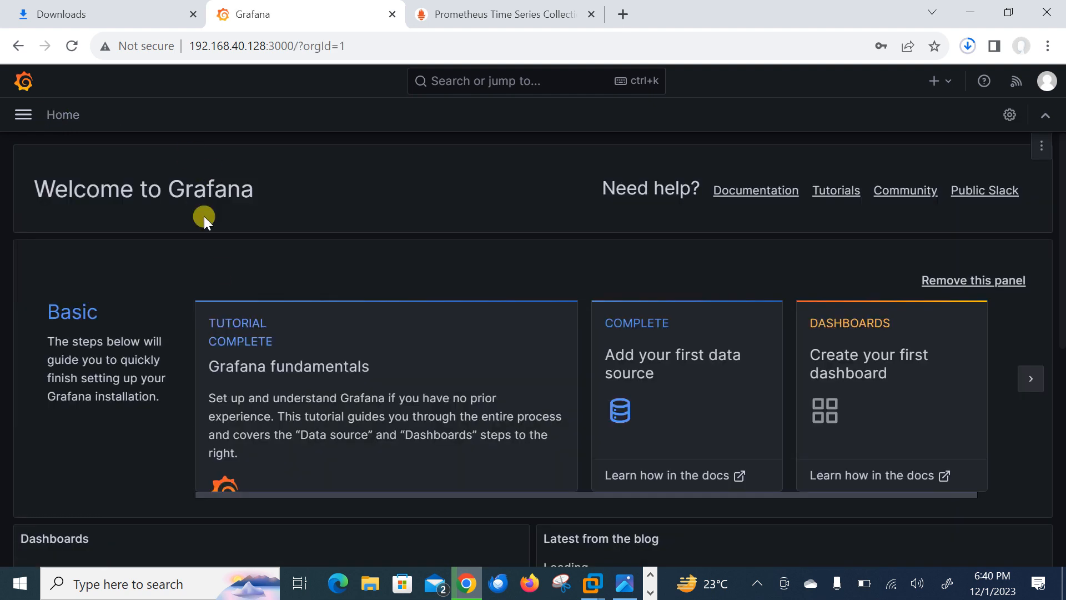
click(868, 363)
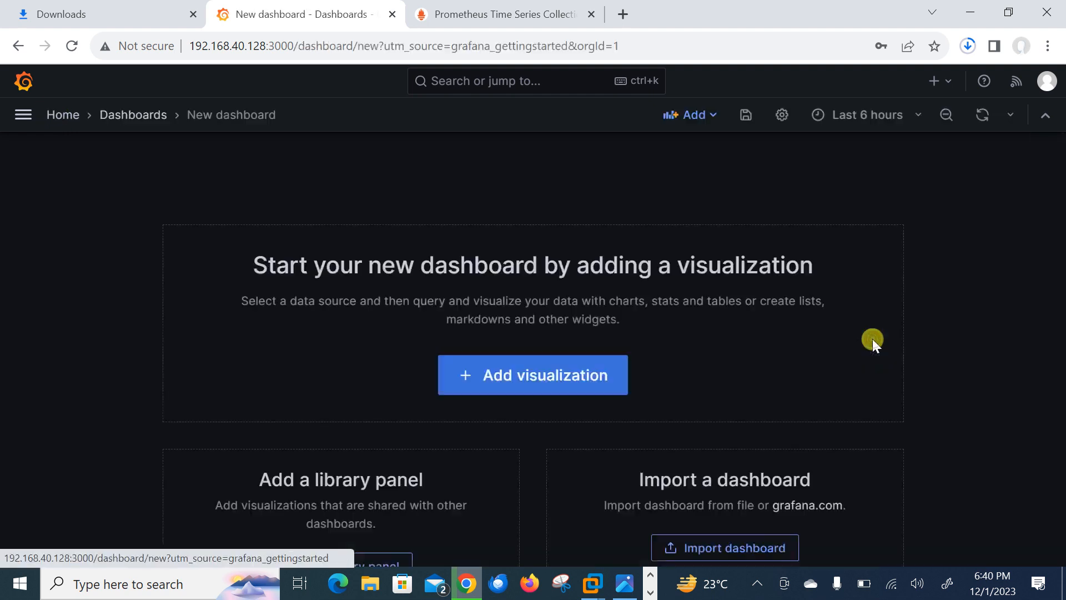
Add a visualization using the Prometheus data source and switch its type to Stat.
click(532, 375)
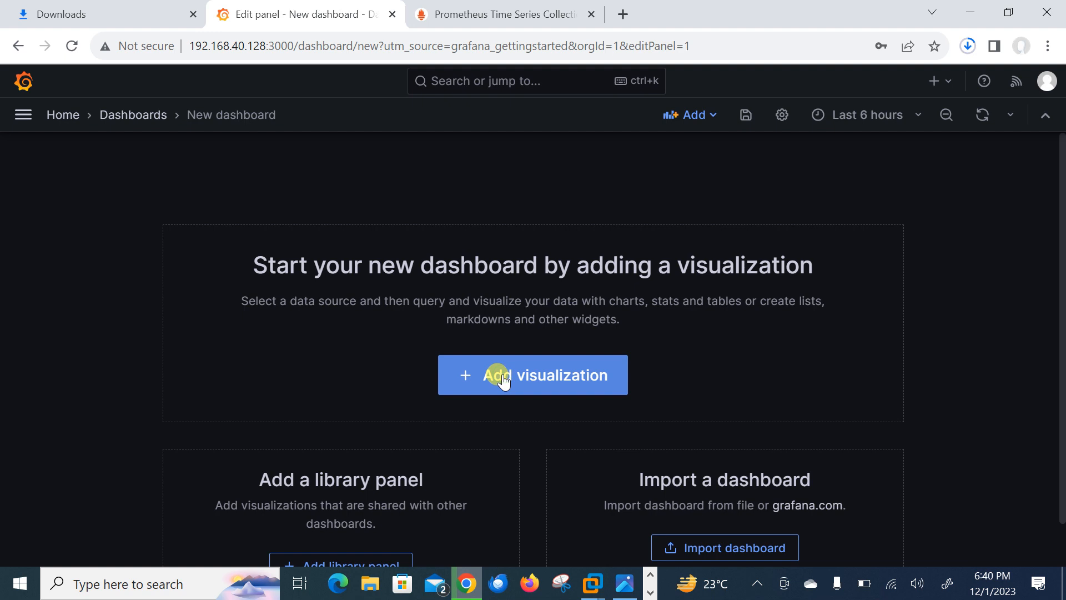
click(533, 375)
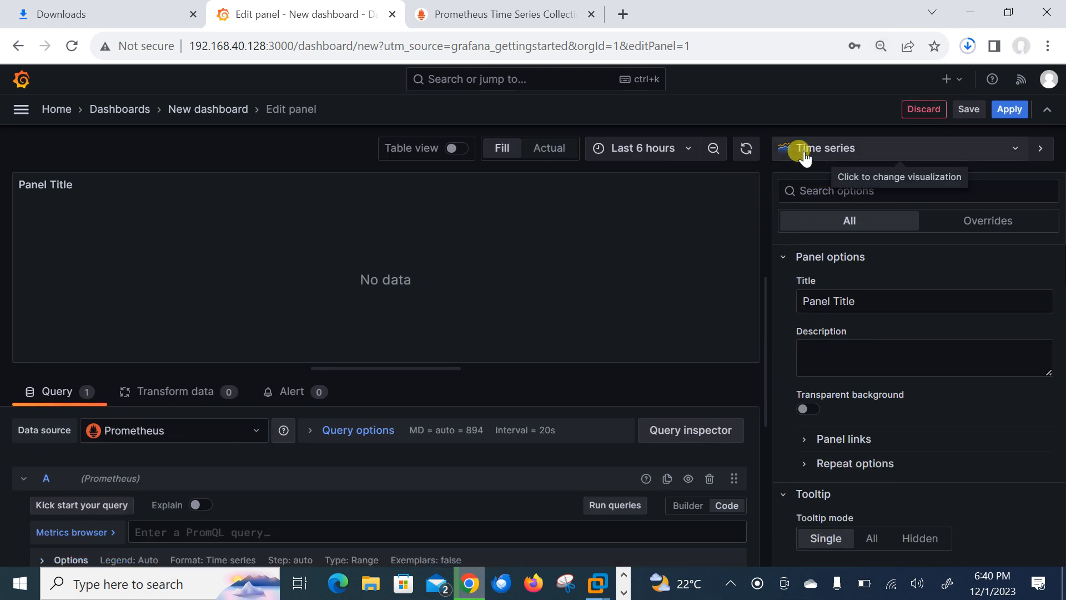
click(829, 148)
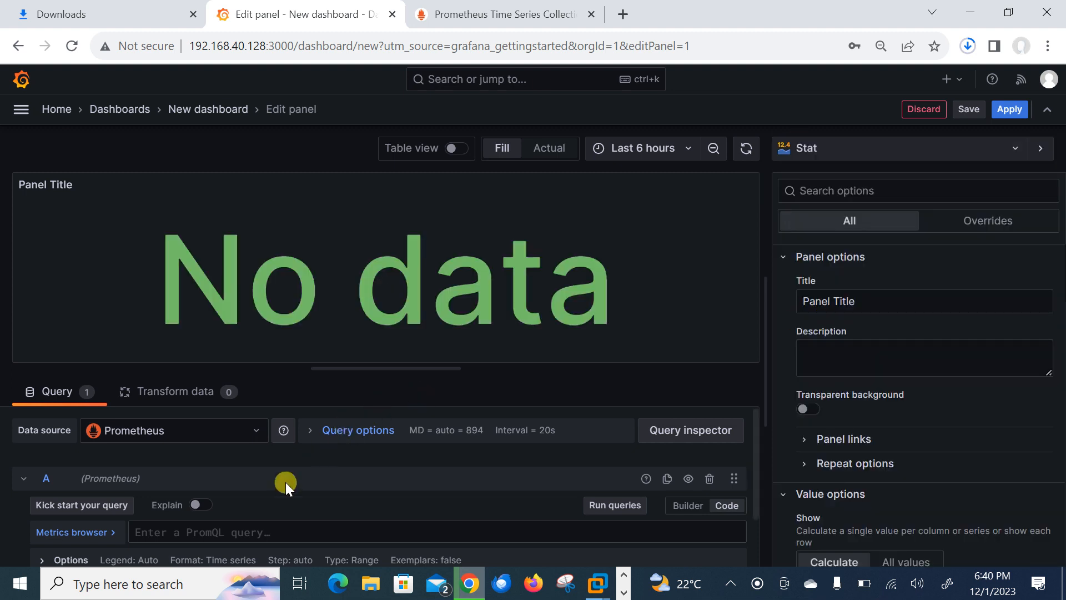
mouse_move(486, 299)
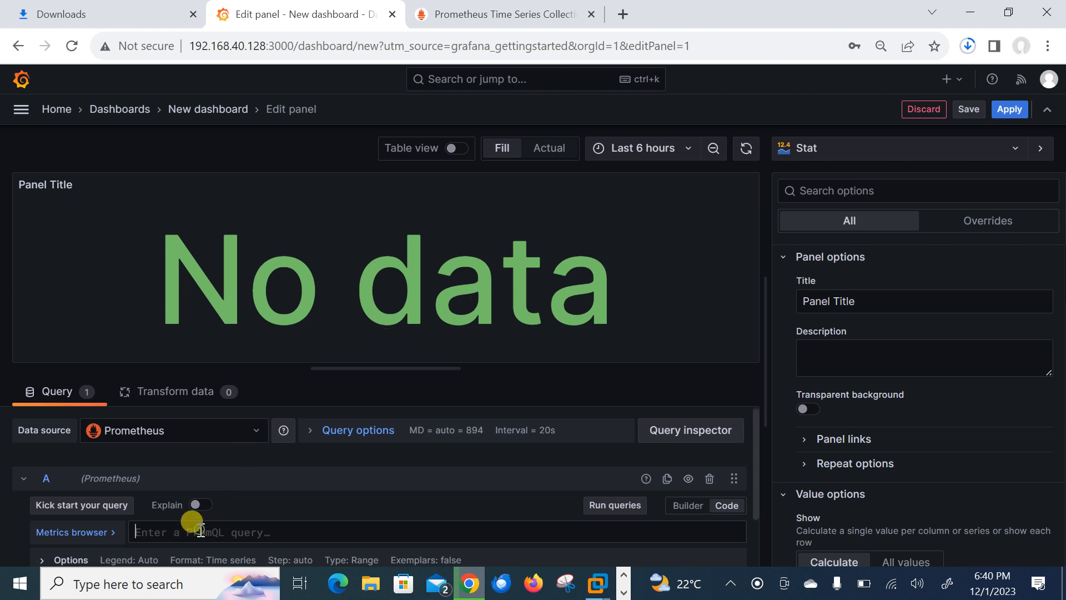
Run the engine_daemon_container_states_containers query, producing counts 0, 1 and 1.
text(conatiner)
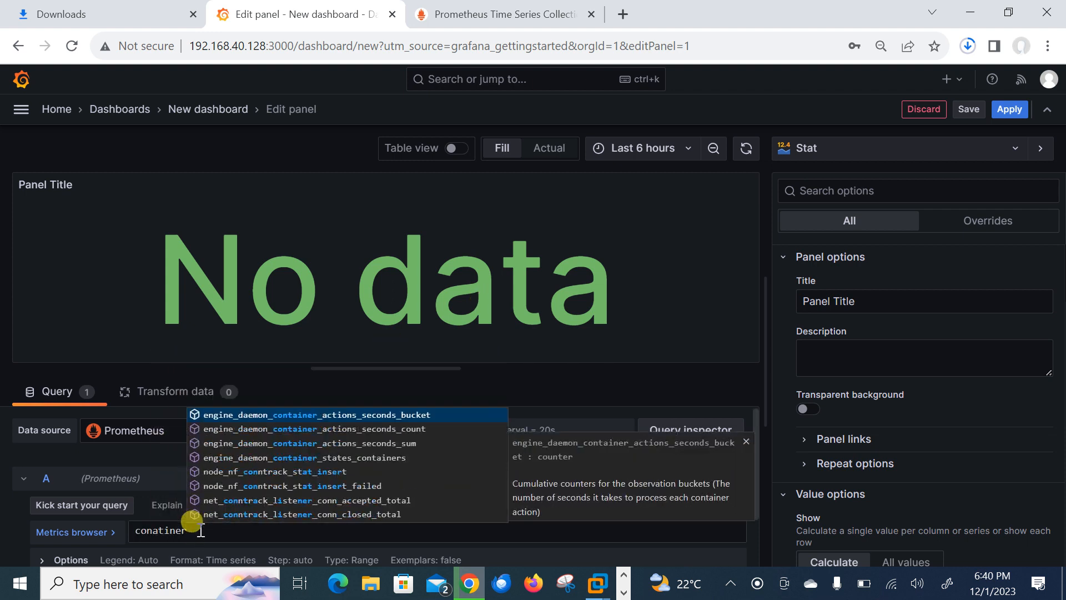
mouse_move(272, 467)
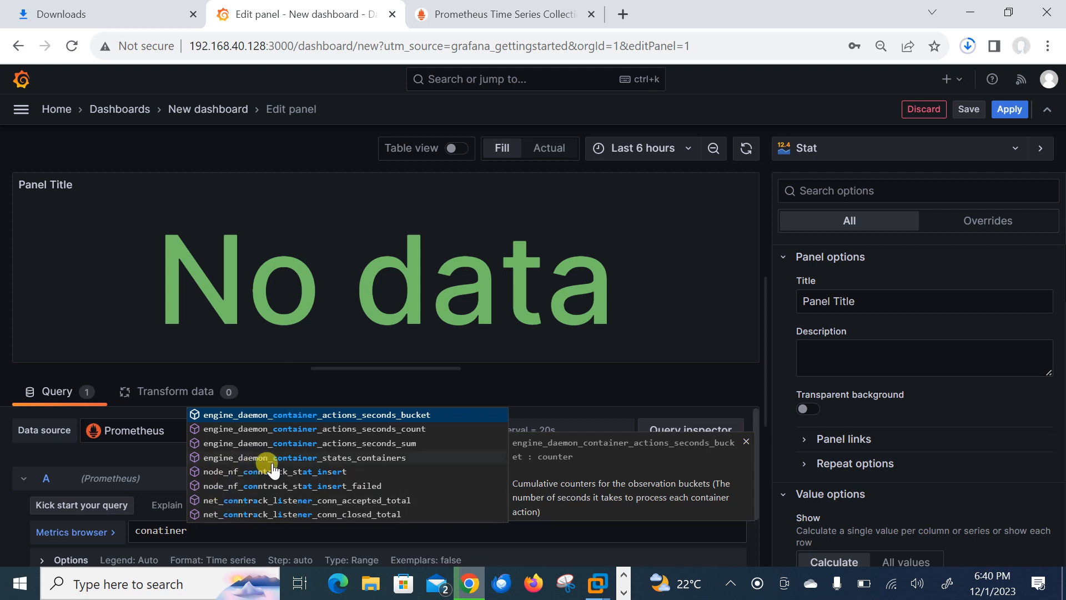
click(308, 457)
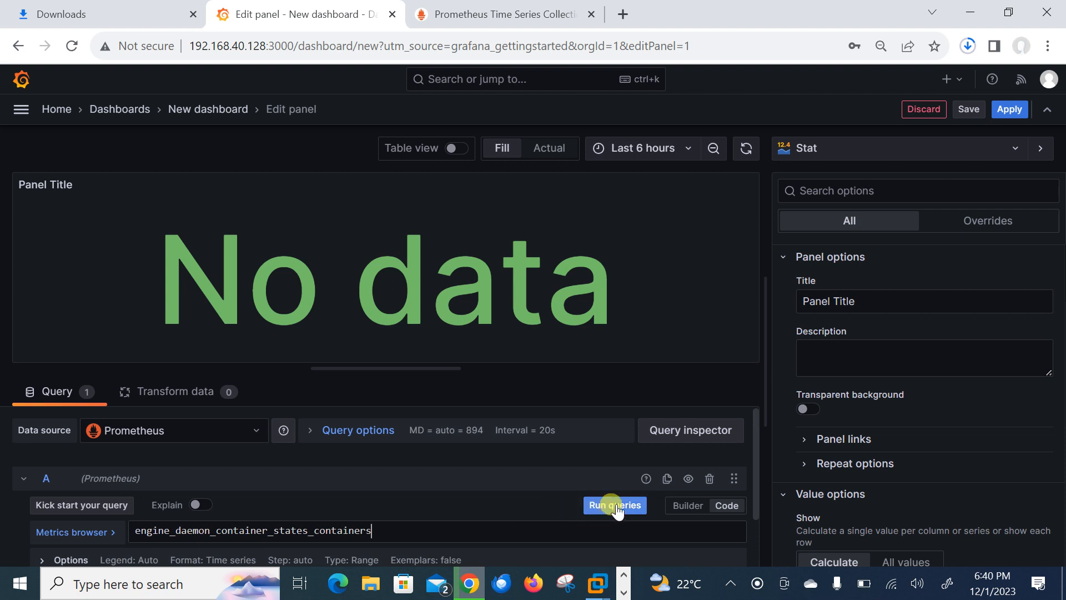
click(614, 504)
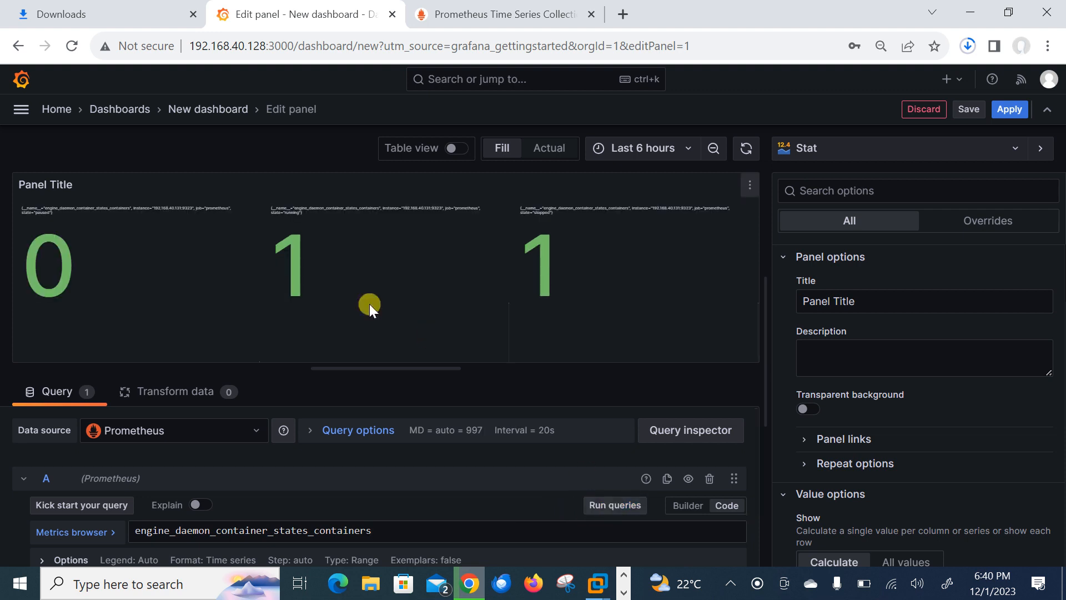
mouse_move(27, 224)
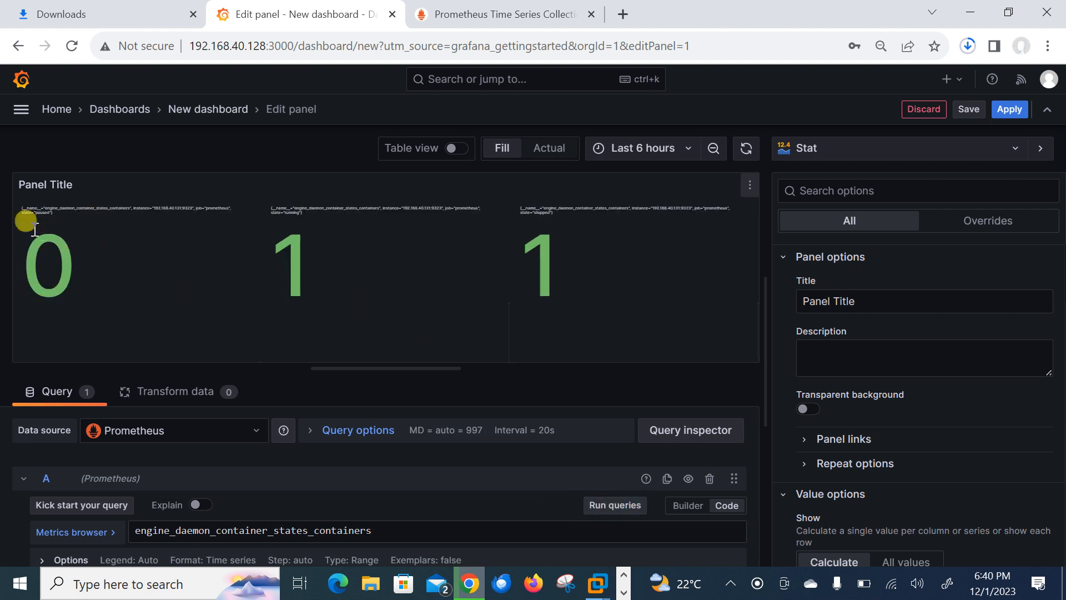
mouse_move(328, 240)
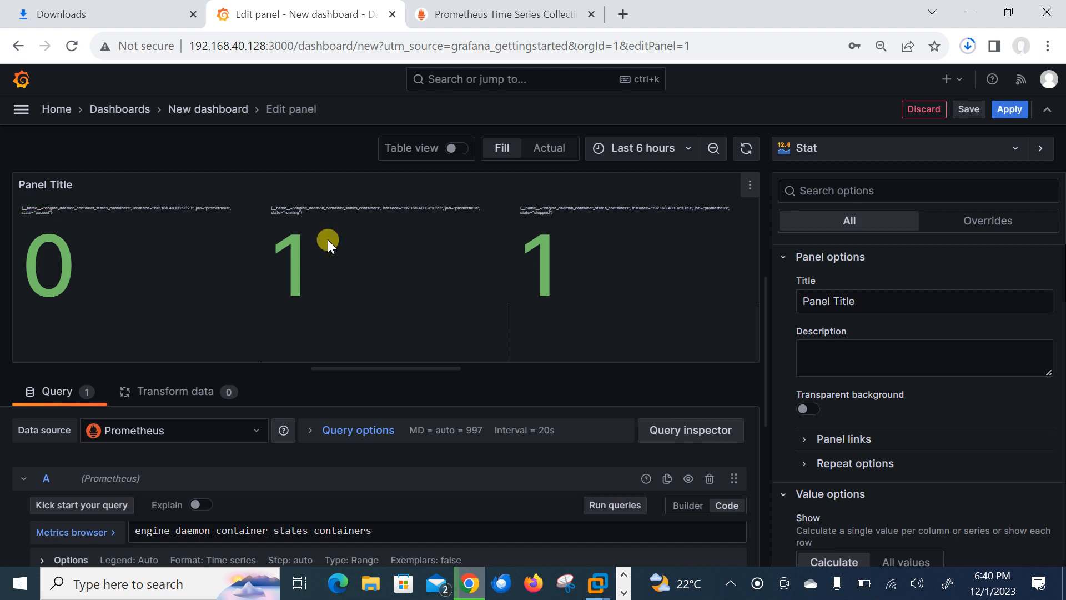
mouse_move(578, 231)
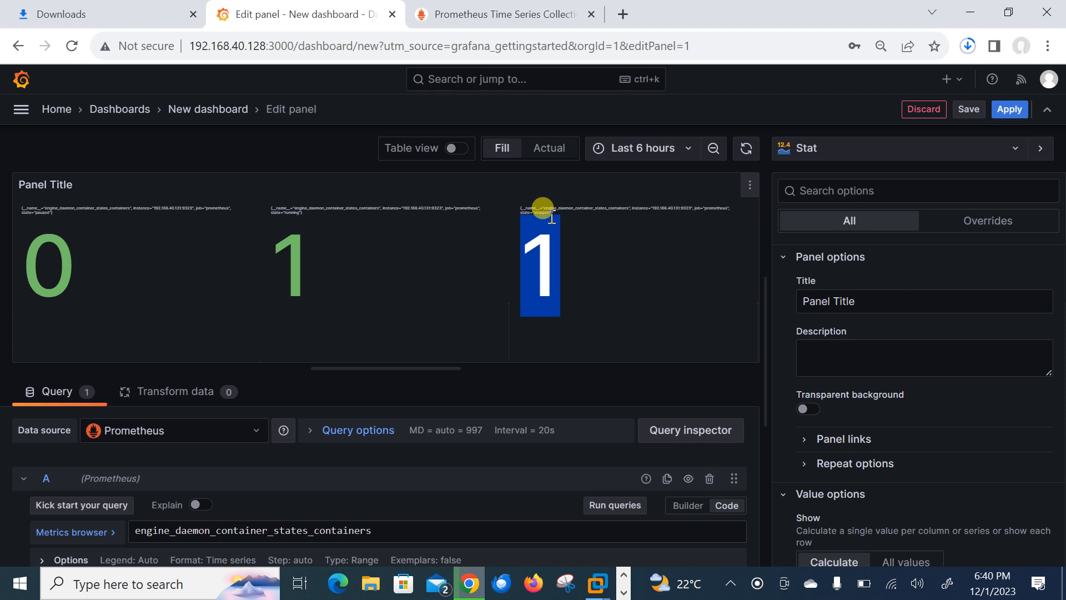
mouse_move(603, 240)
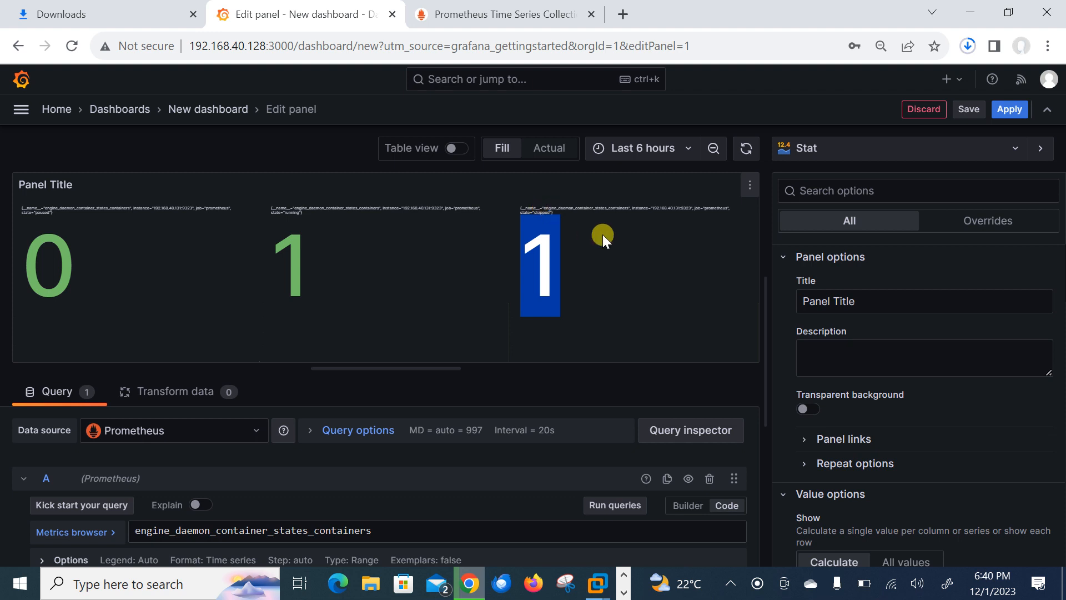
mouse_move(653, 182)
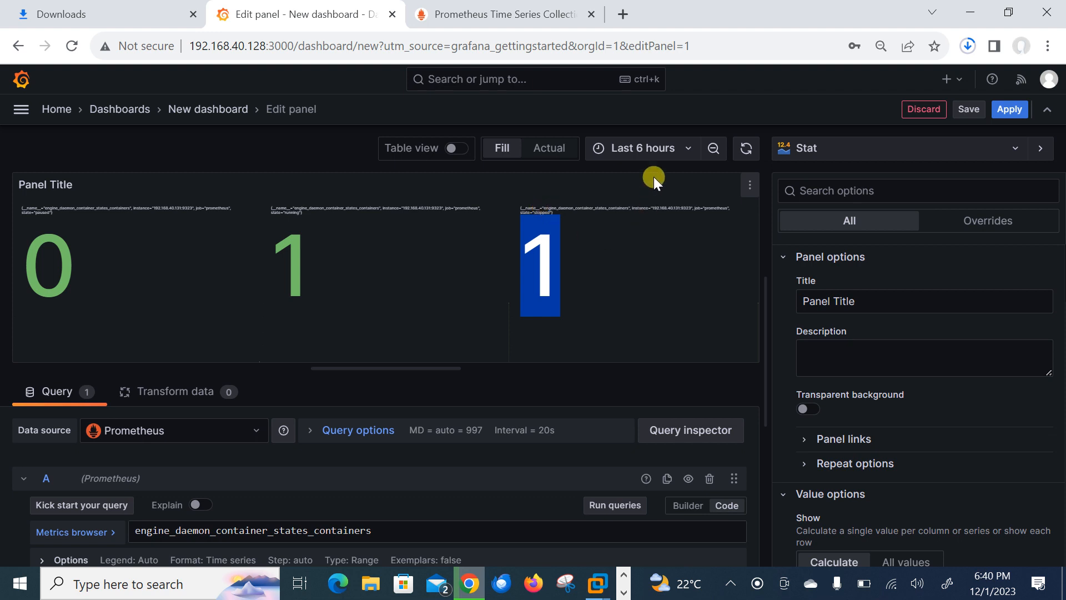
Set the last 5 minutes range, title 'Docker Monitoring', and custom legend {{state}}.
click(639, 148)
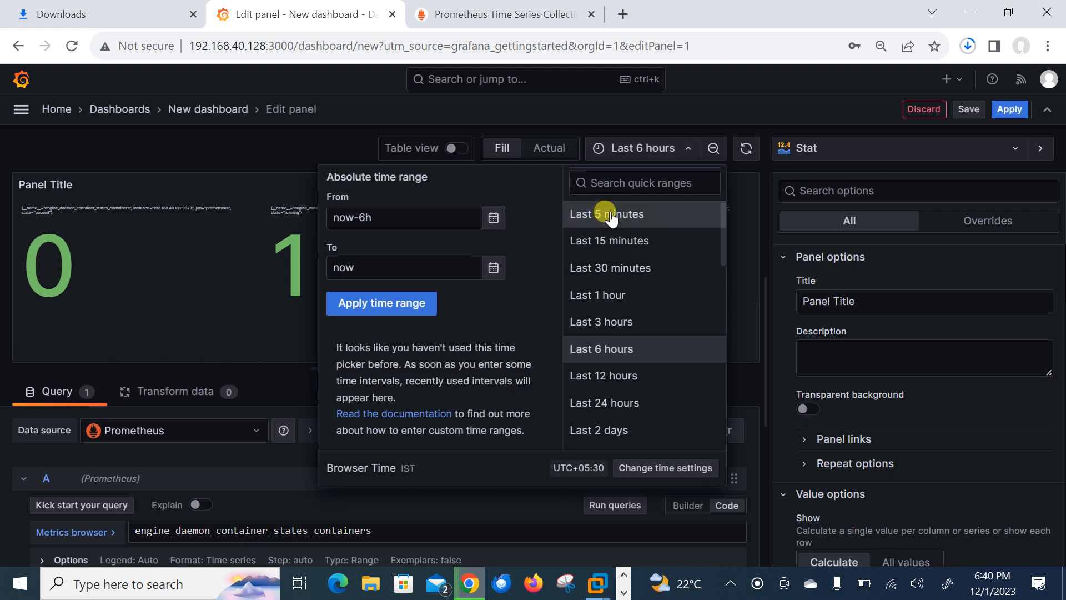
click(605, 213)
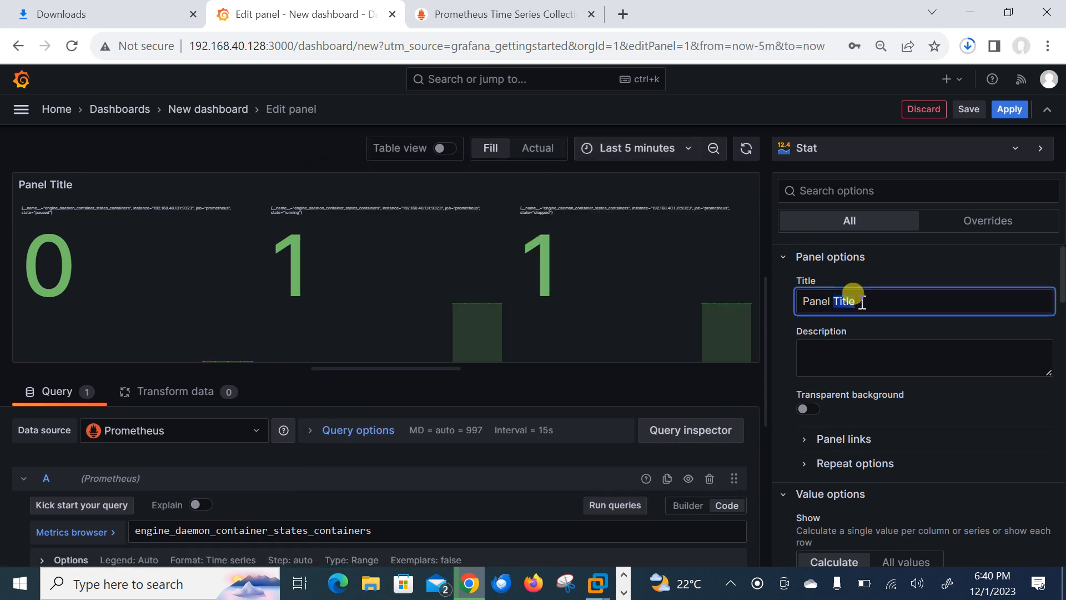
text(Dock)
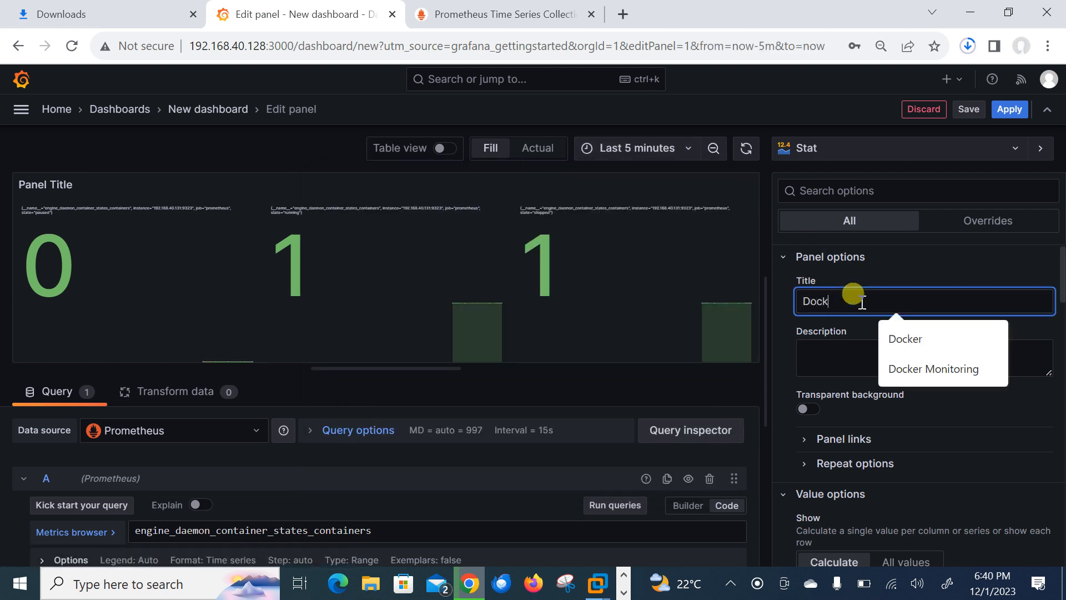
click(933, 369)
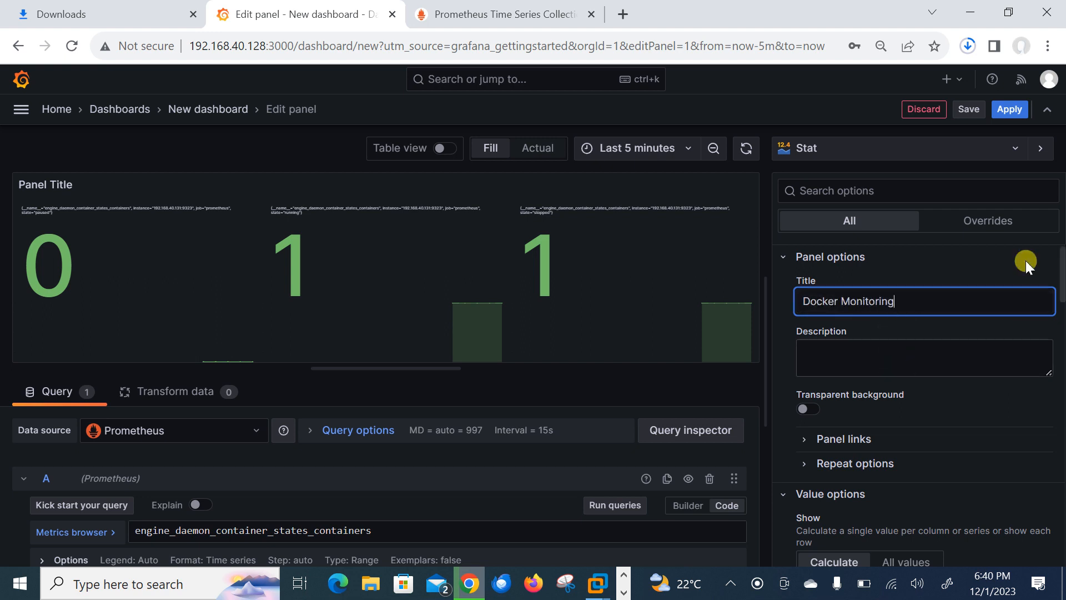
mouse_move(756, 462)
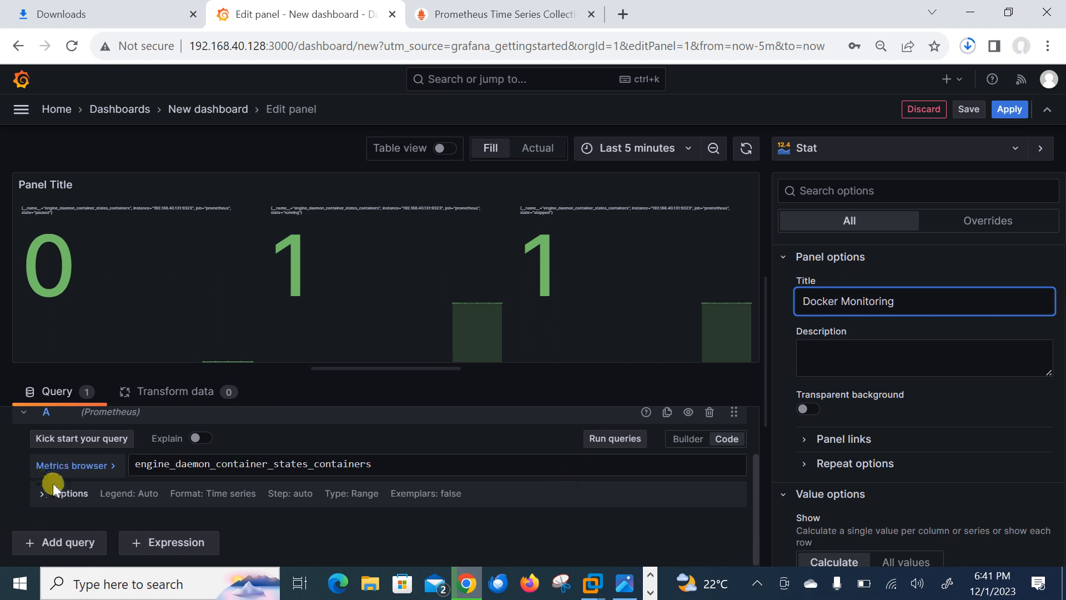
click(64, 493)
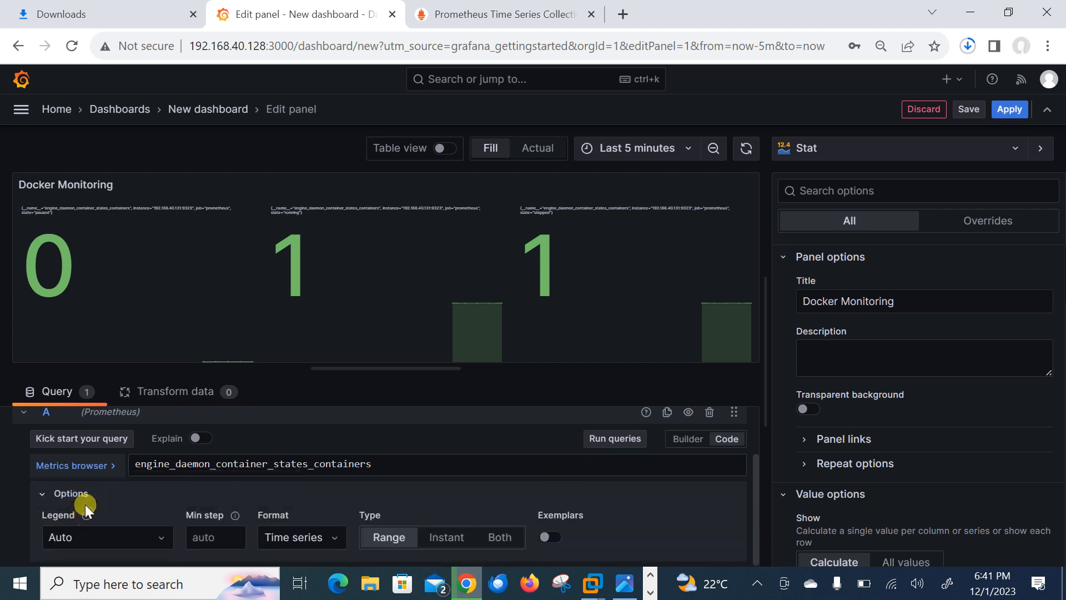
mouse_move(87, 514)
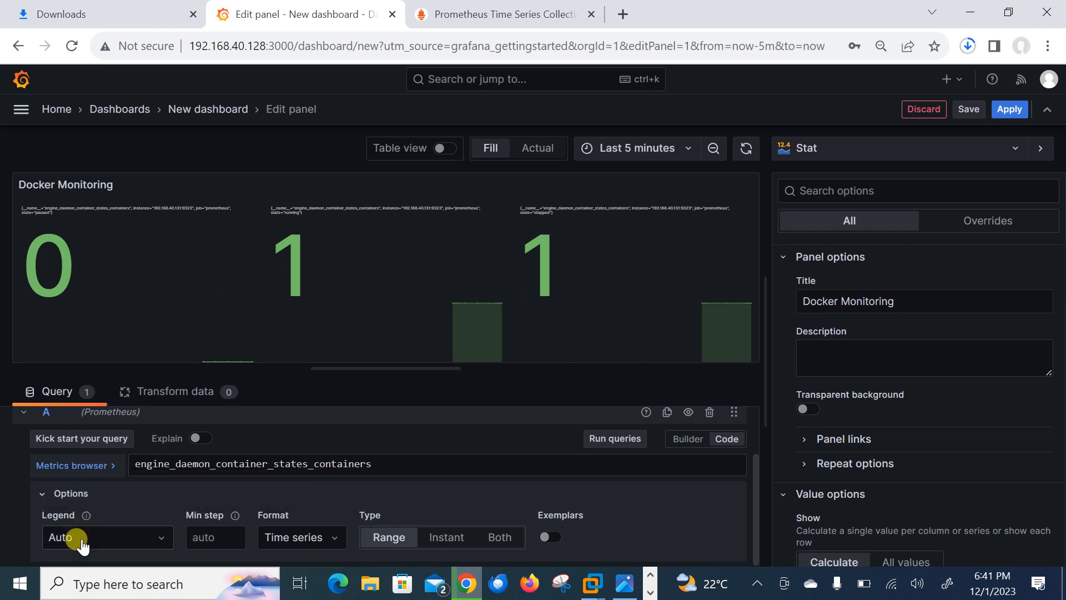
click(102, 537)
text({{state}})
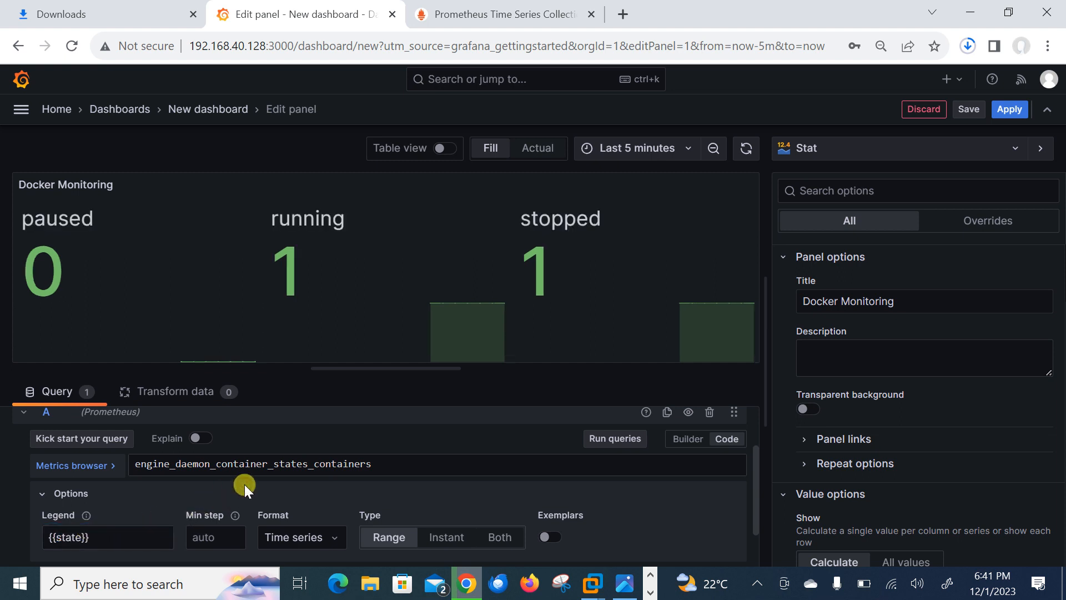
mouse_move(75, 318)
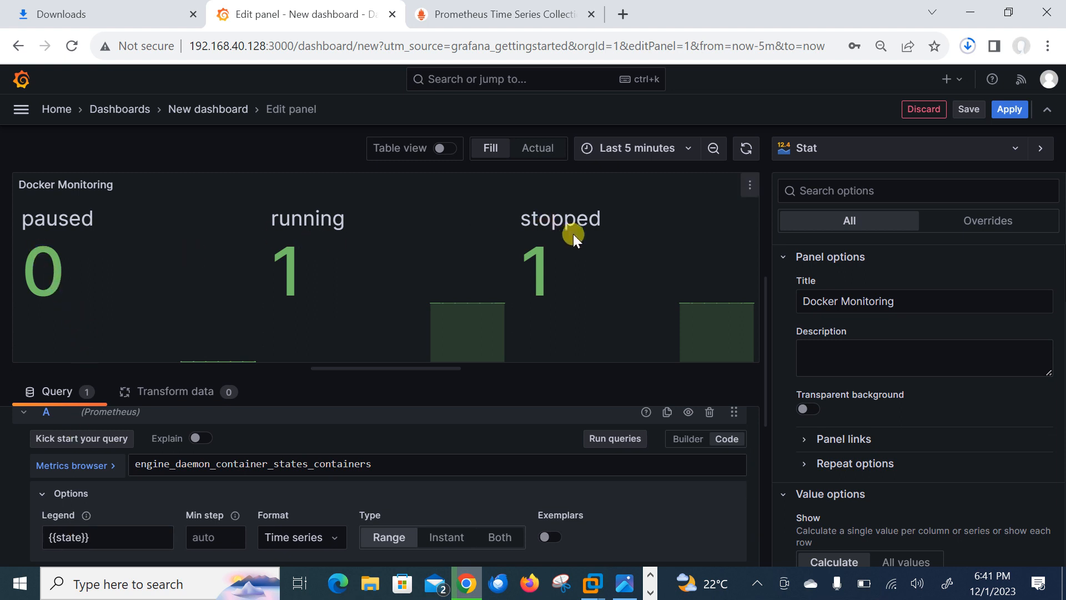
mouse_move(1008, 109)
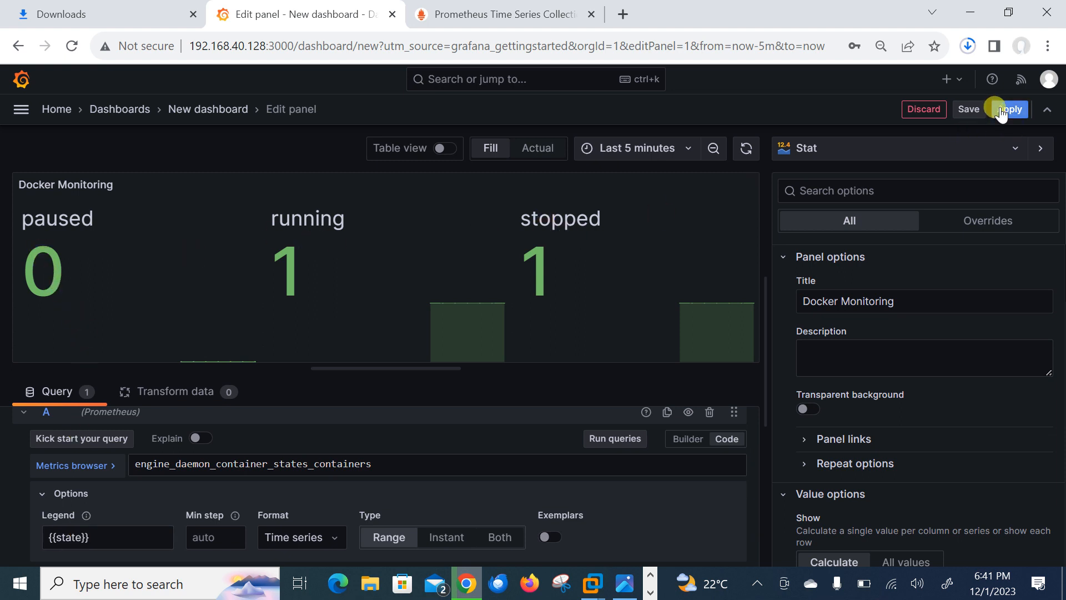
Apply the Docker Monitoring panel changes and save the dashboard.
click(1009, 109)
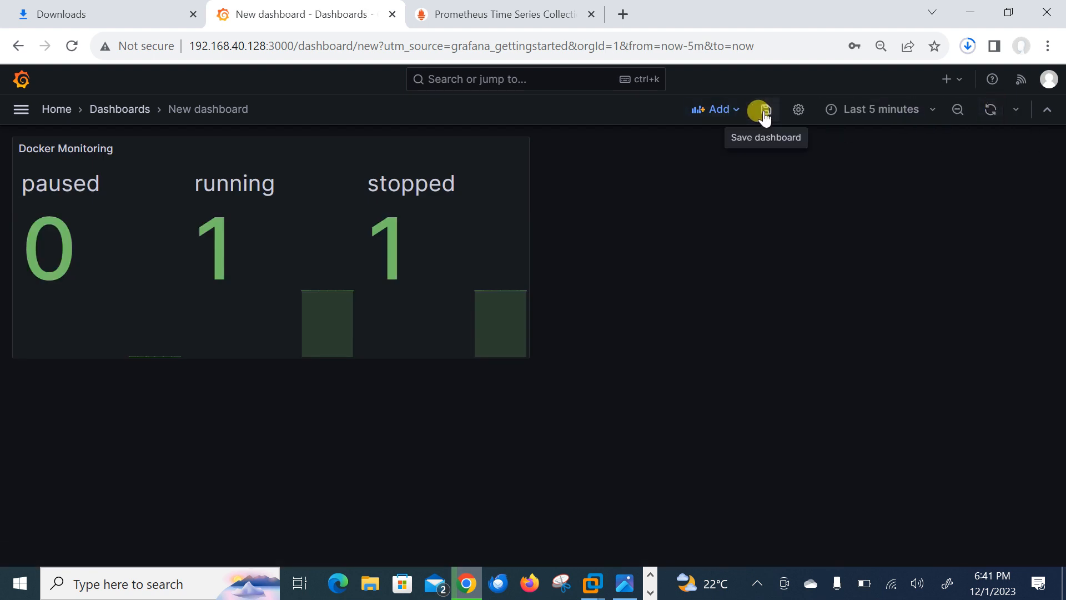
click(760, 109)
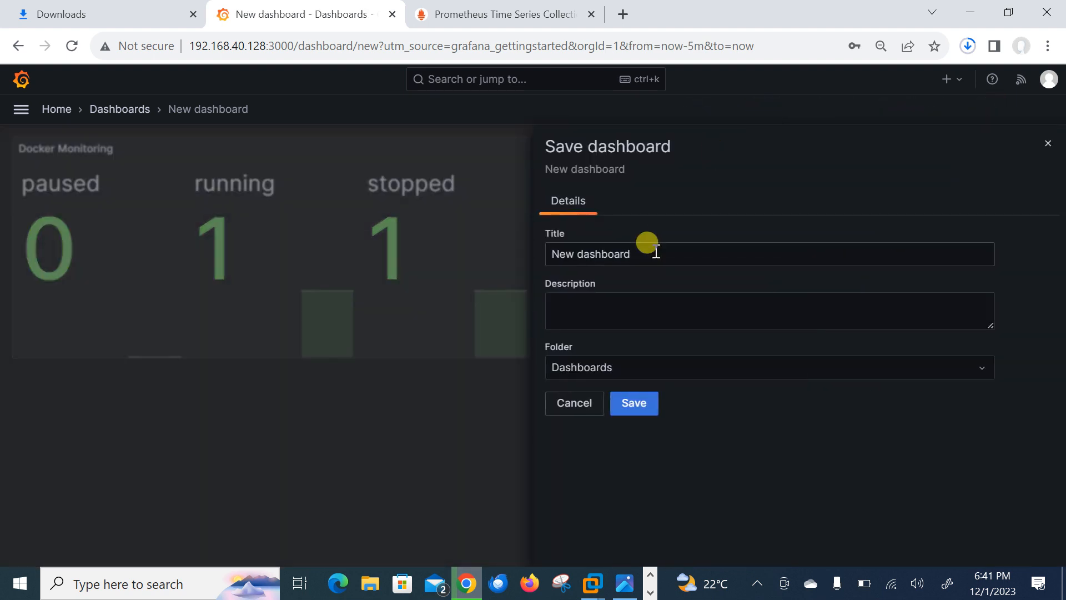
click(633, 403)
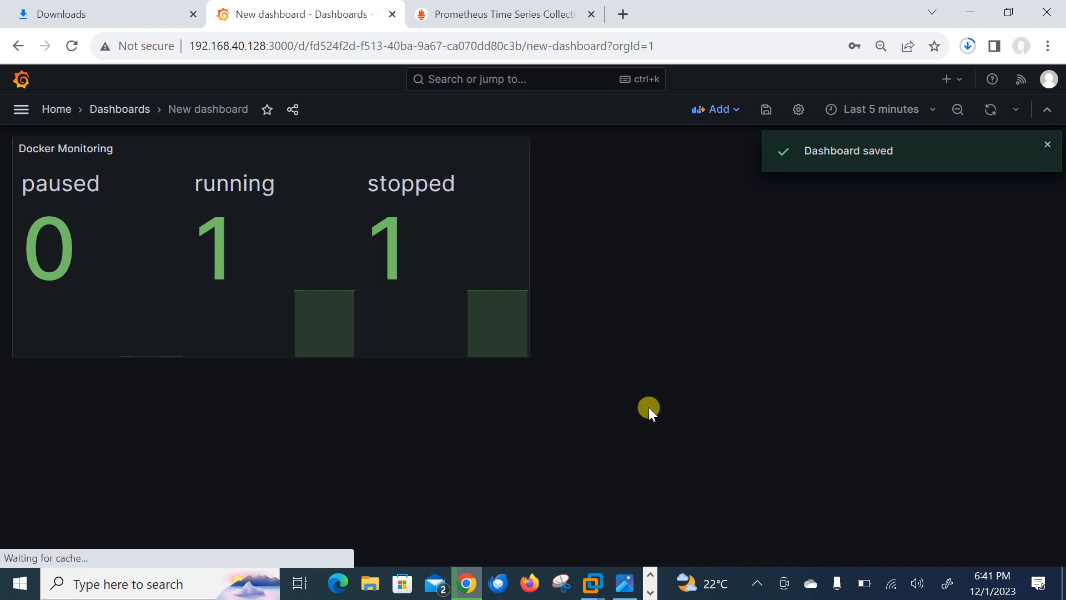
mouse_move(530, 239)
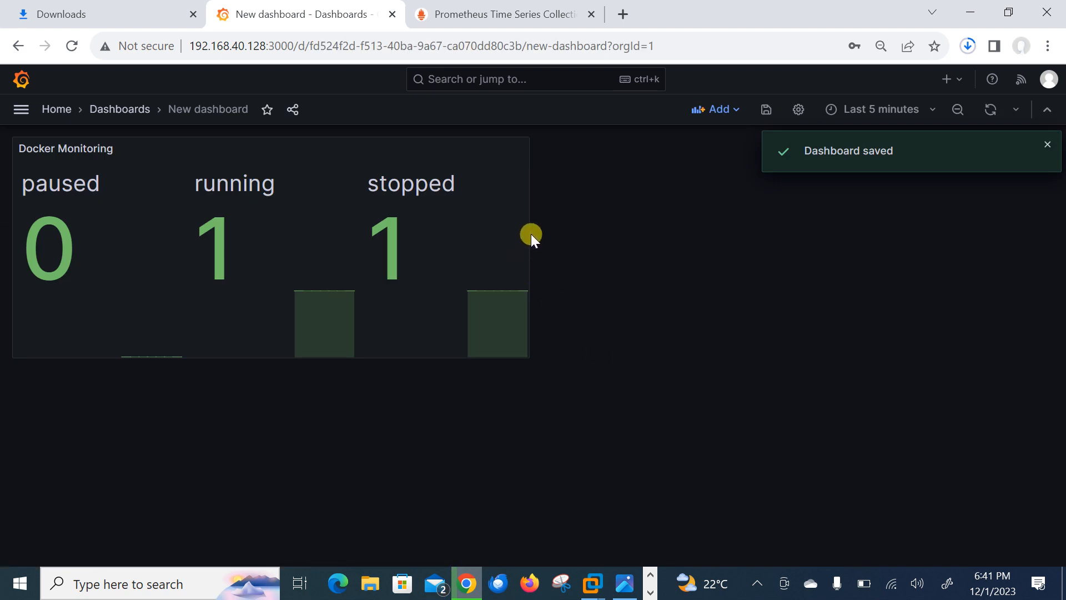
mouse_move(91, 246)
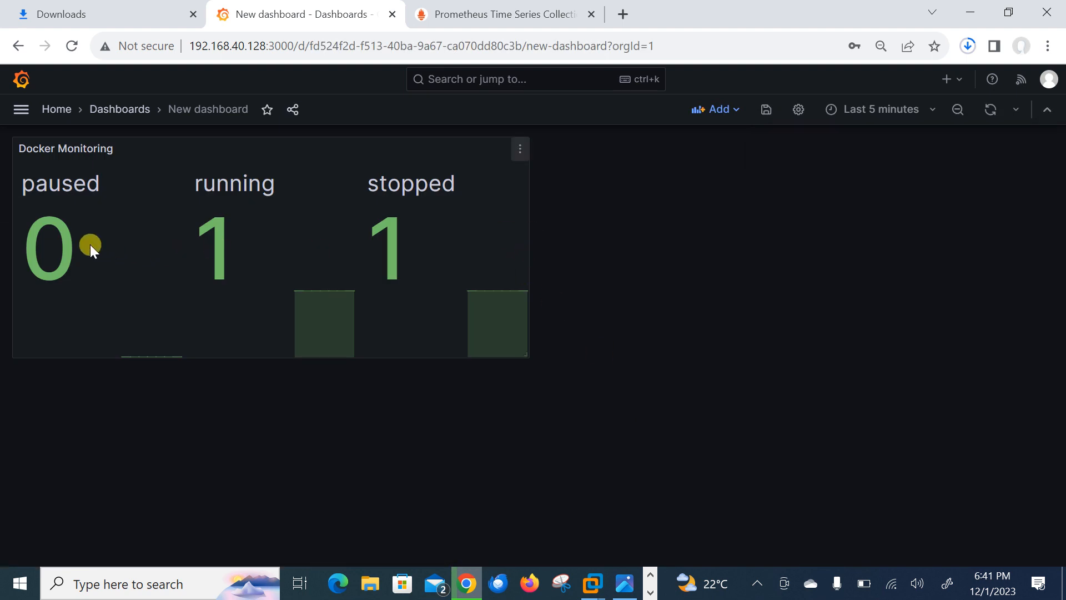
mouse_move(437, 246)
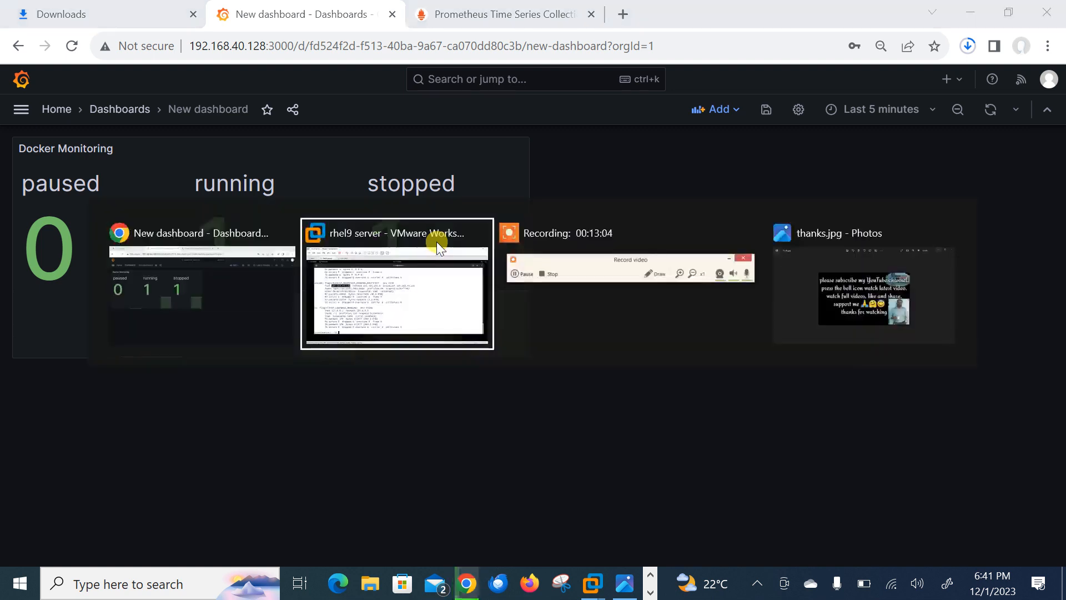
On the rhel9 client VM, run docker start web_server and recheck docker ps.
click(396, 283)
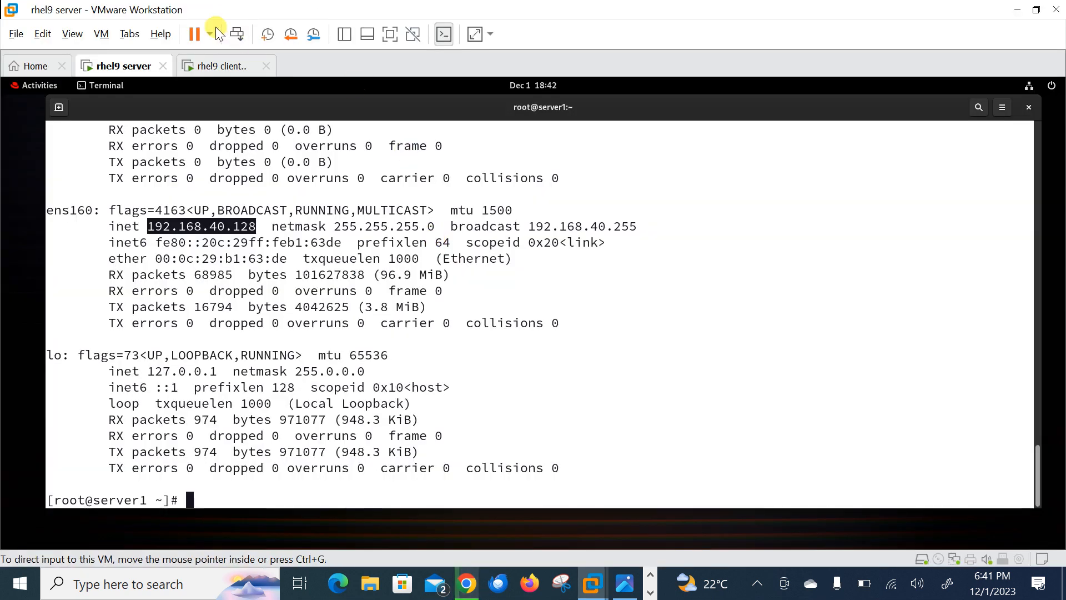
click(220, 66)
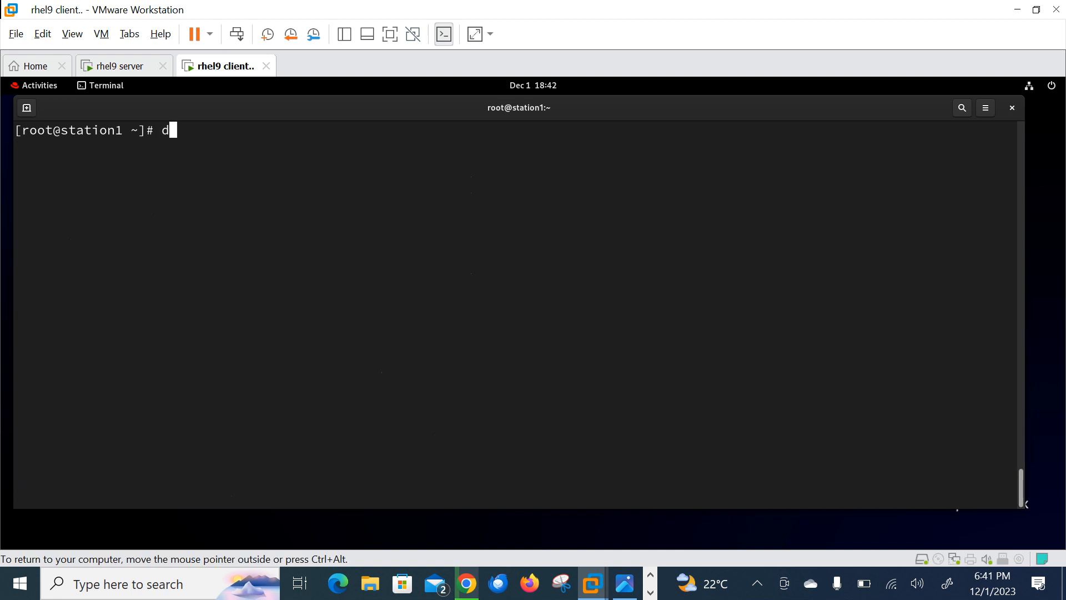
key(Return)
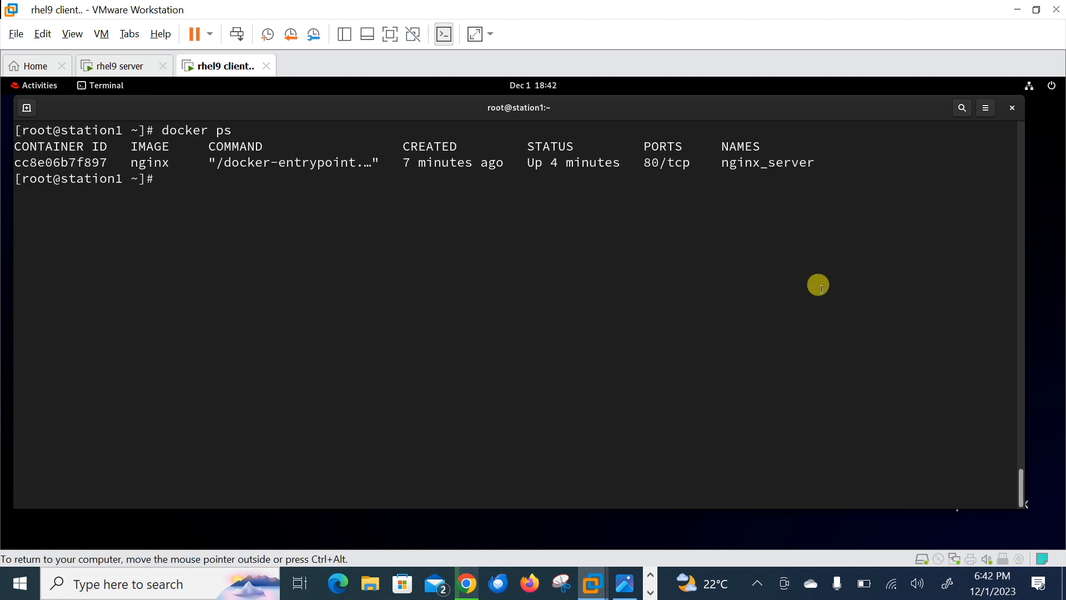
text(docker sta)
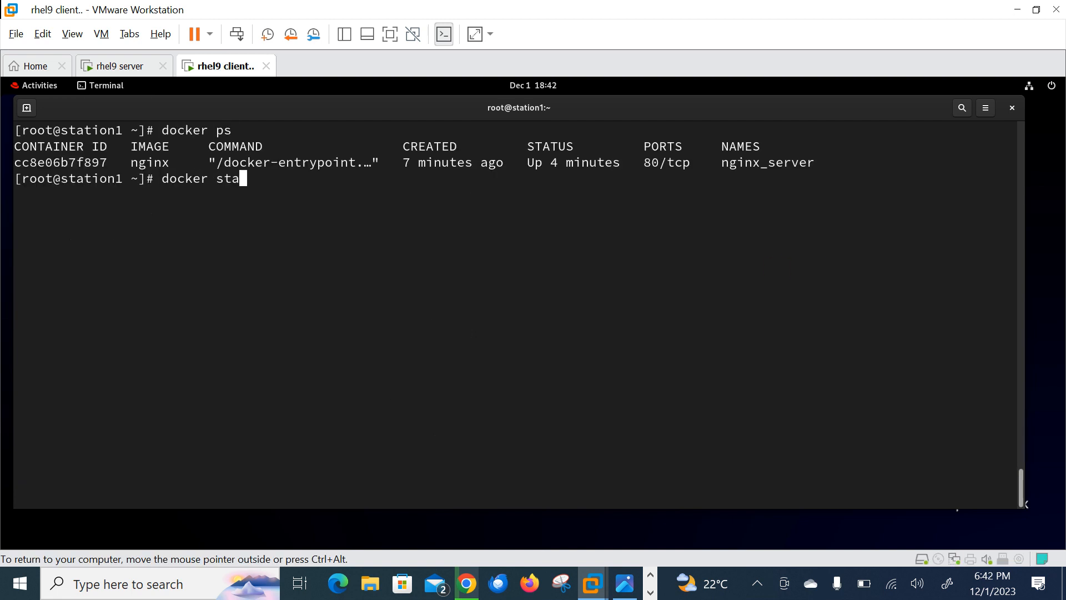
text(rt)
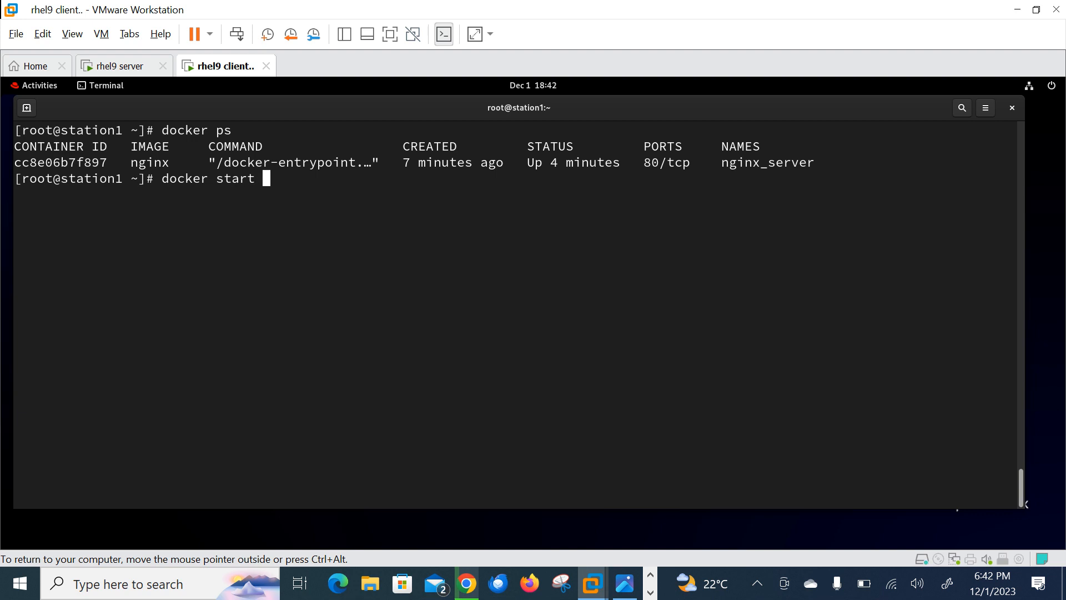
text(web_server)
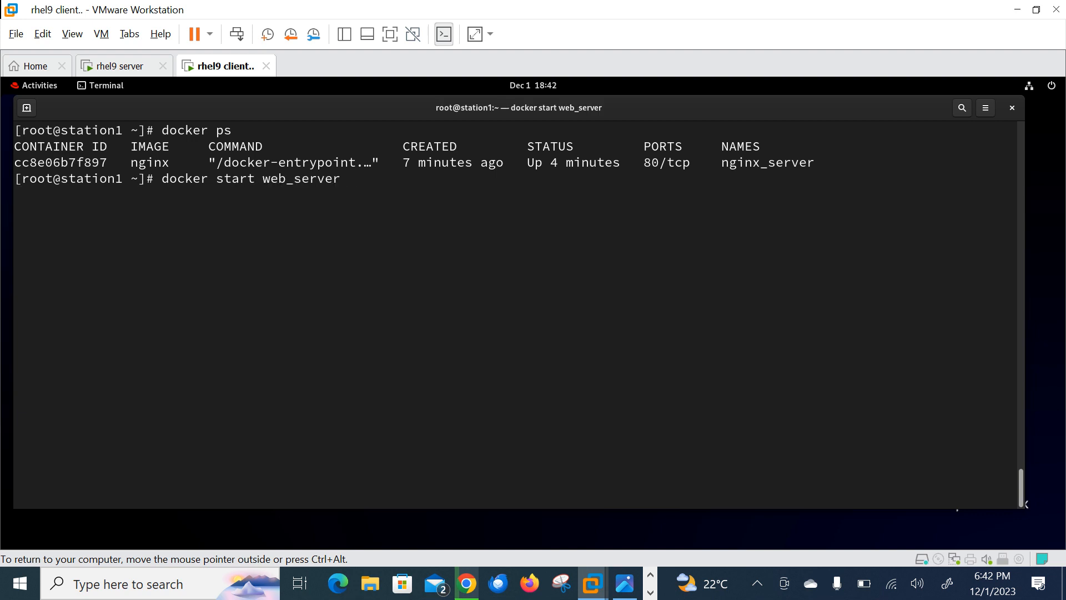
key(Return)
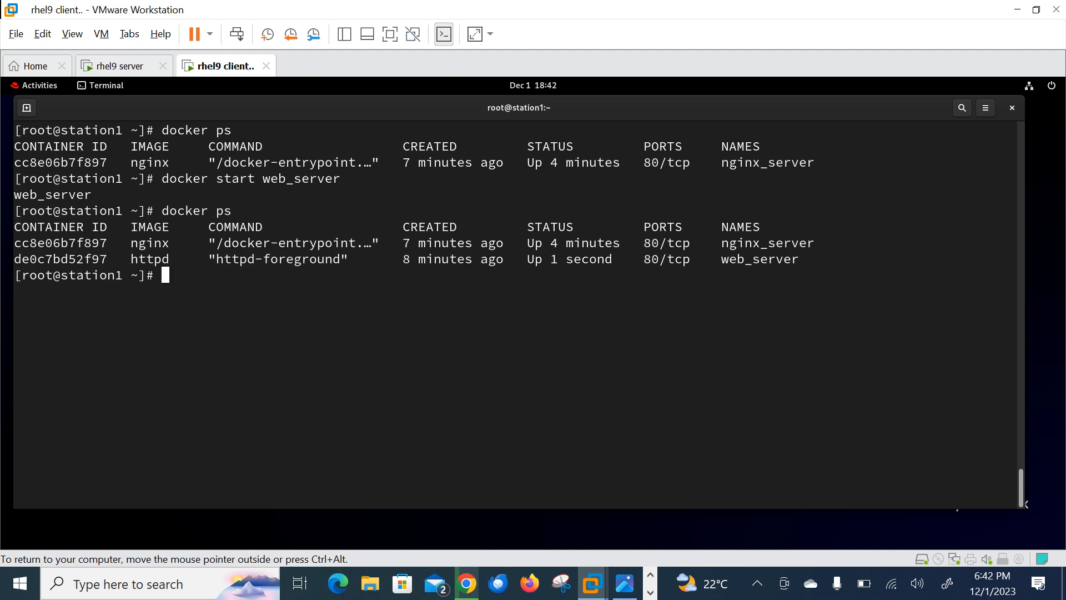
mouse_move(491, 7)
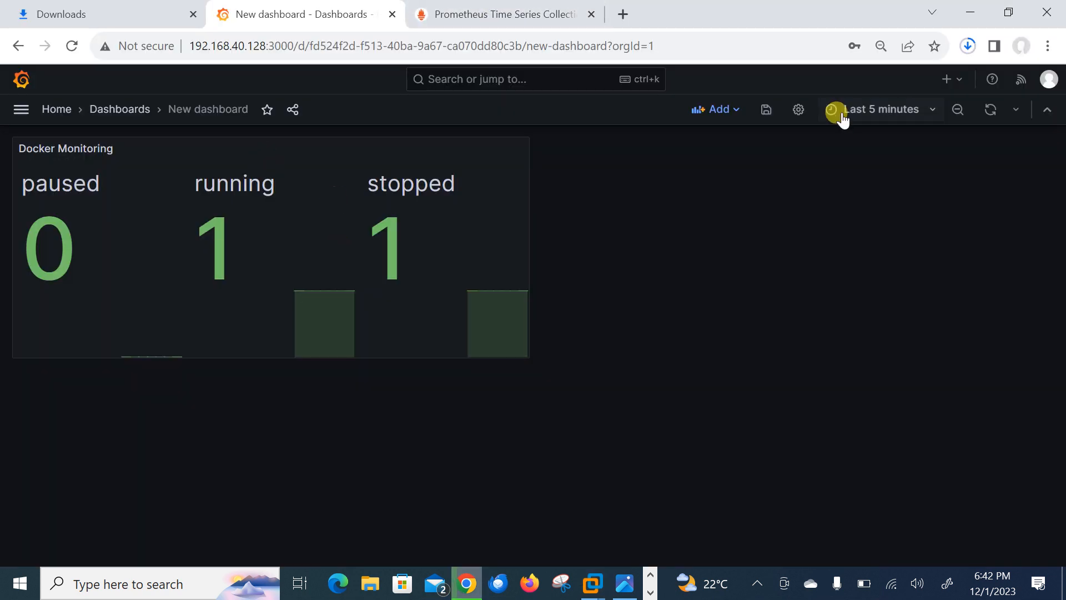
Set the dashboard auto-refresh interval to 5s.
click(1017, 109)
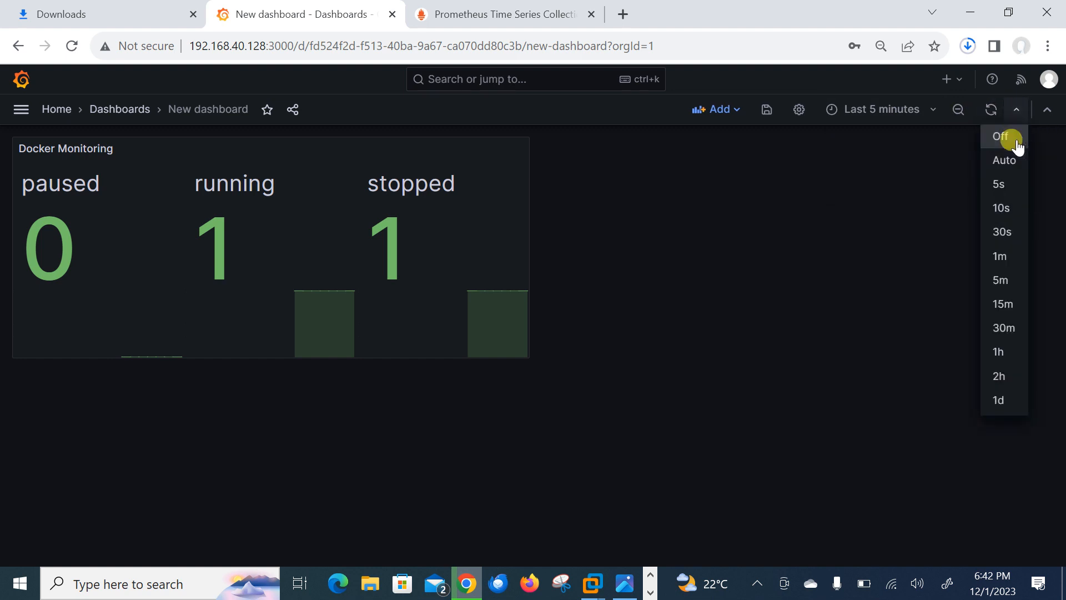
click(997, 184)
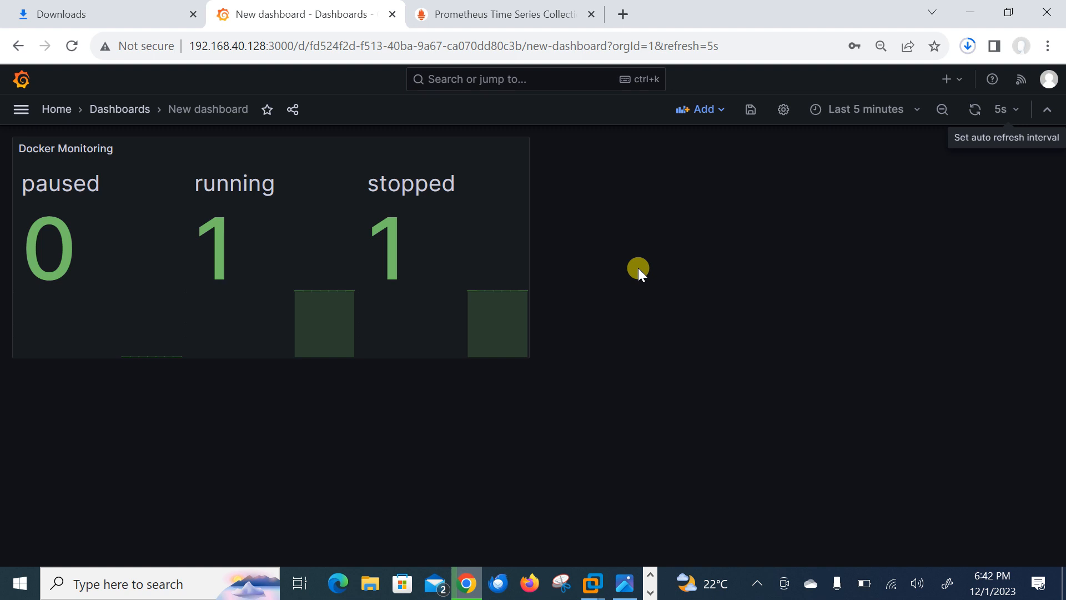
mouse_move(257, 244)
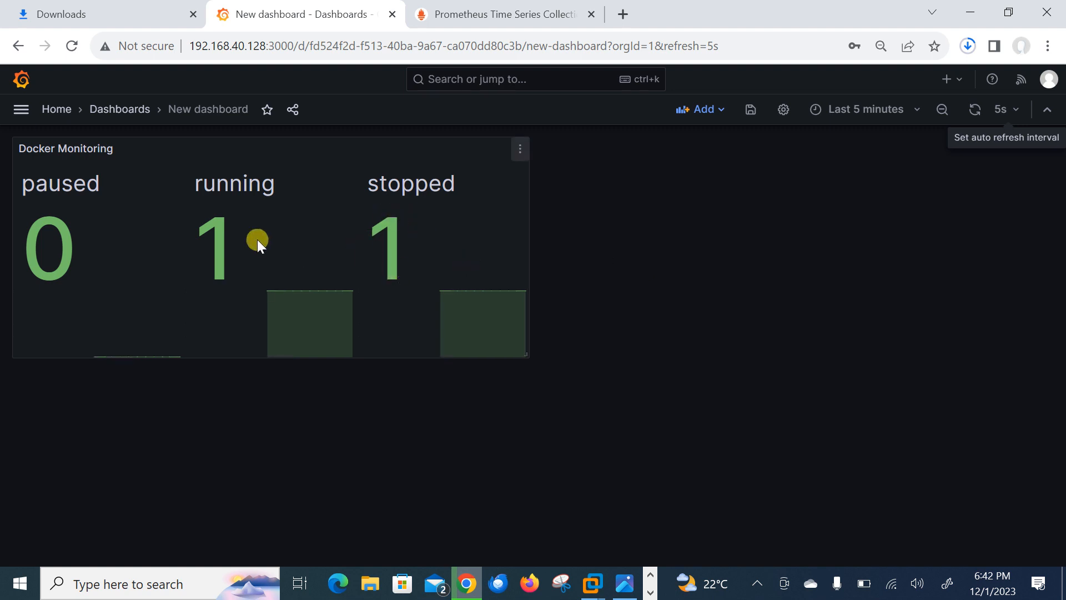
mouse_move(270, 248)
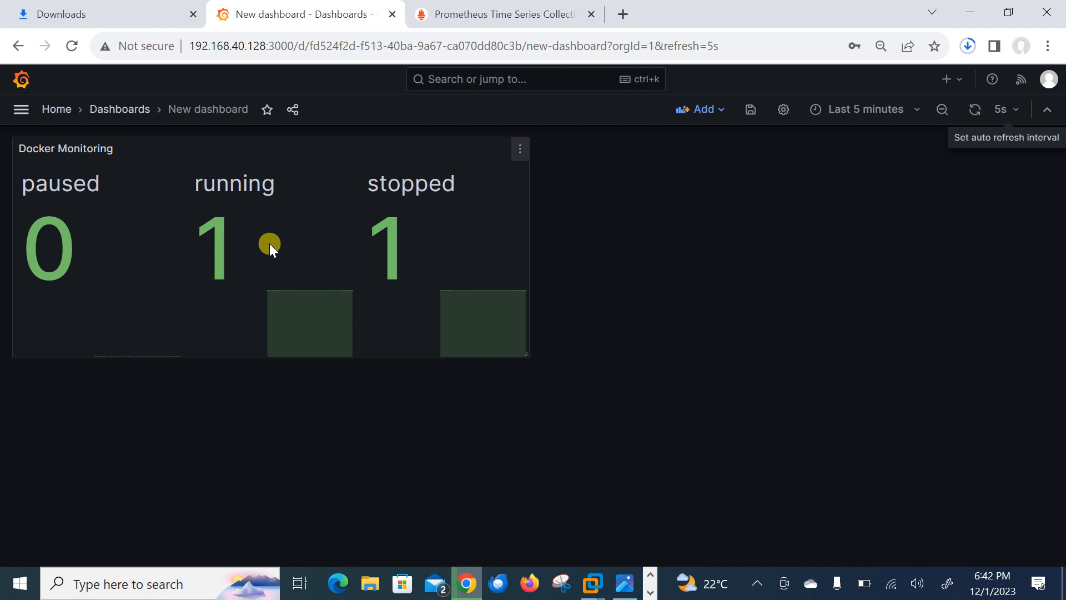
mouse_move(617, 209)
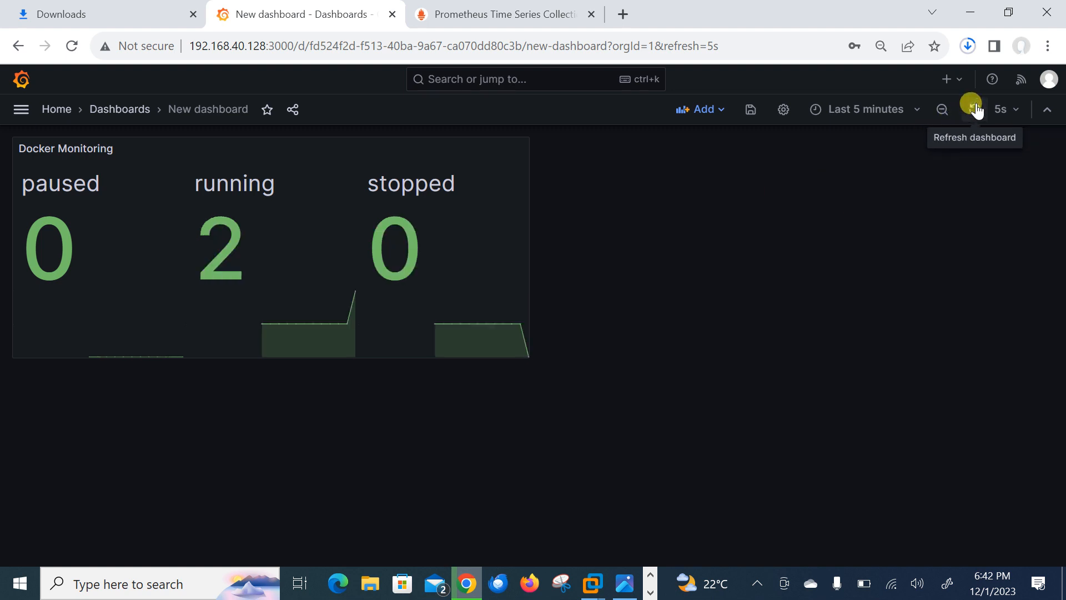
mouse_move(397, 227)
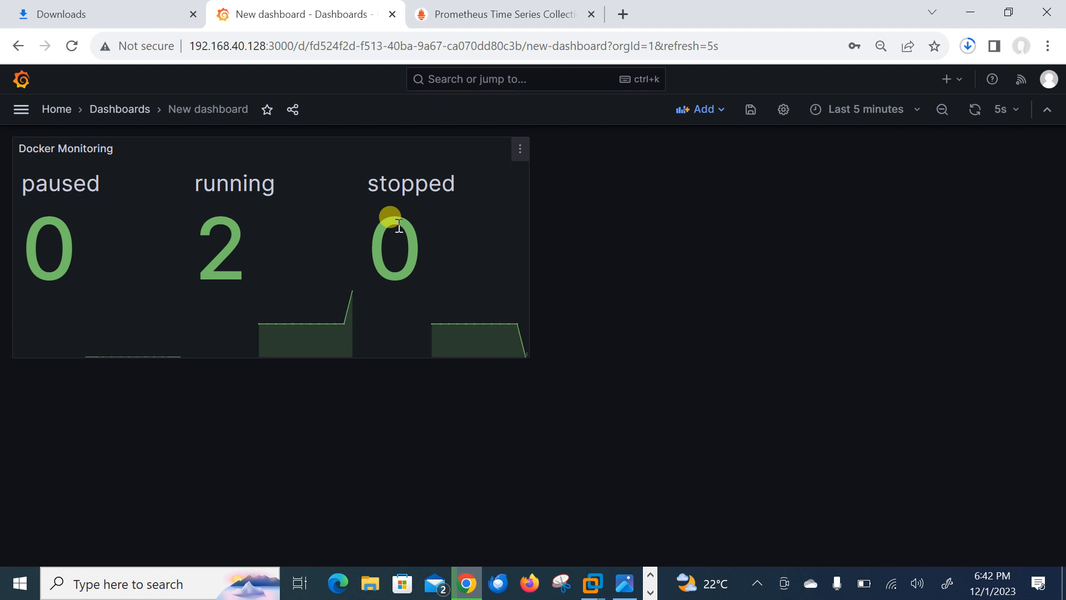
mouse_move(518, 148)
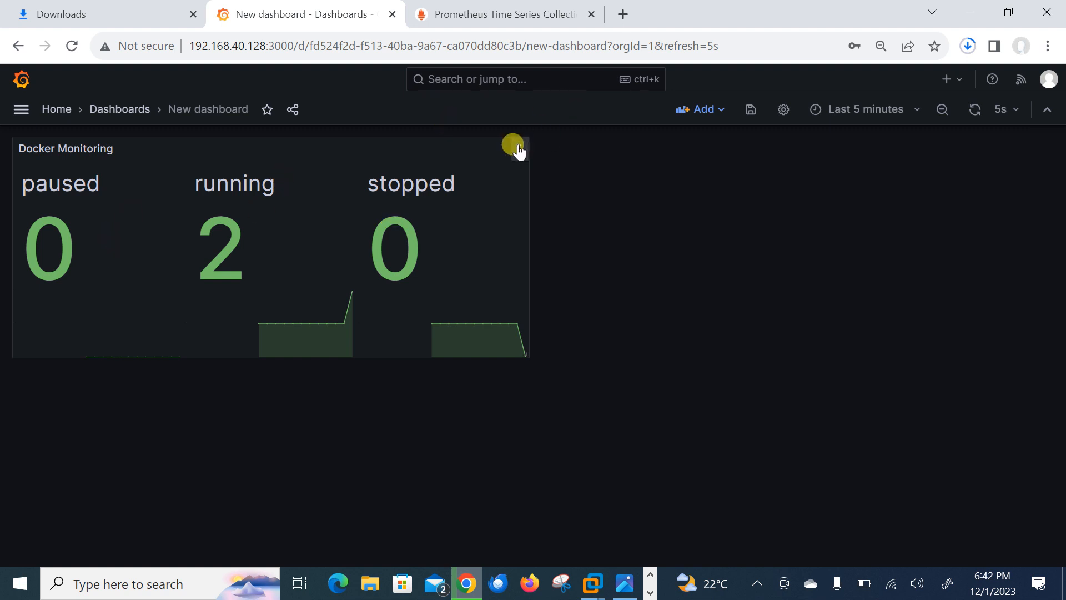
Choose Edit from the Docker Monitoring panel's three-dot menu.
click(514, 147)
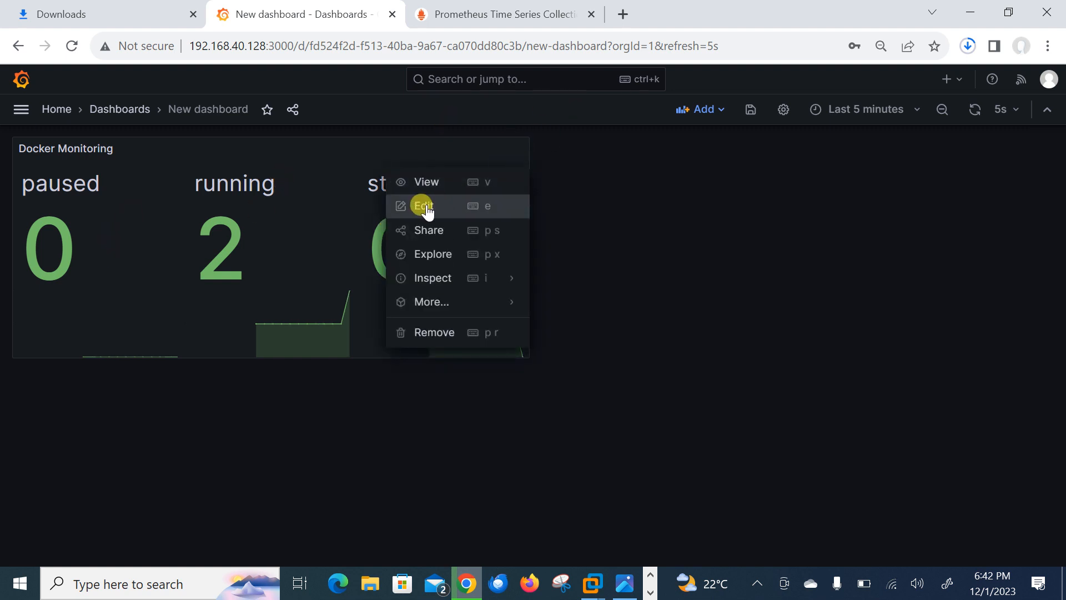
click(424, 206)
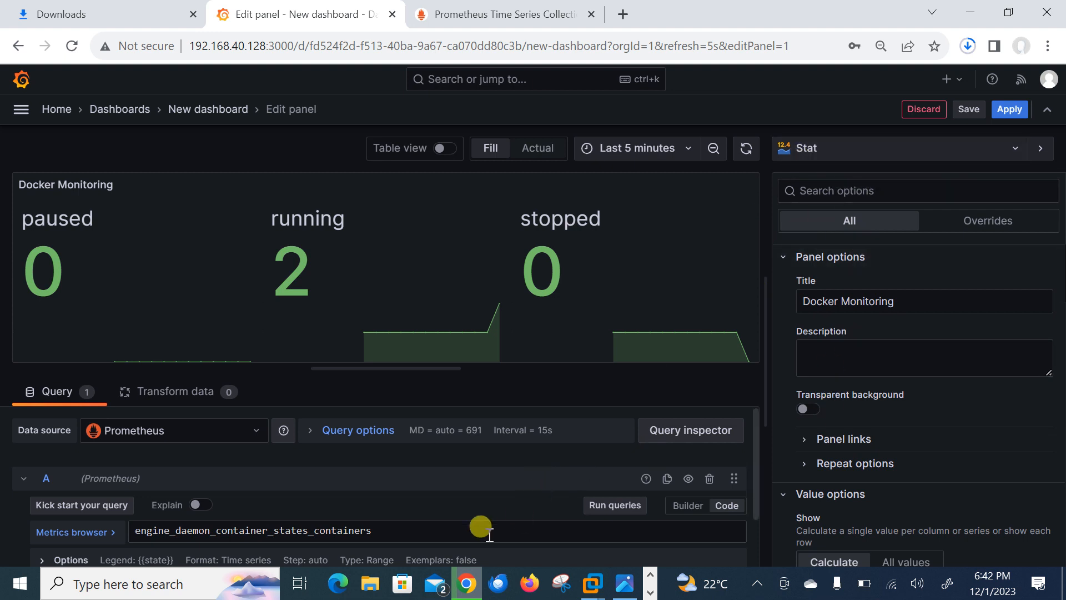
mouse_move(1017, 338)
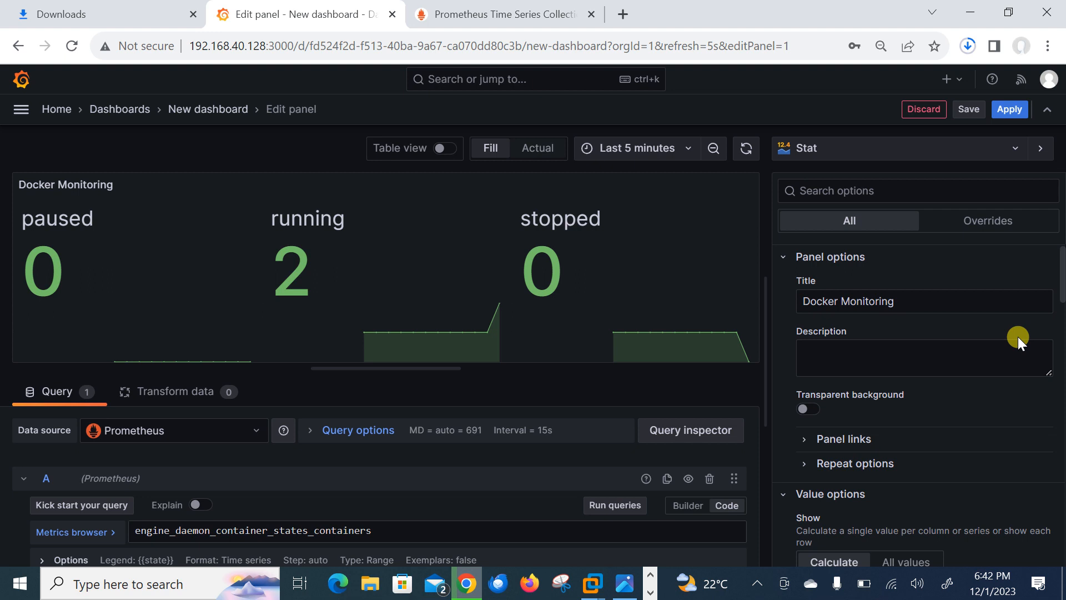
mouse_move(624, 584)
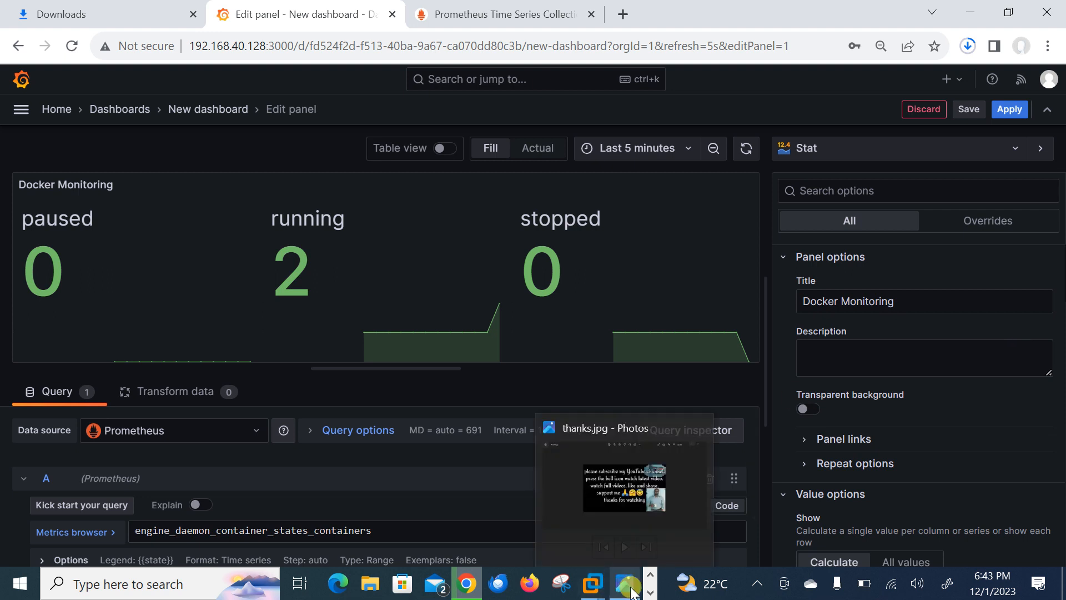